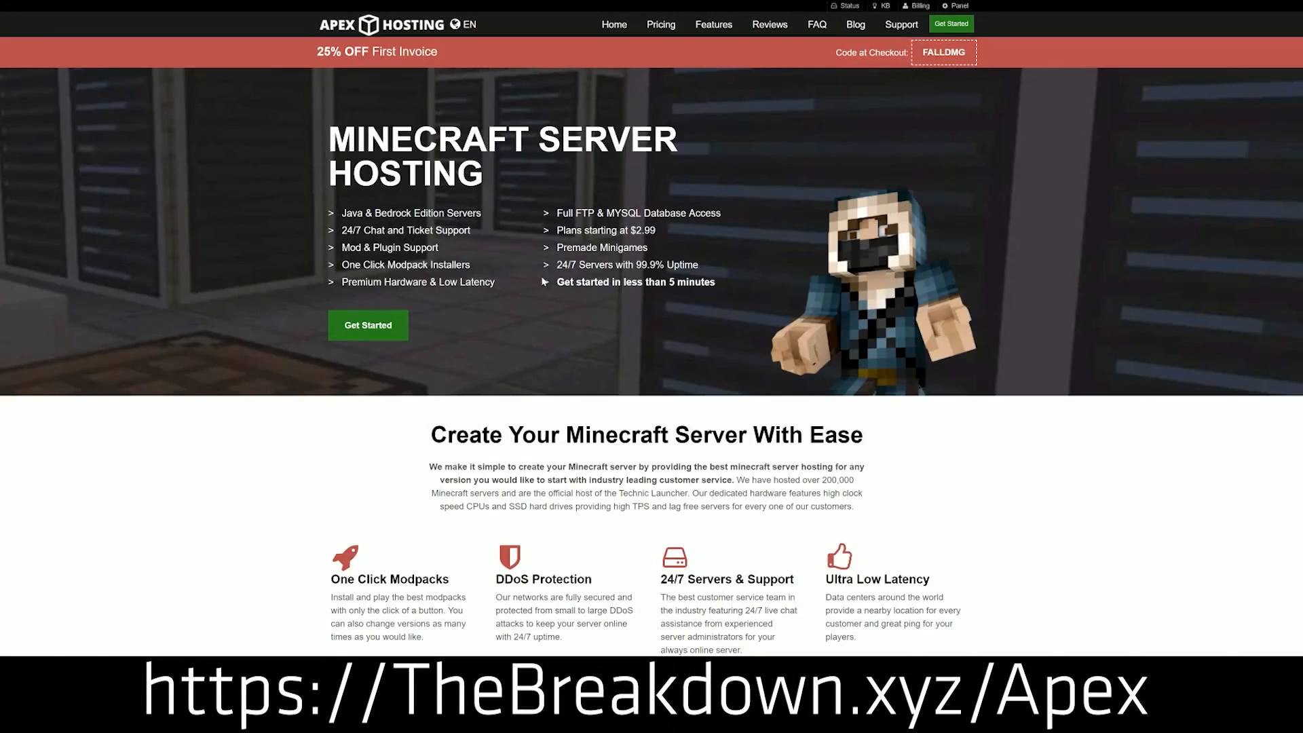
pyautogui.moveTo(272, 247)
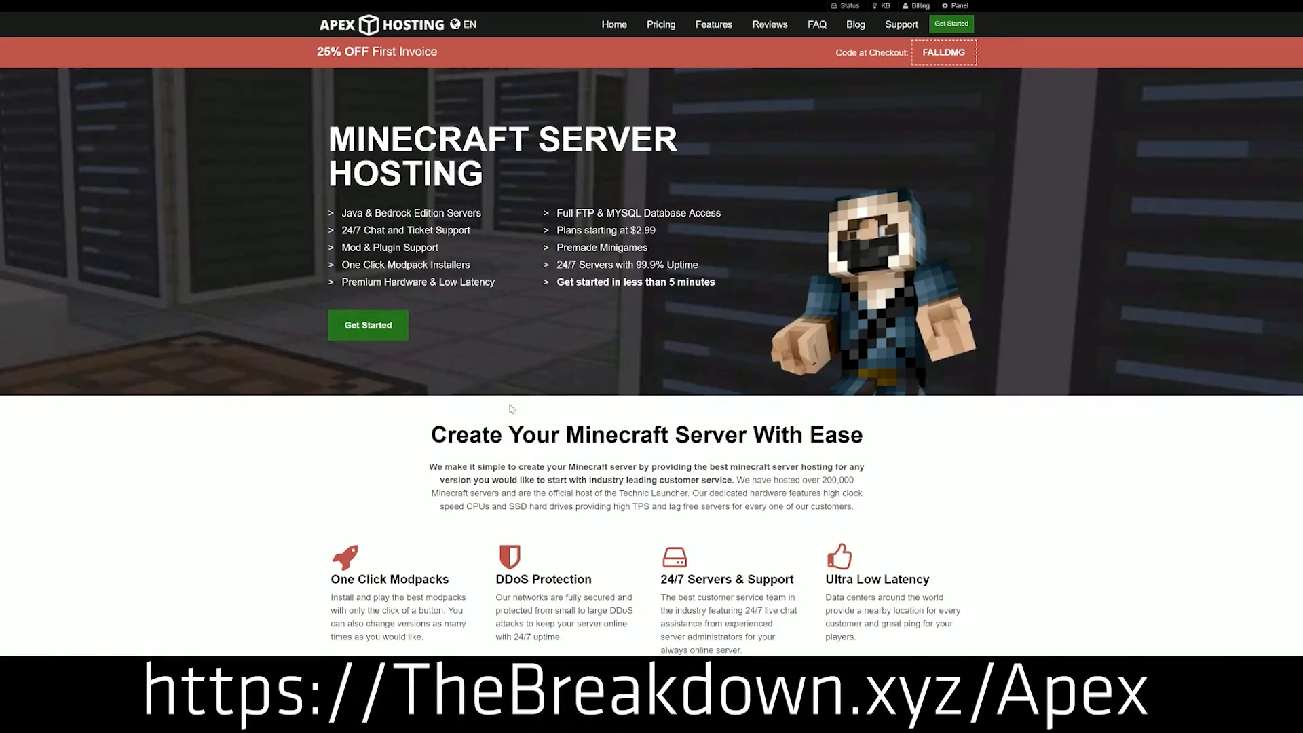
# - Scroll the OptiFine downloads list to the Minecraft 1.18.2 section
pyautogui.scroll(-3)
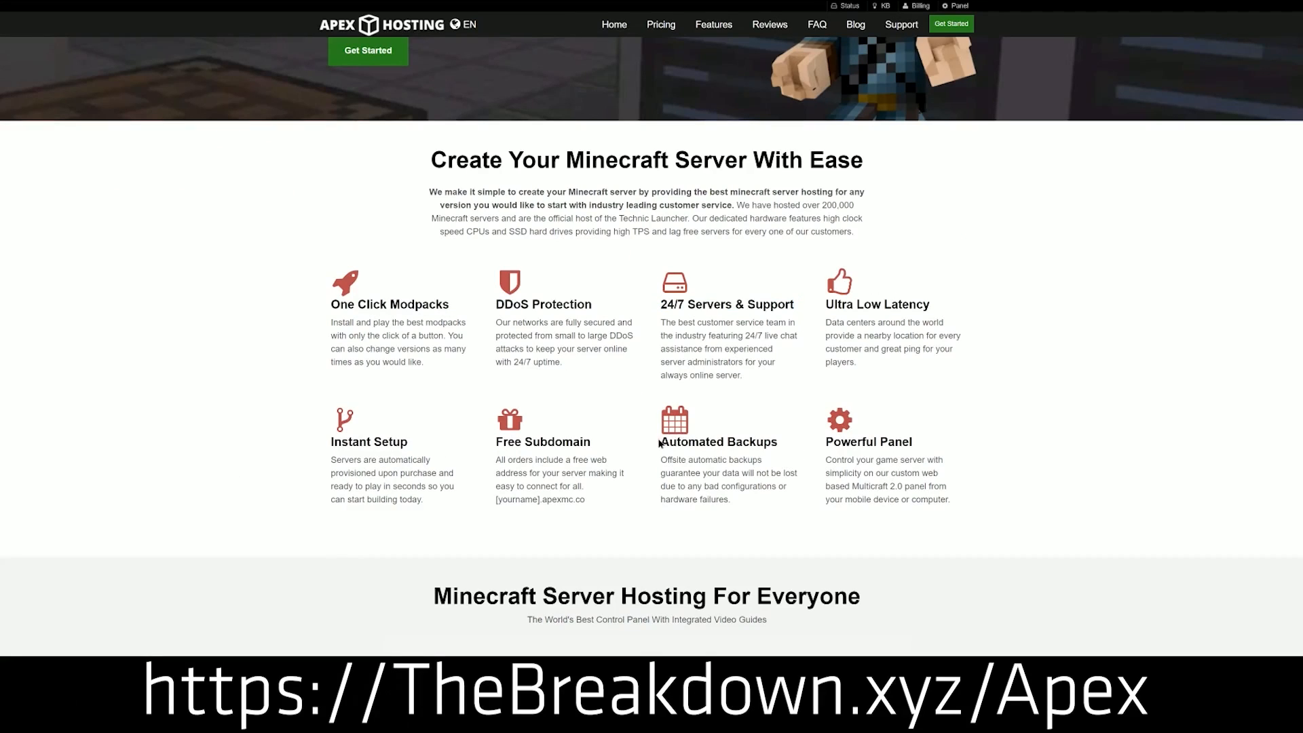
pyautogui.moveTo(660, 445)
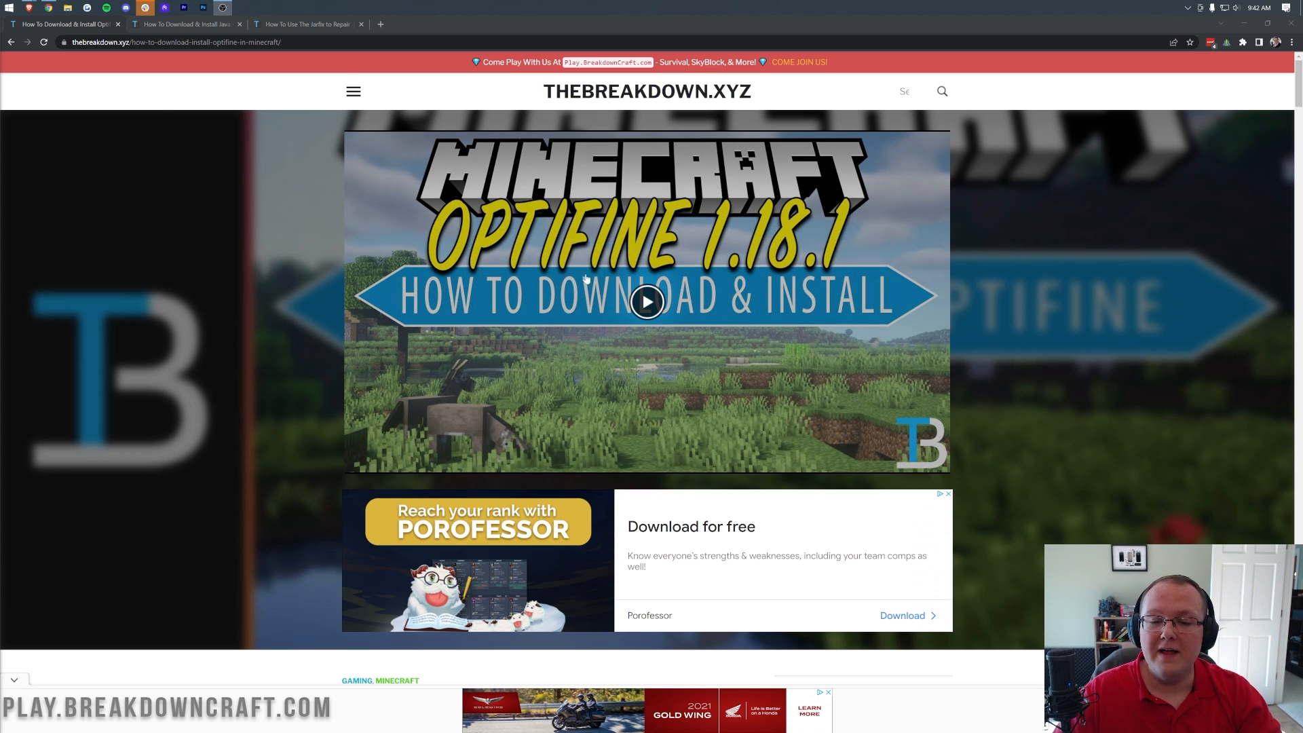
pyautogui.scroll(-3)
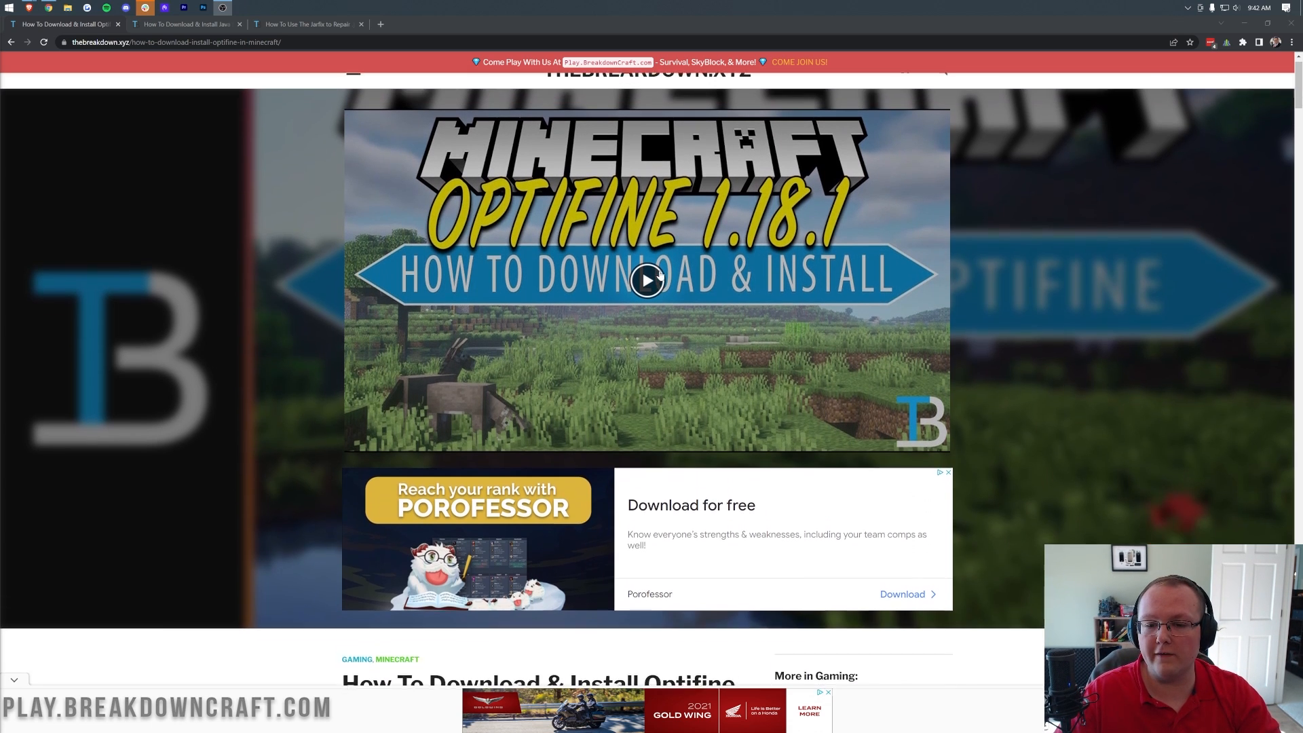
pyautogui.scroll(-3)
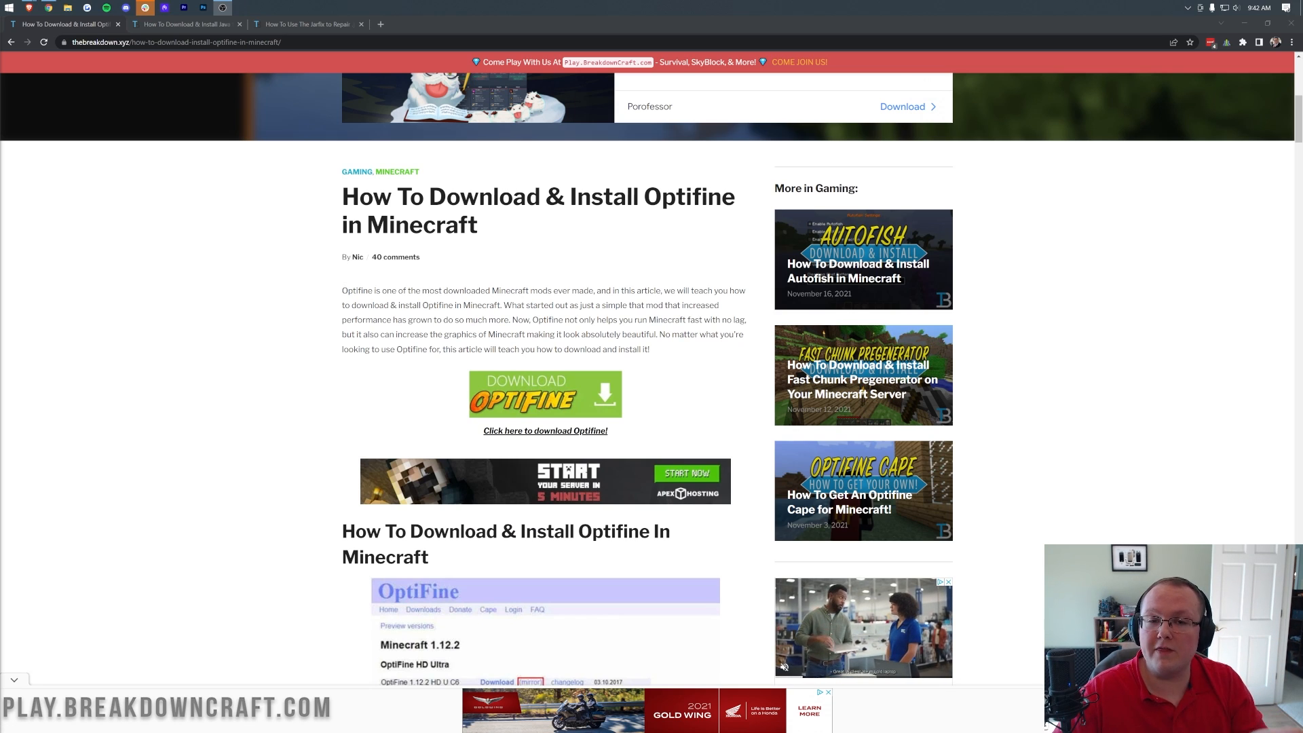
pyautogui.scroll(-3)
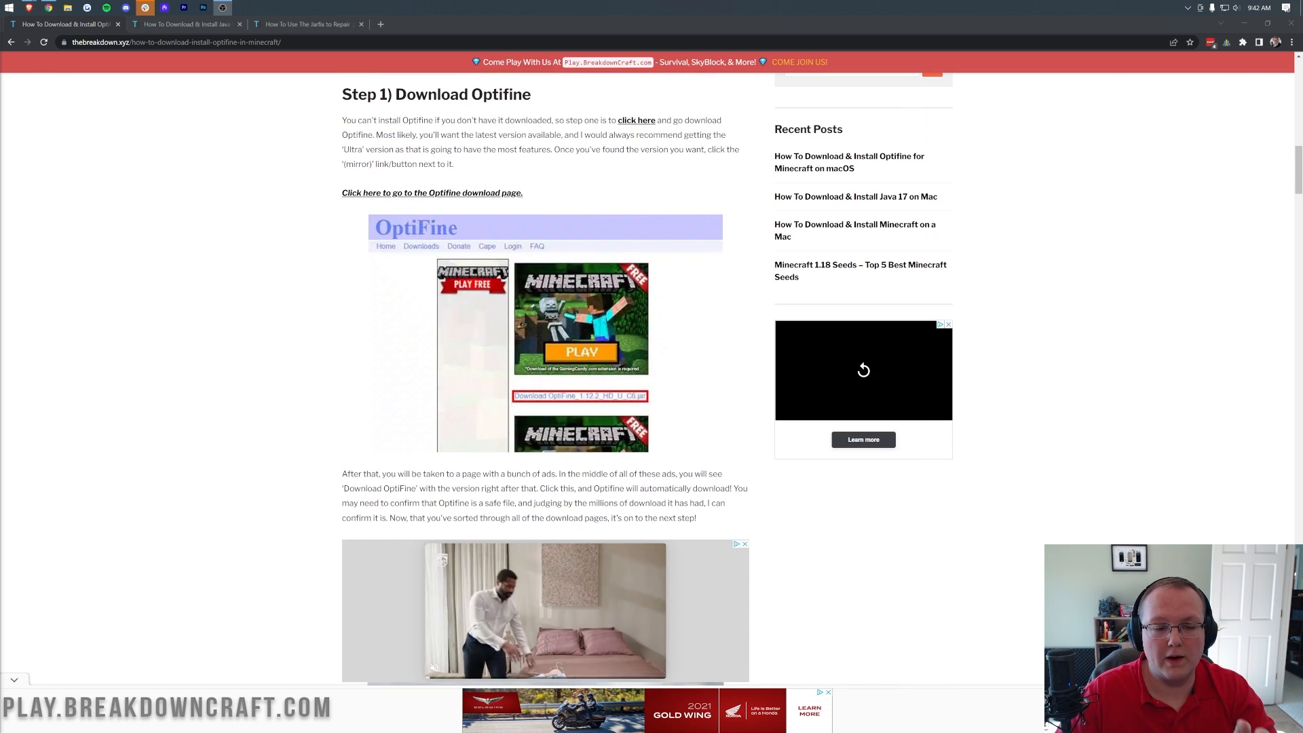
pyautogui.scroll(-3)
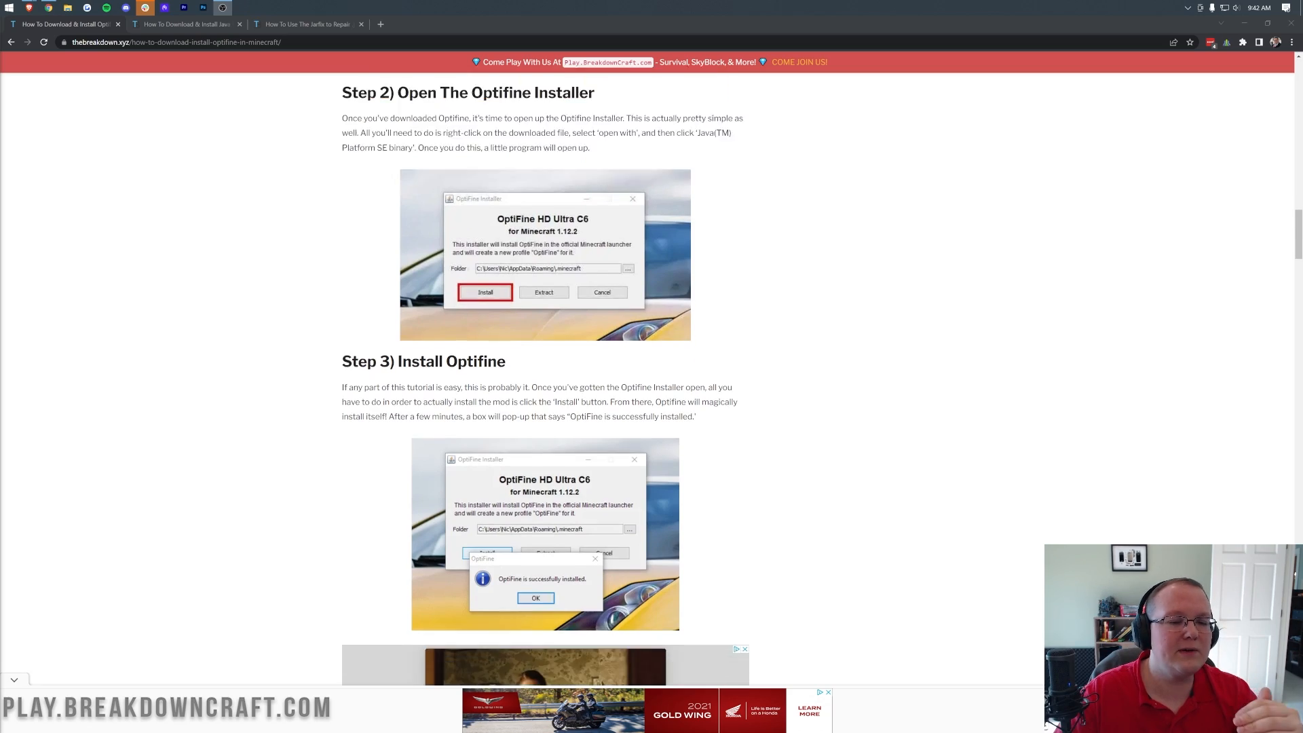
pyautogui.scroll(-3)
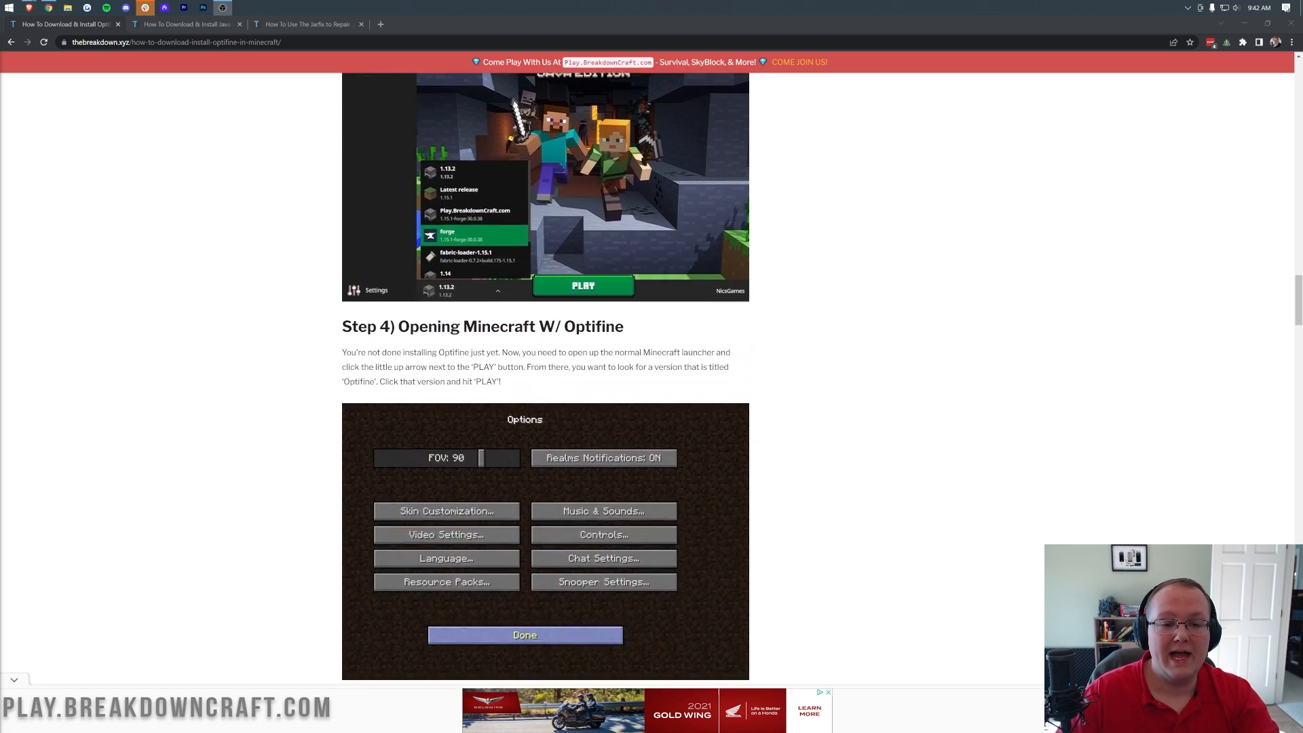
pyautogui.scroll(3)
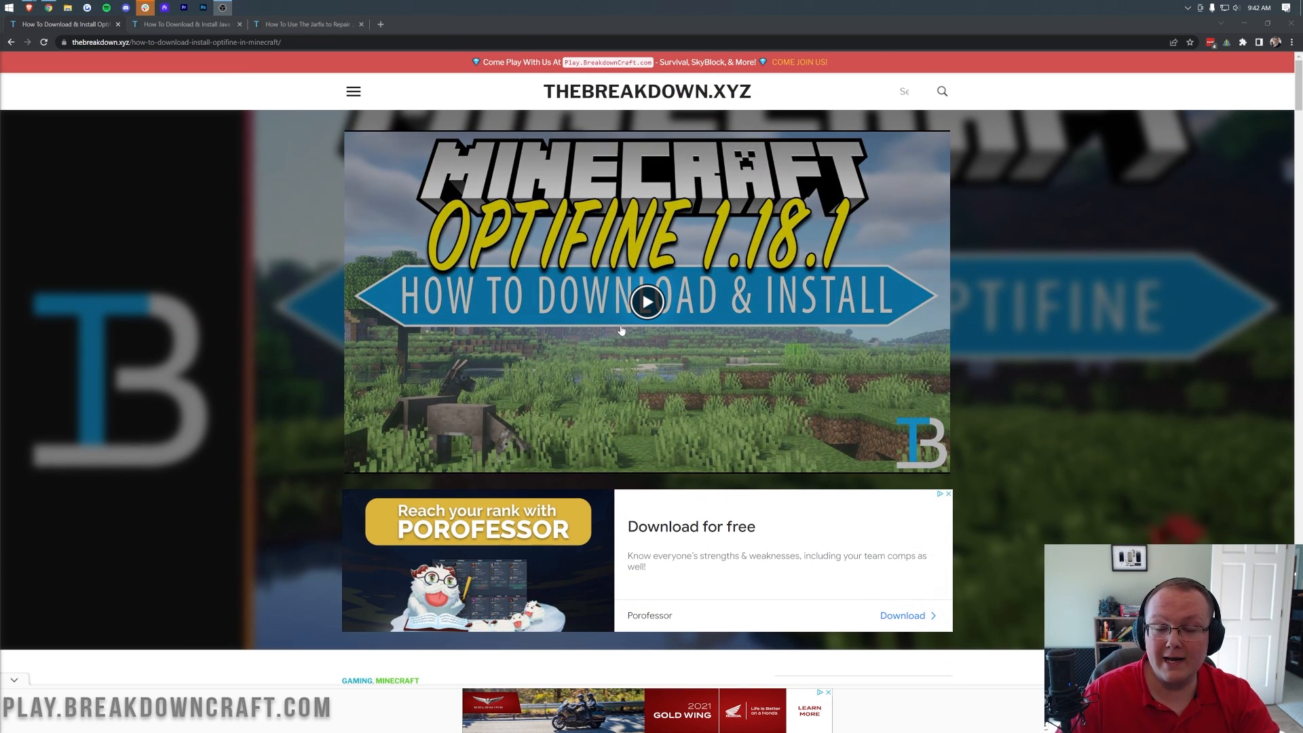
pyautogui.moveTo(730, 352)
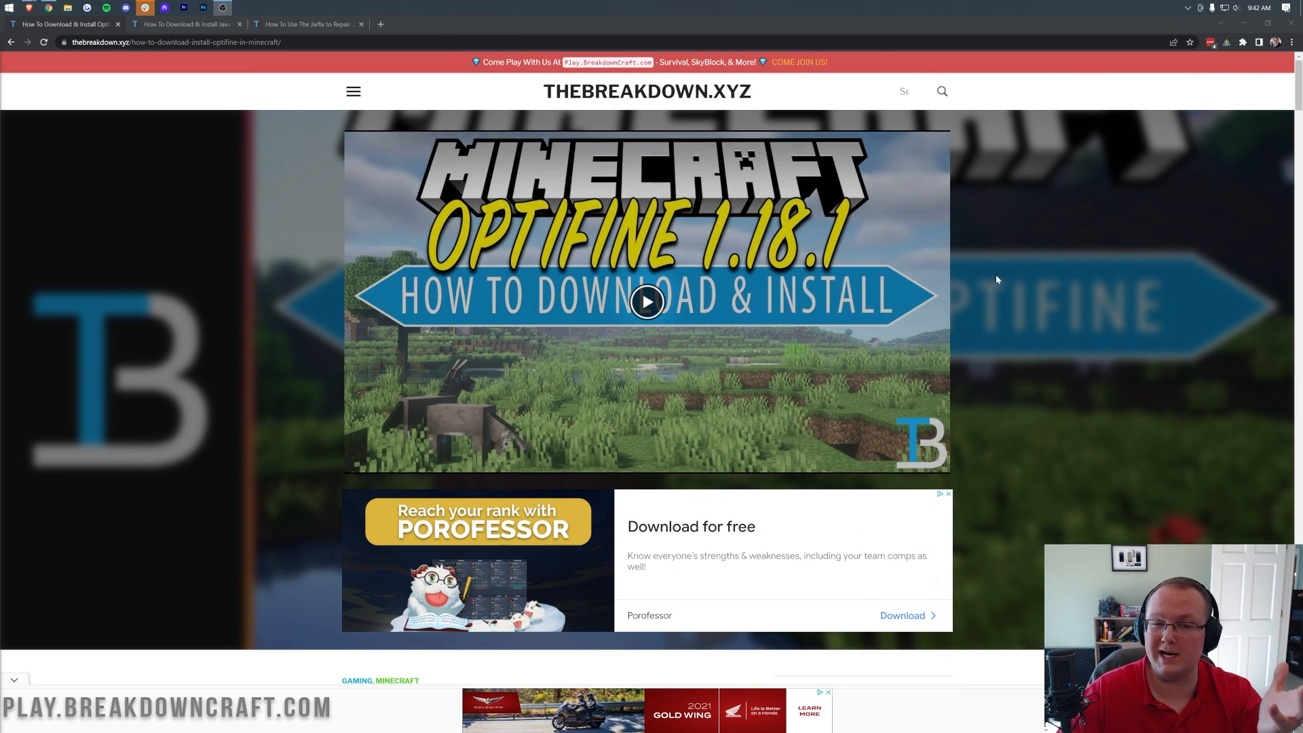
pyautogui.moveTo(793, 269)
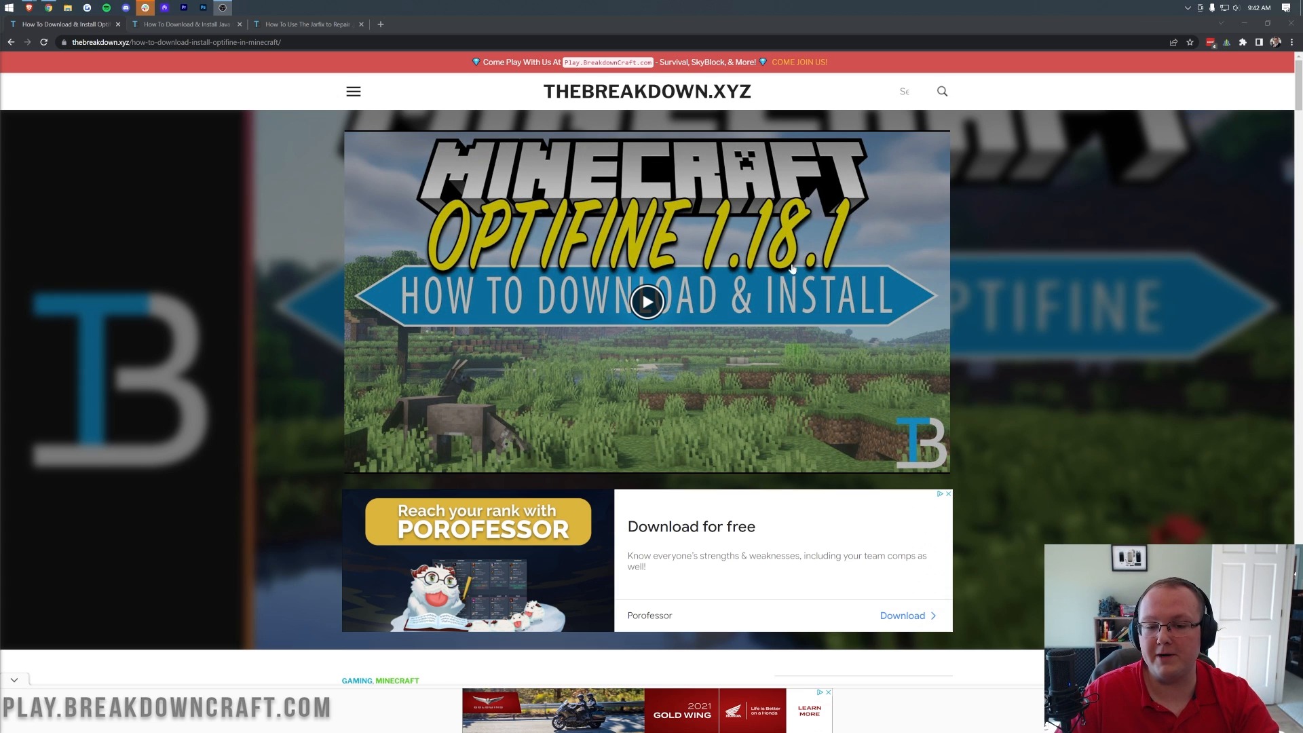
pyautogui.scroll(-3)
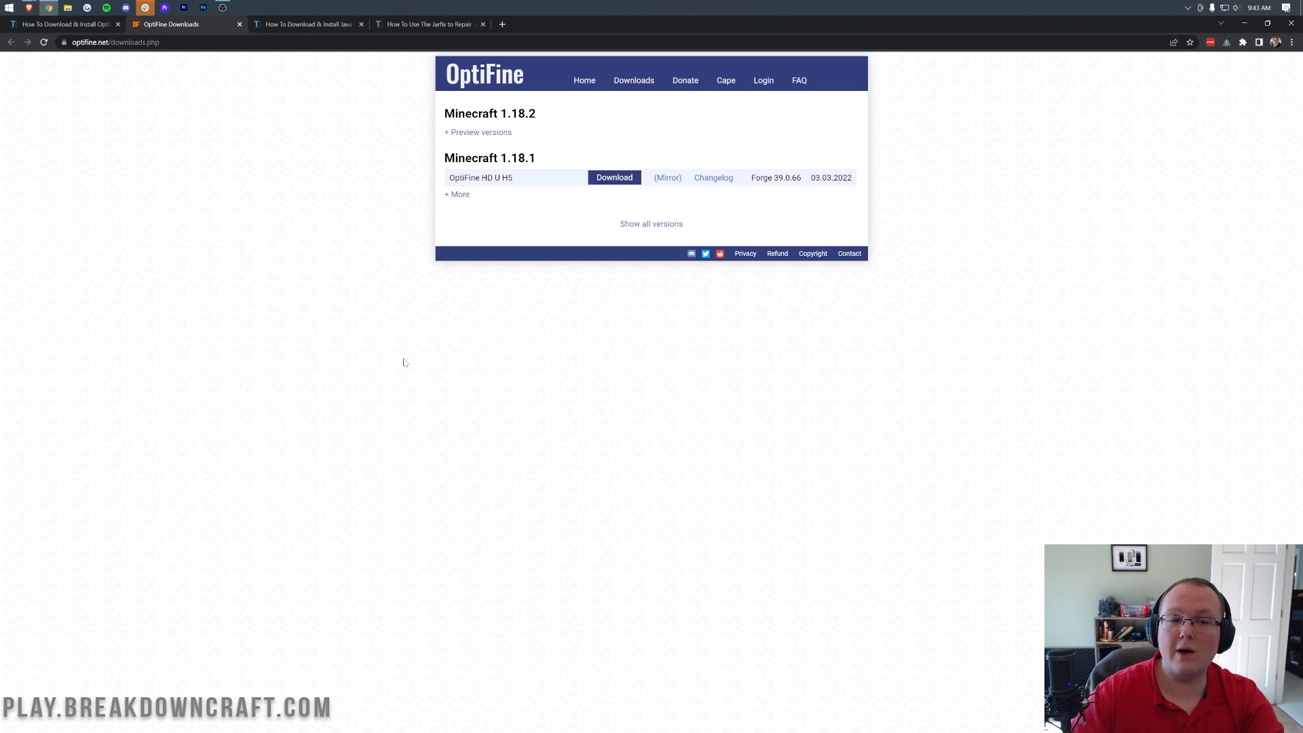
pyautogui.moveTo(536, 136)
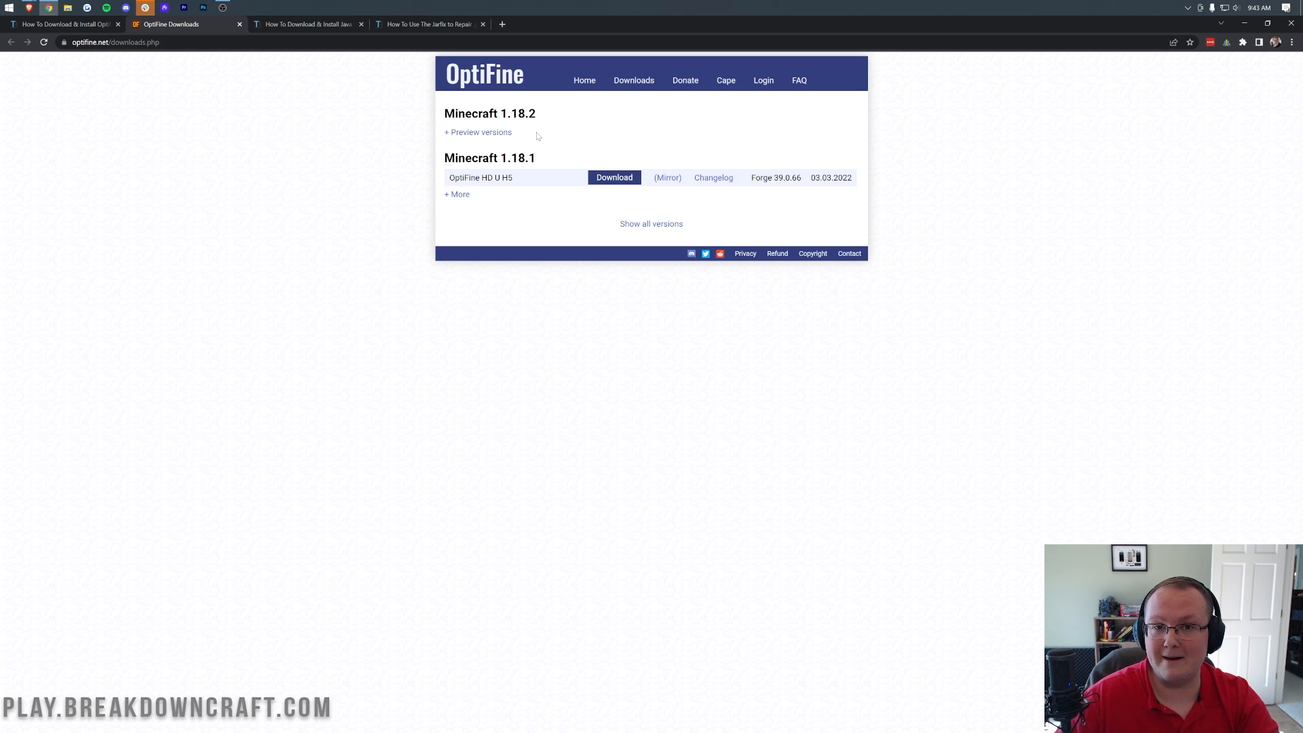
# - Expand the 1.18.2 preview versions and go to the OptiFine HD U H6 pre1 mirror page
pyautogui.click(478, 132)
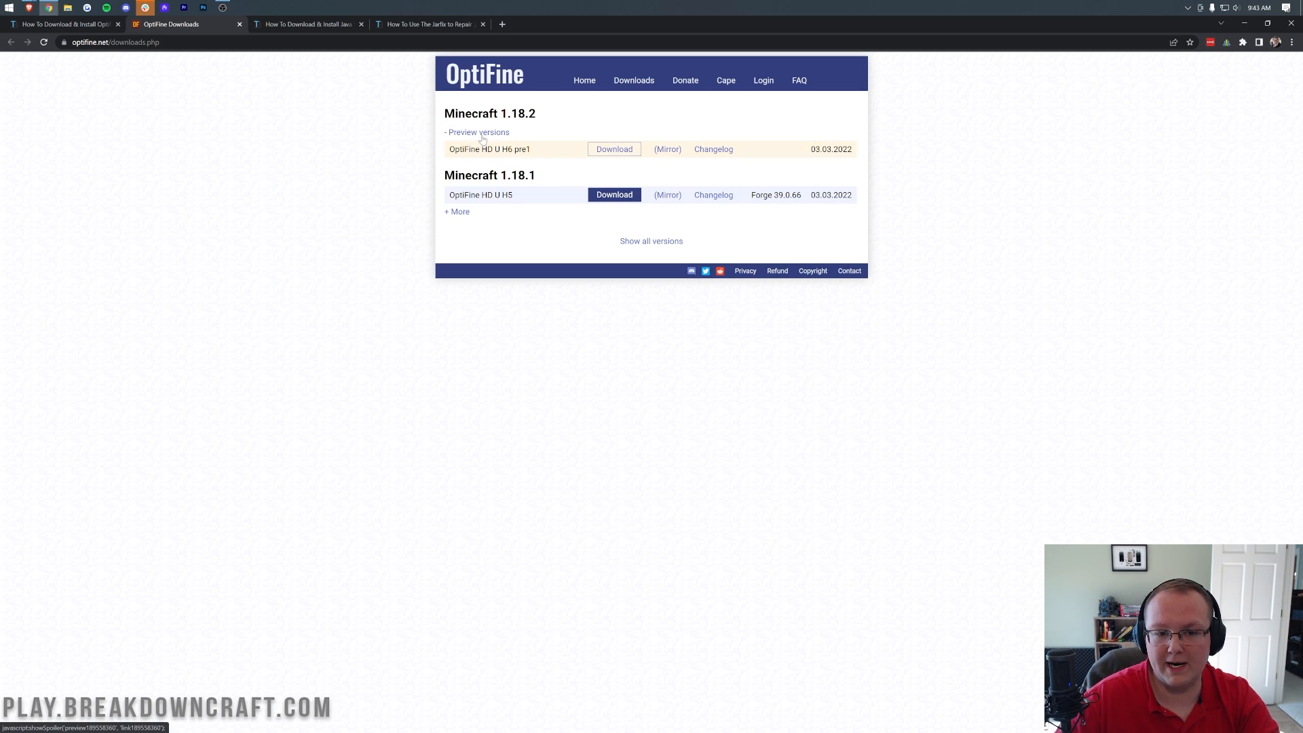
pyautogui.click(478, 132)
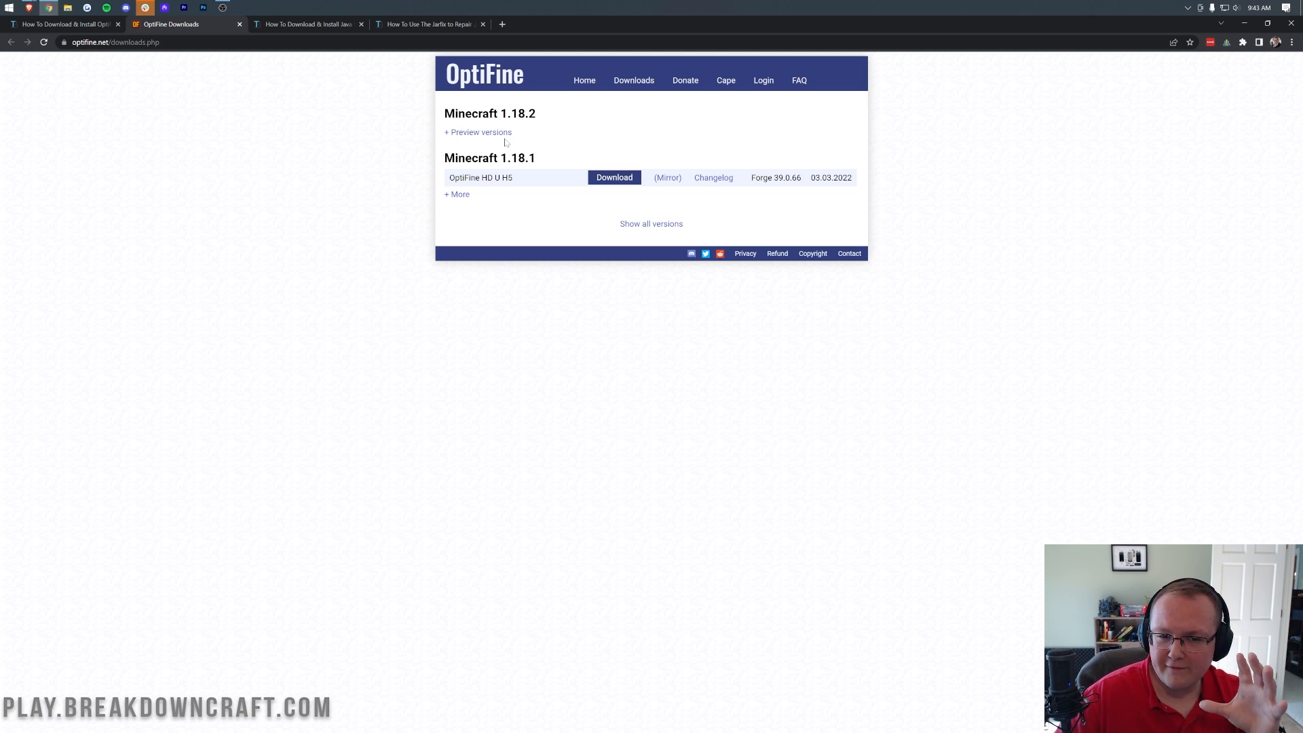
pyautogui.moveTo(482, 141)
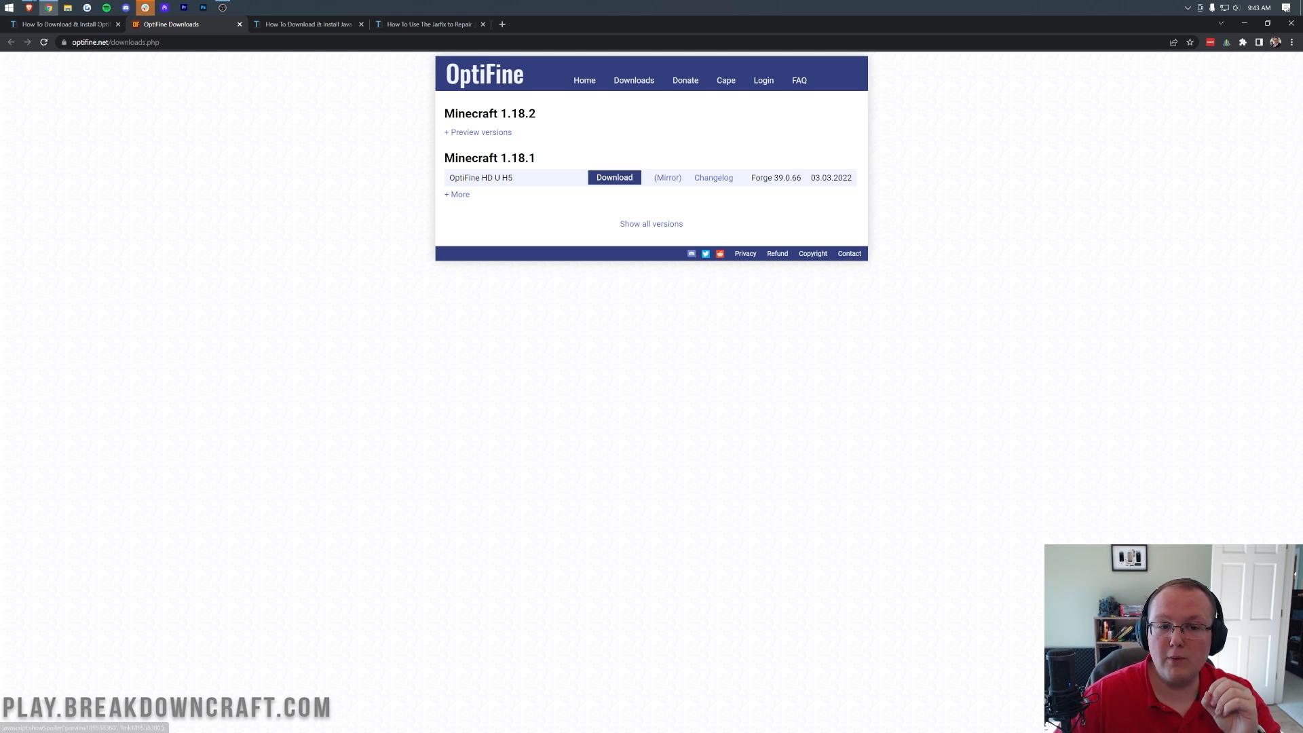
pyautogui.moveTo(549, 184)
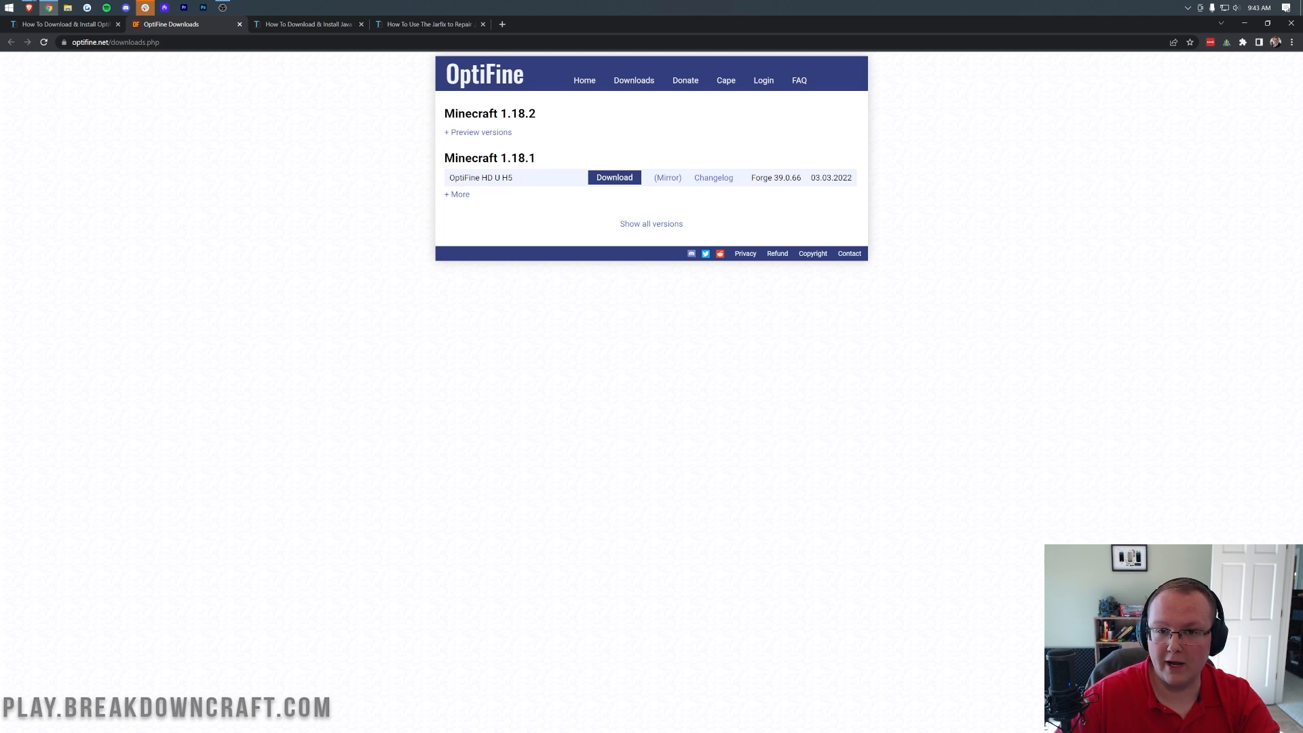
pyautogui.click(479, 132)
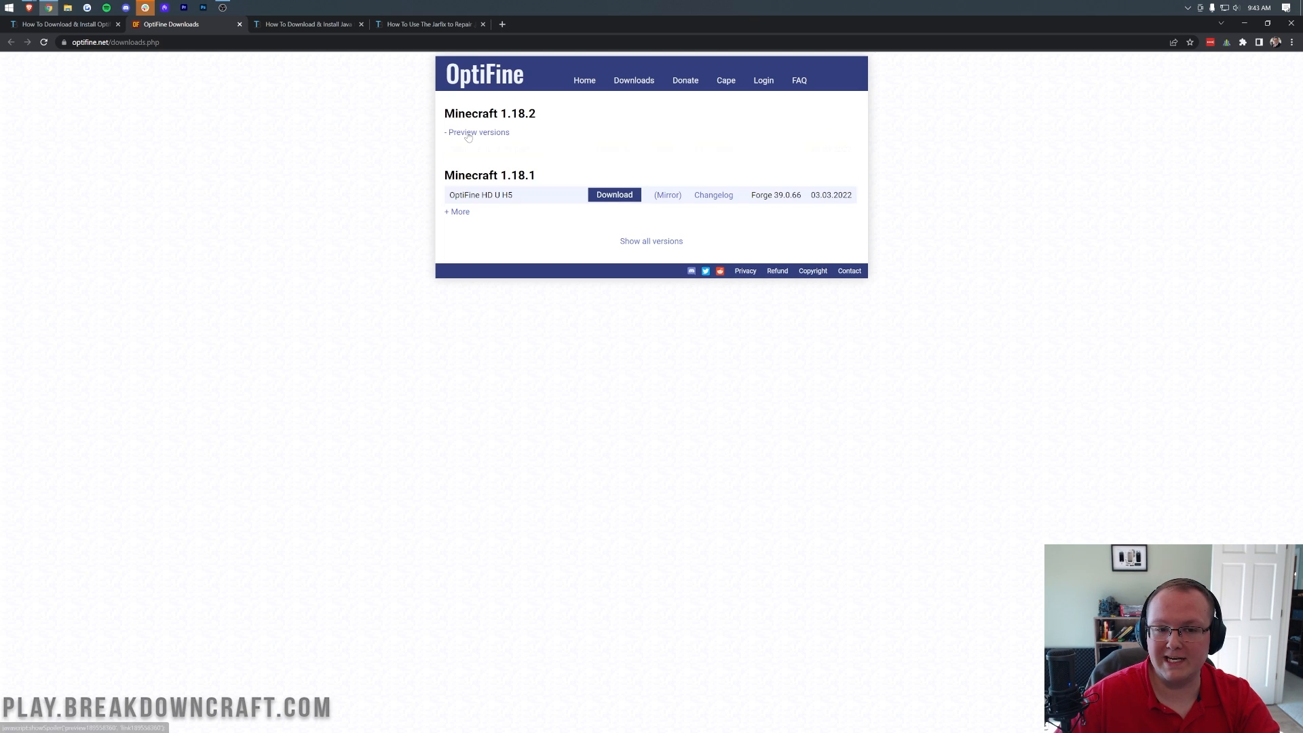
pyautogui.click(478, 133)
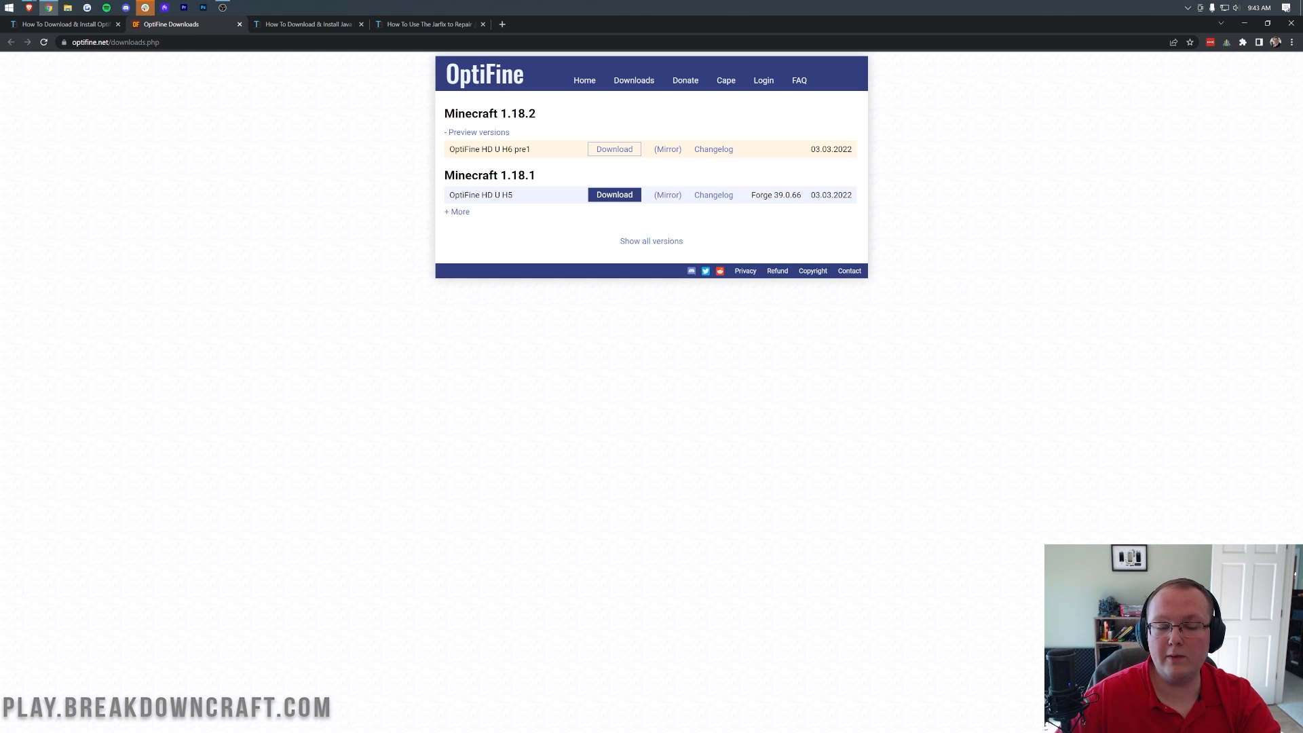
pyautogui.moveTo(666, 157)
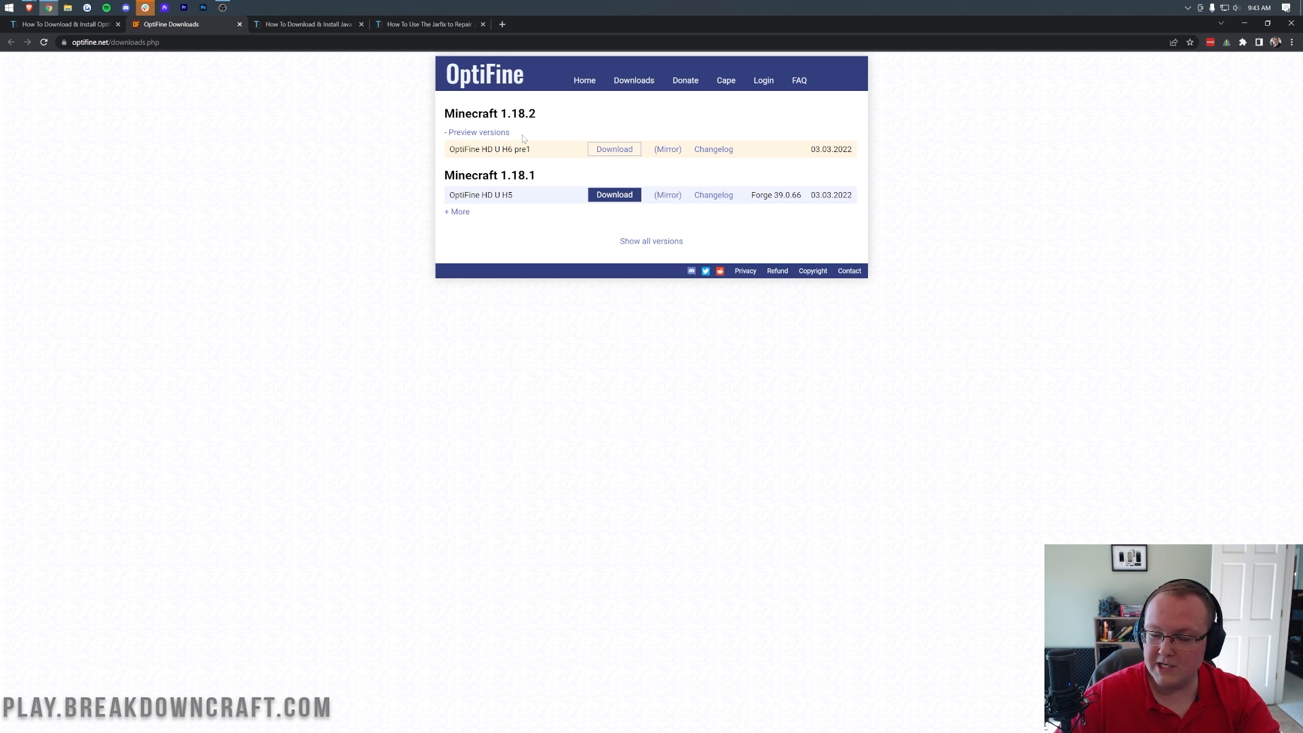
pyautogui.click(479, 132)
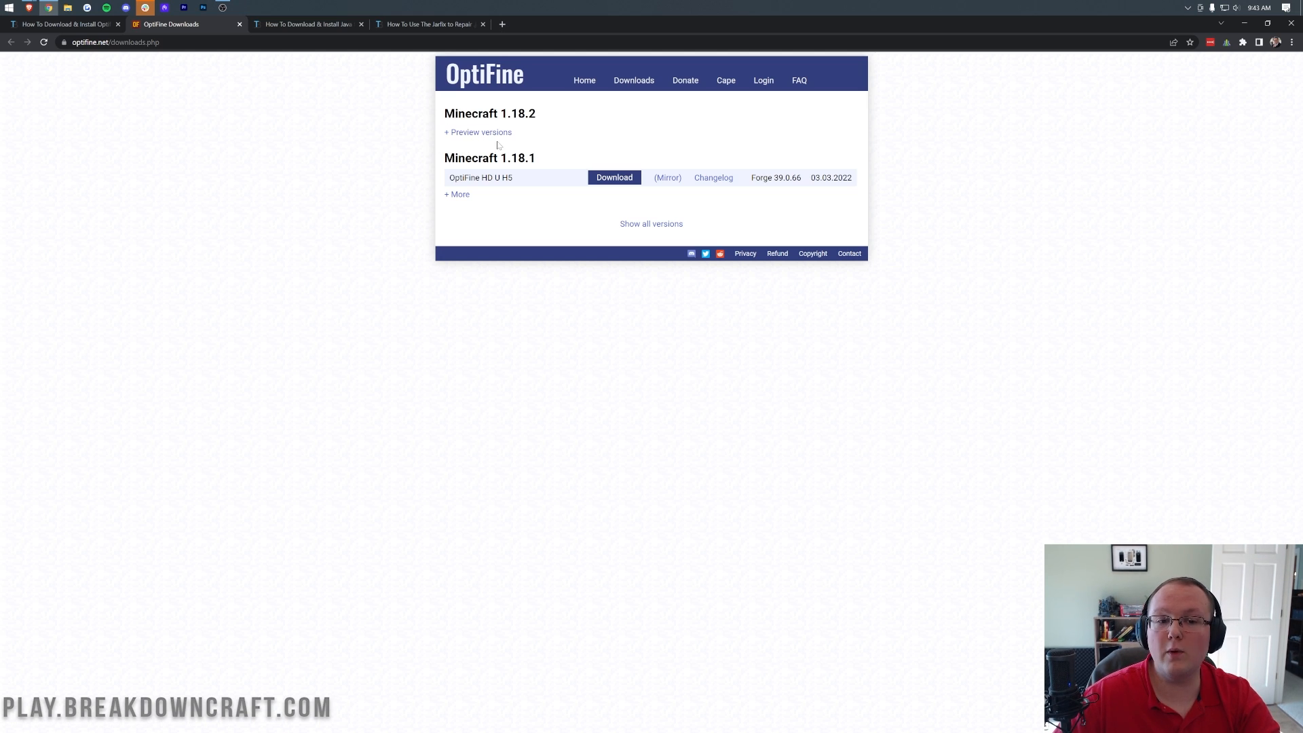
pyautogui.click(478, 133)
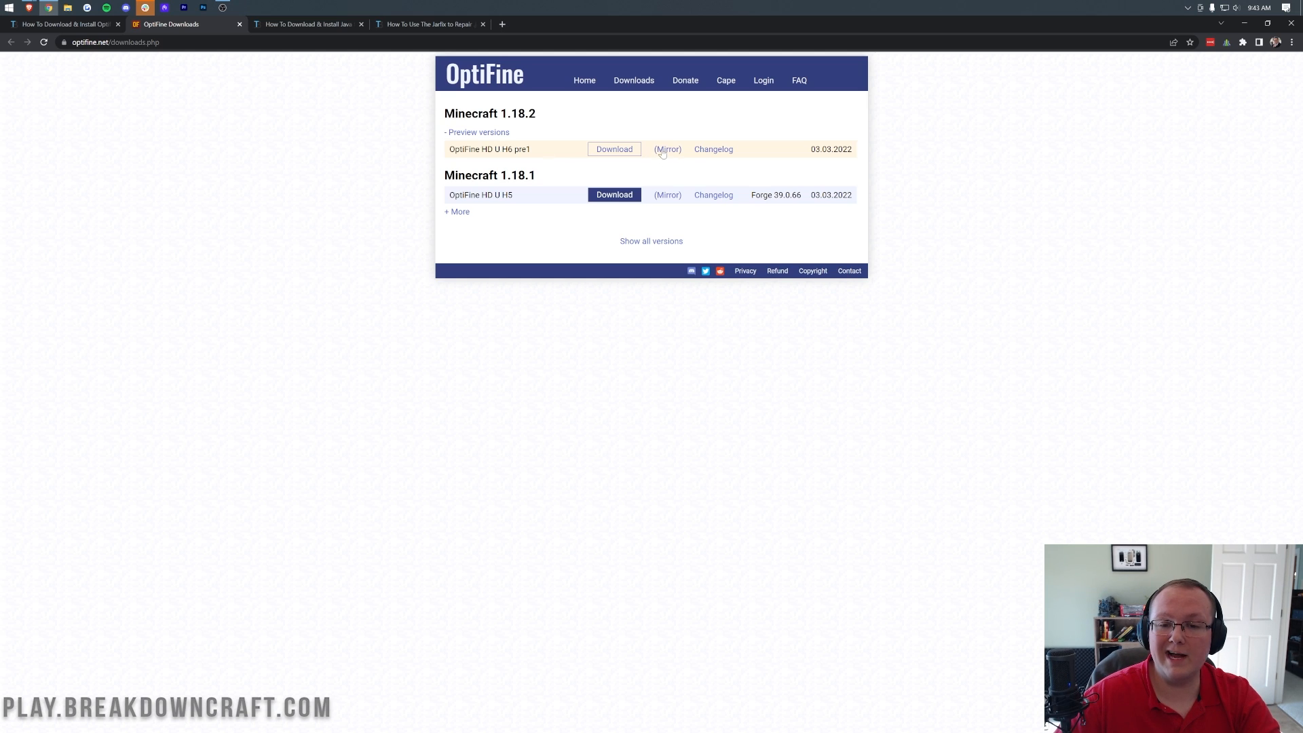
pyautogui.click(614, 149)
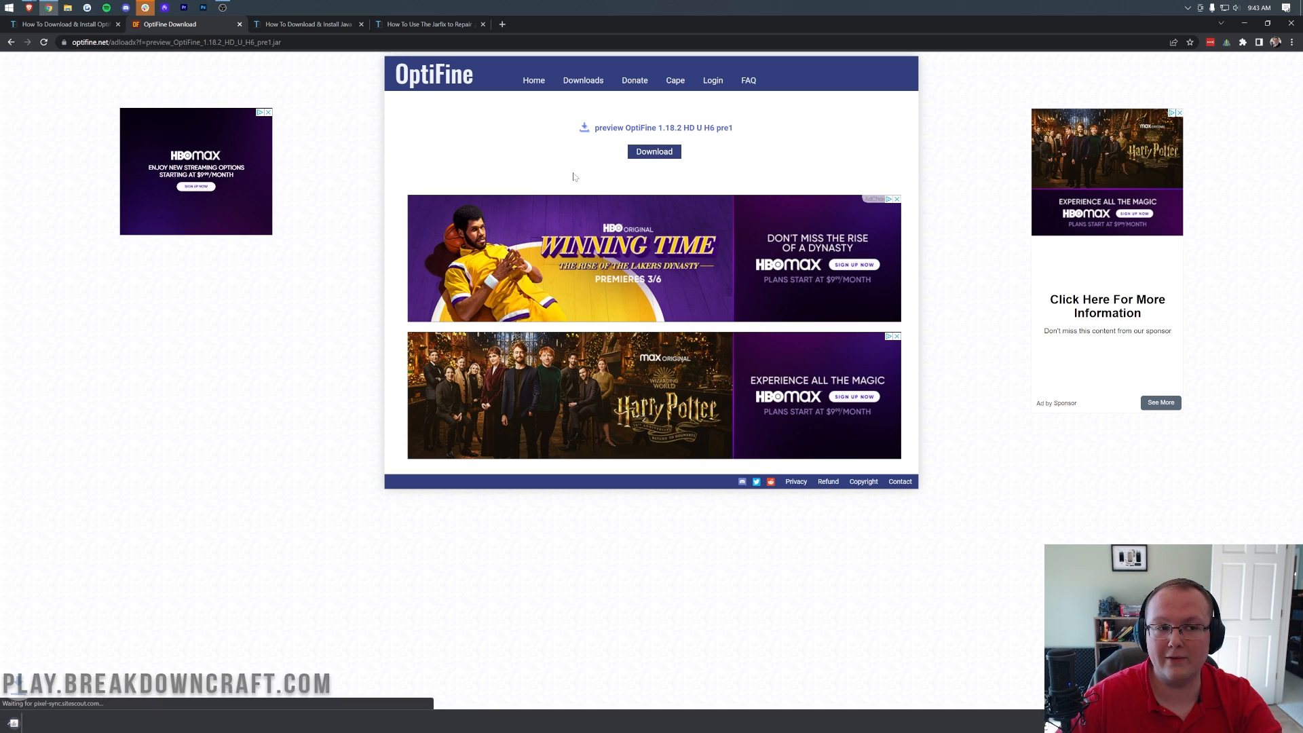
# - Download the preview OptiFine 1.18.2 HD U H6 pre1 jar file
pyautogui.click(653, 152)
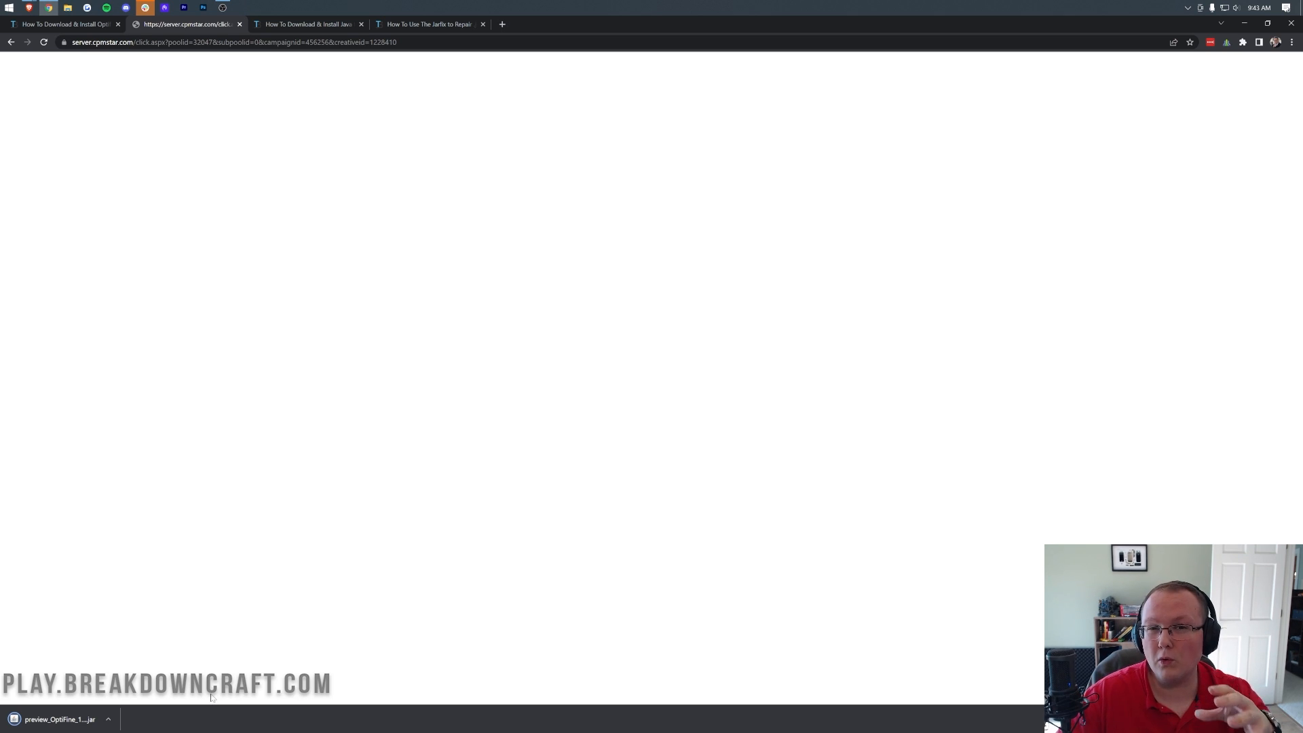
pyautogui.moveTo(541, 449)
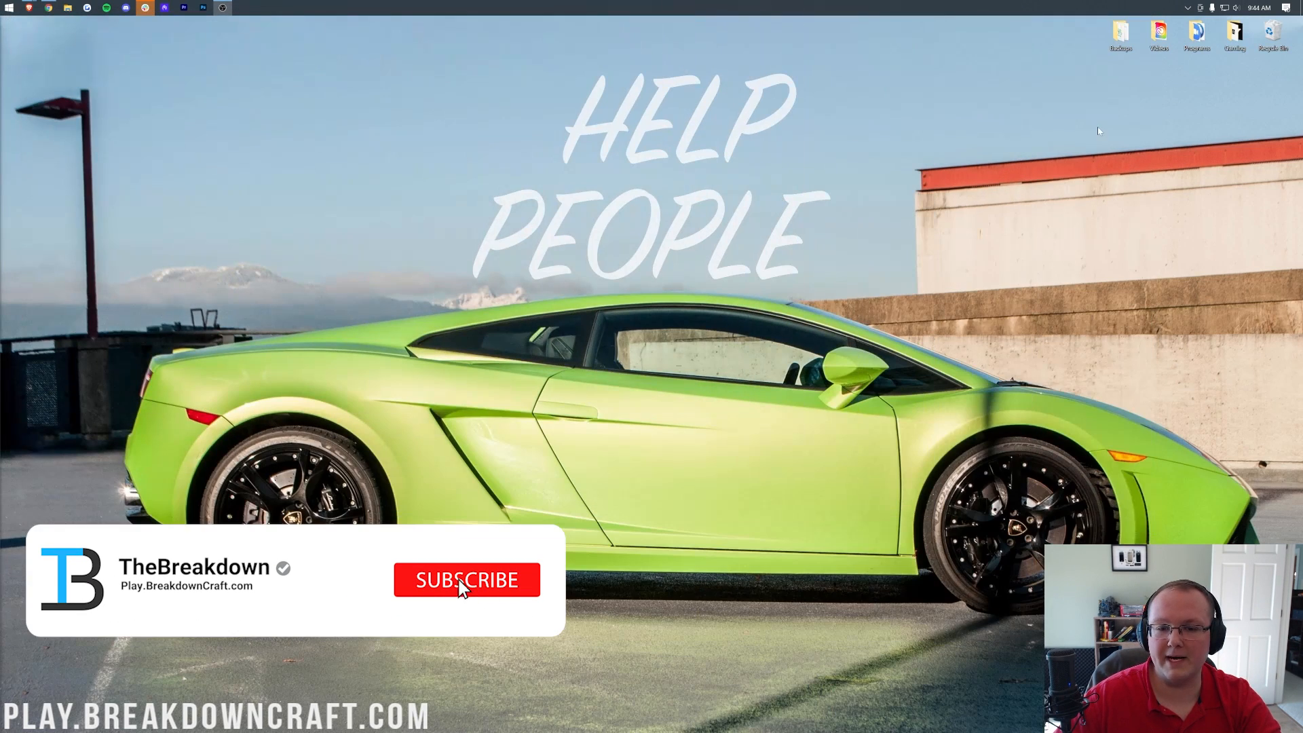
# - Drag the downloaded OptiFine jar from the Downloads folder onto the desktop
pyautogui.click(466, 580)
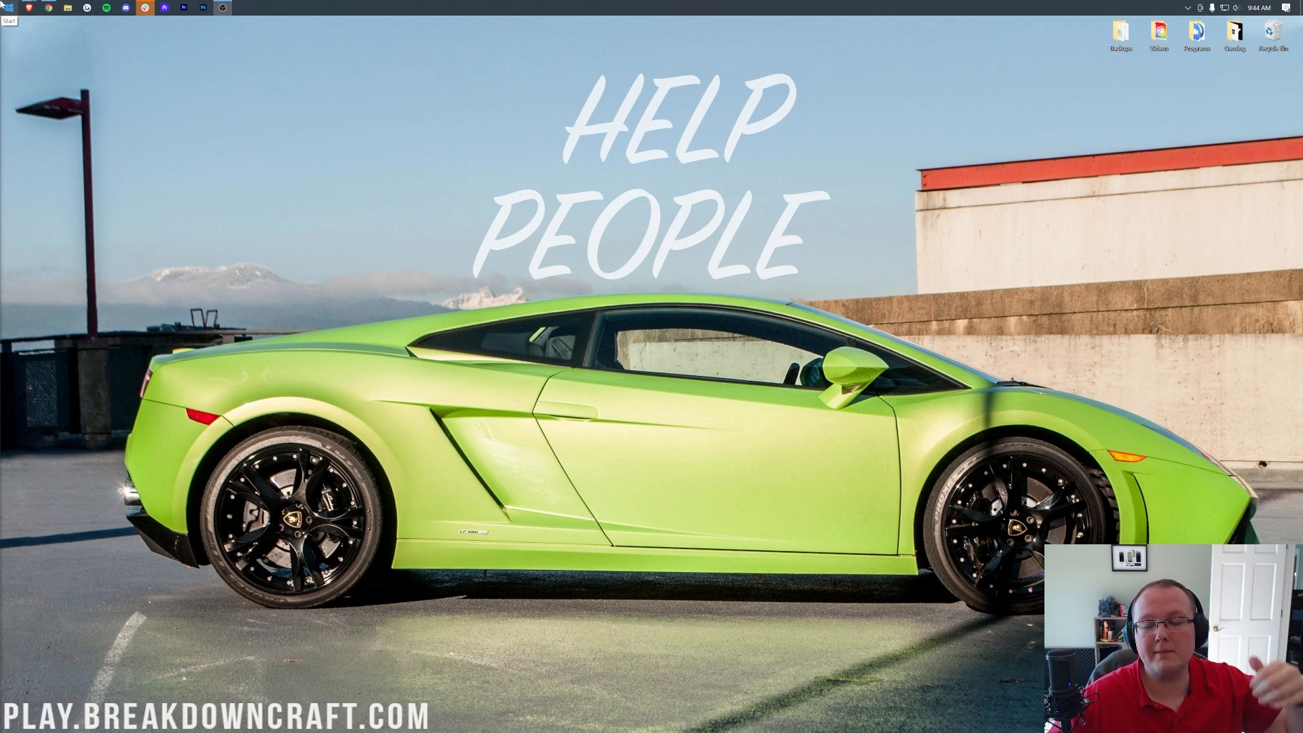
pyautogui.click(8, 8)
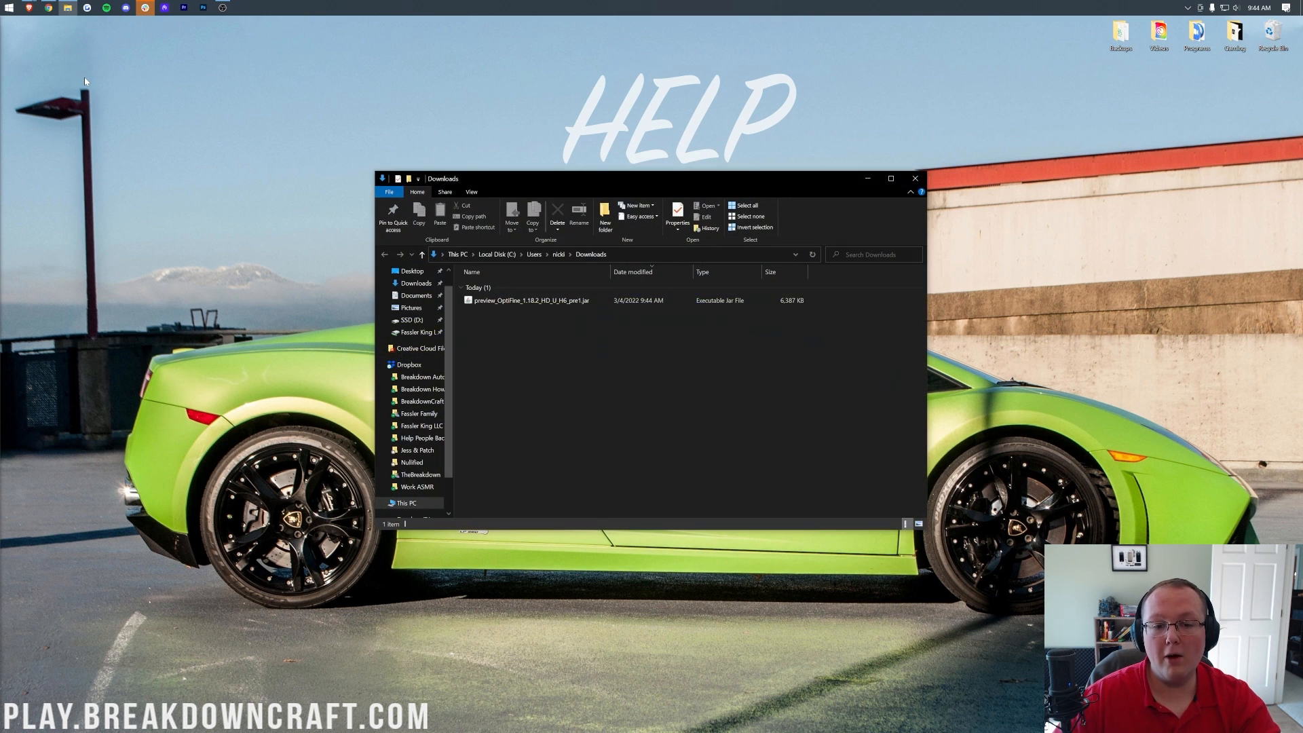
pyautogui.click(530, 300)
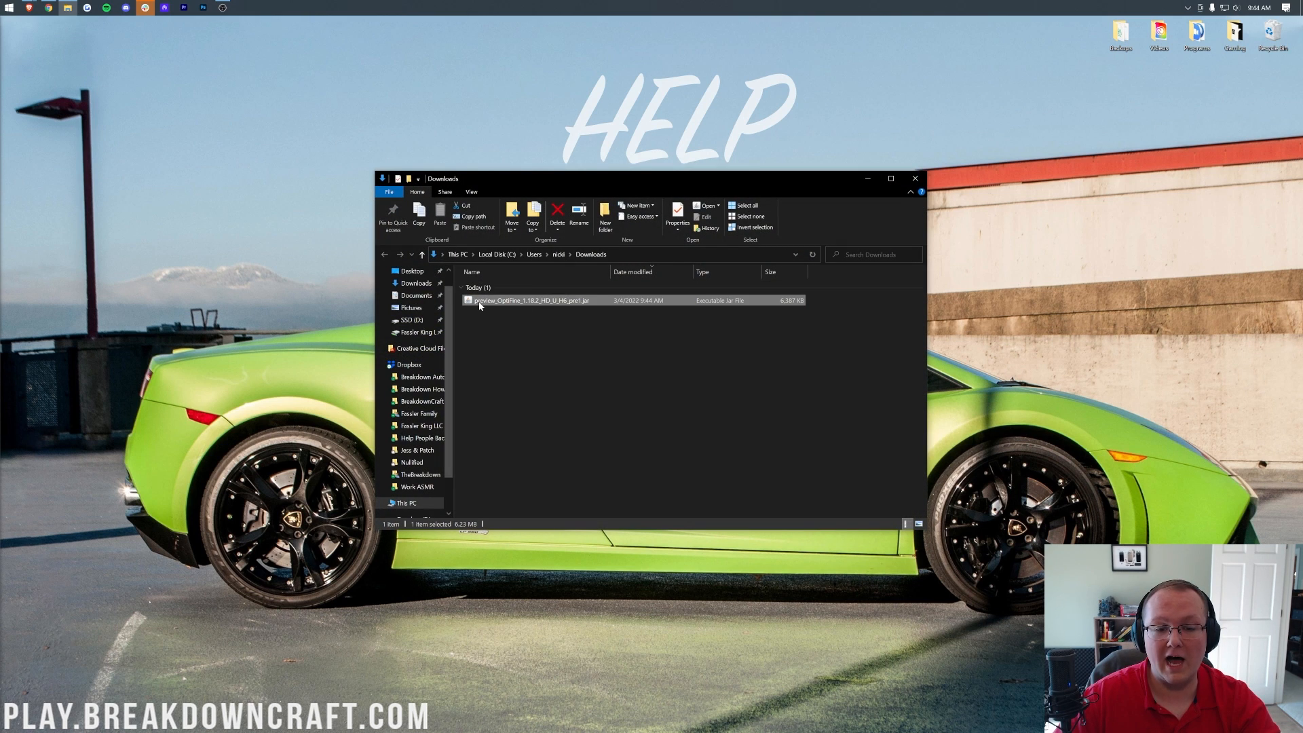
pyautogui.moveTo(531, 300); pyautogui.dragTo(474, 89)
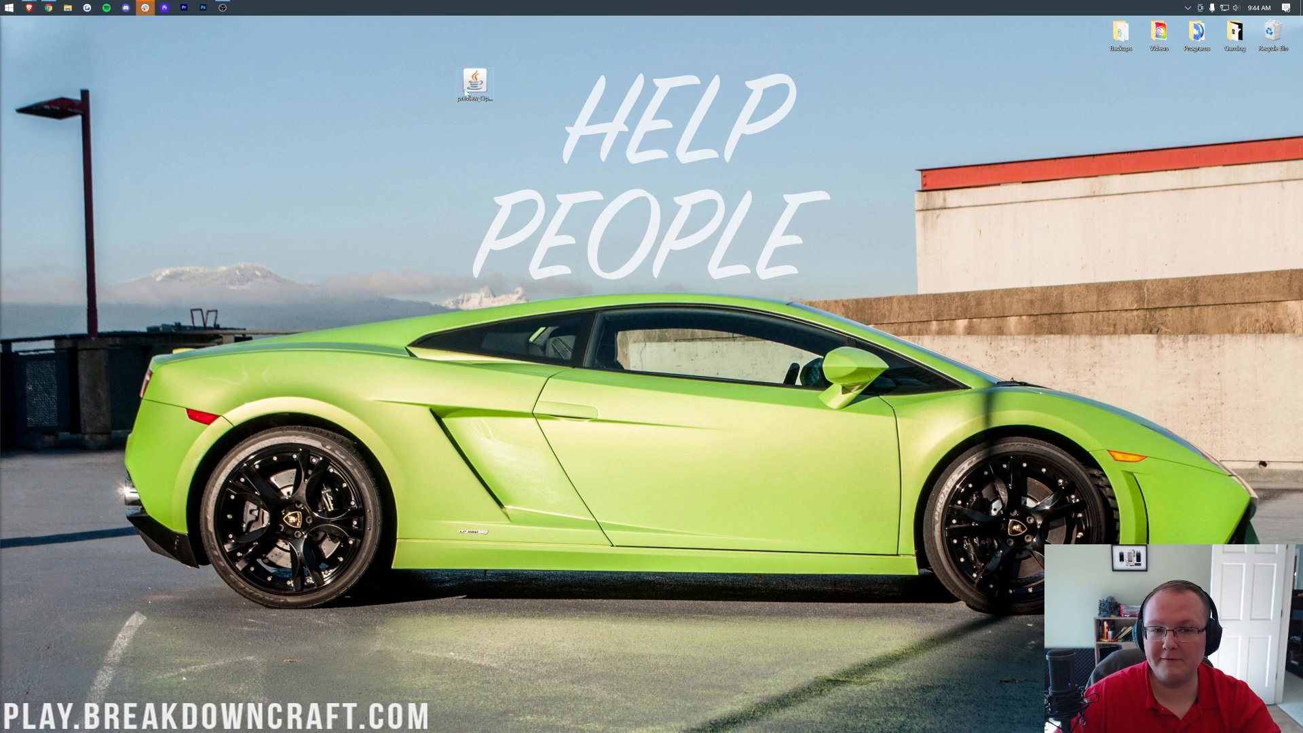
pyautogui.moveTo(475, 83)
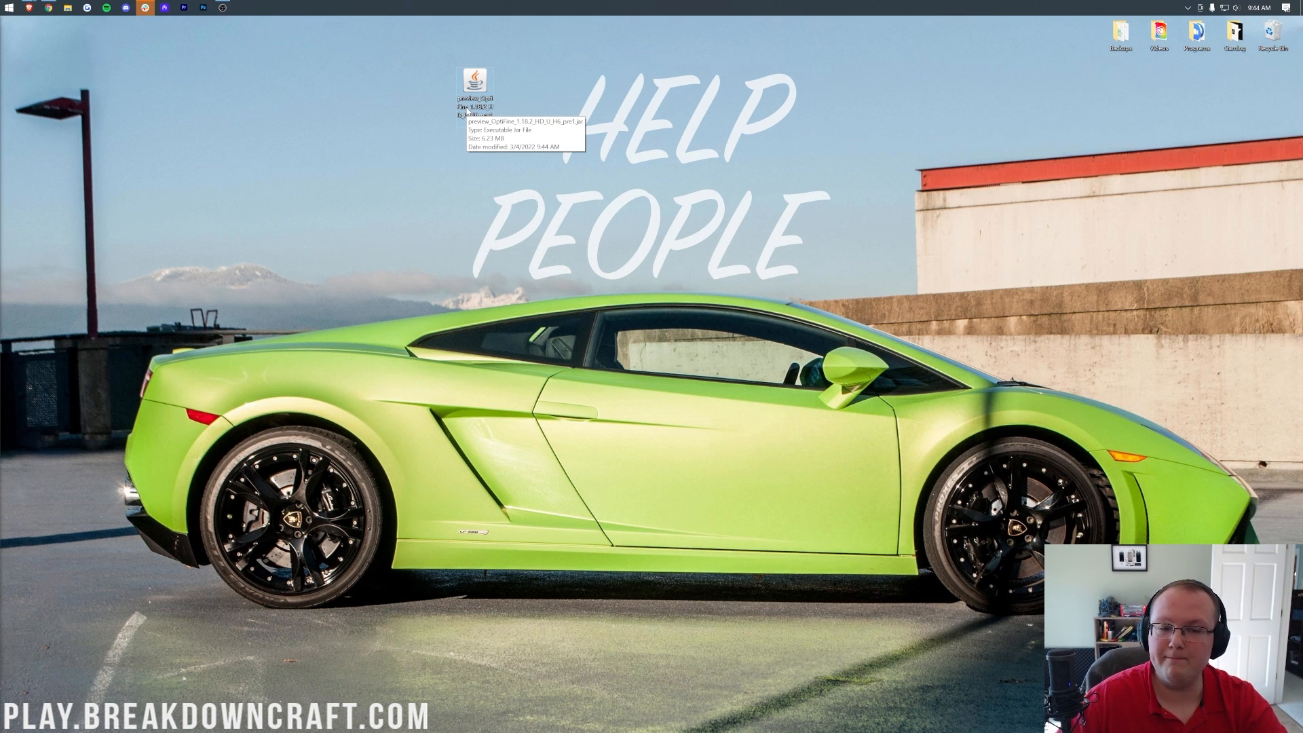
pyautogui.rightClick(474, 79)
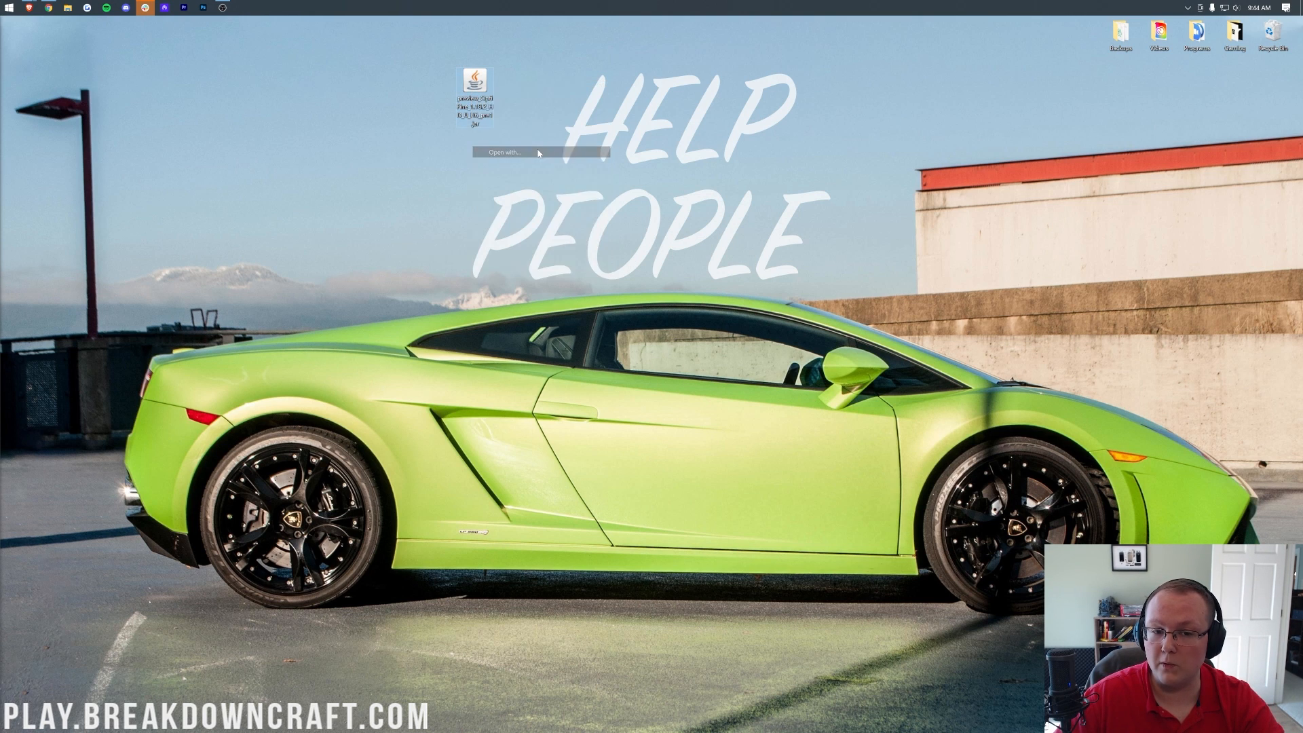
pyautogui.click(505, 152)
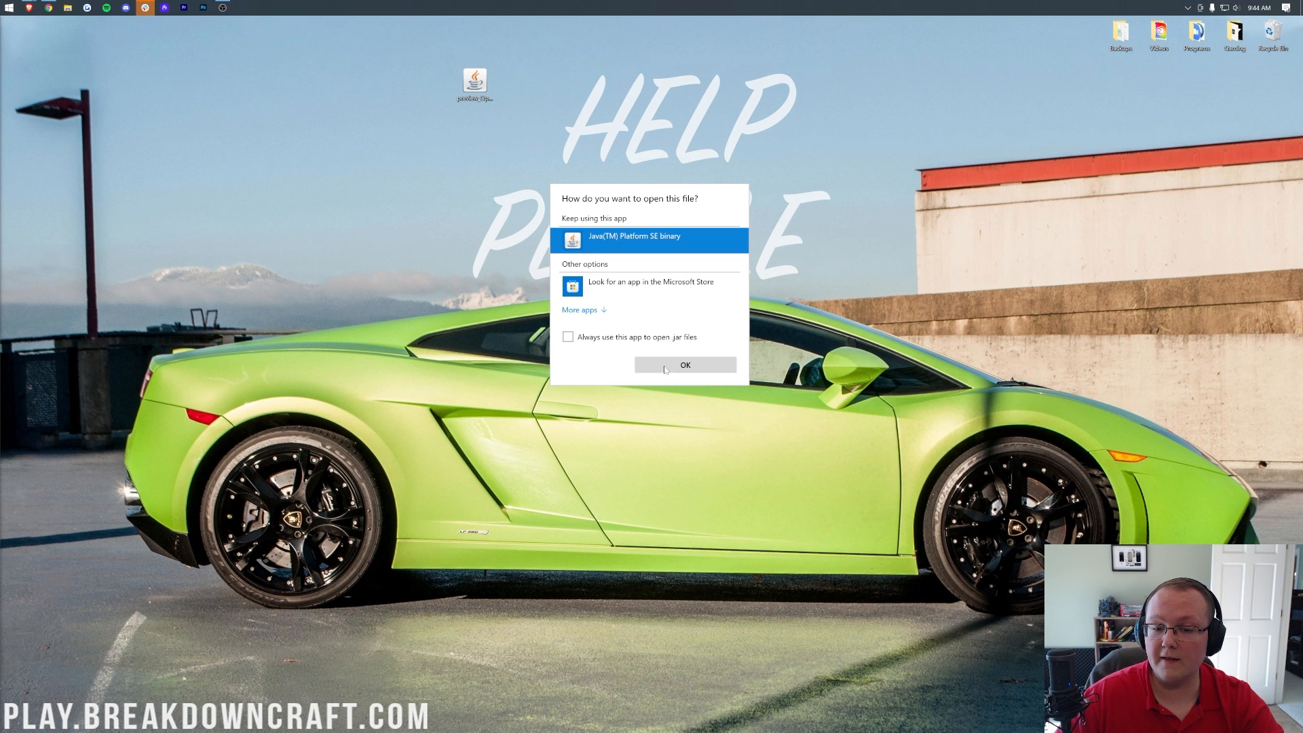
pyautogui.click(685, 365)
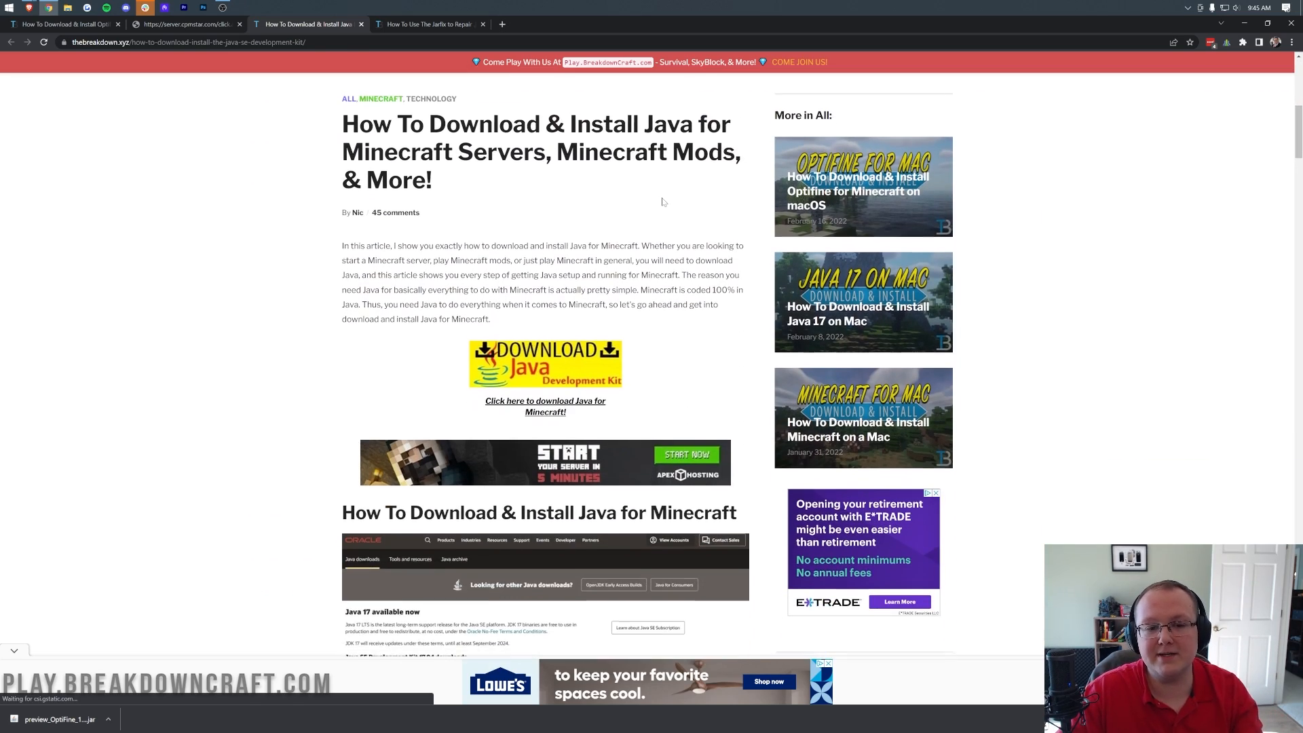
# - Review the Java download and Jarfix guide tabs, then minimize the browser to the desktop
pyautogui.scroll(-3)
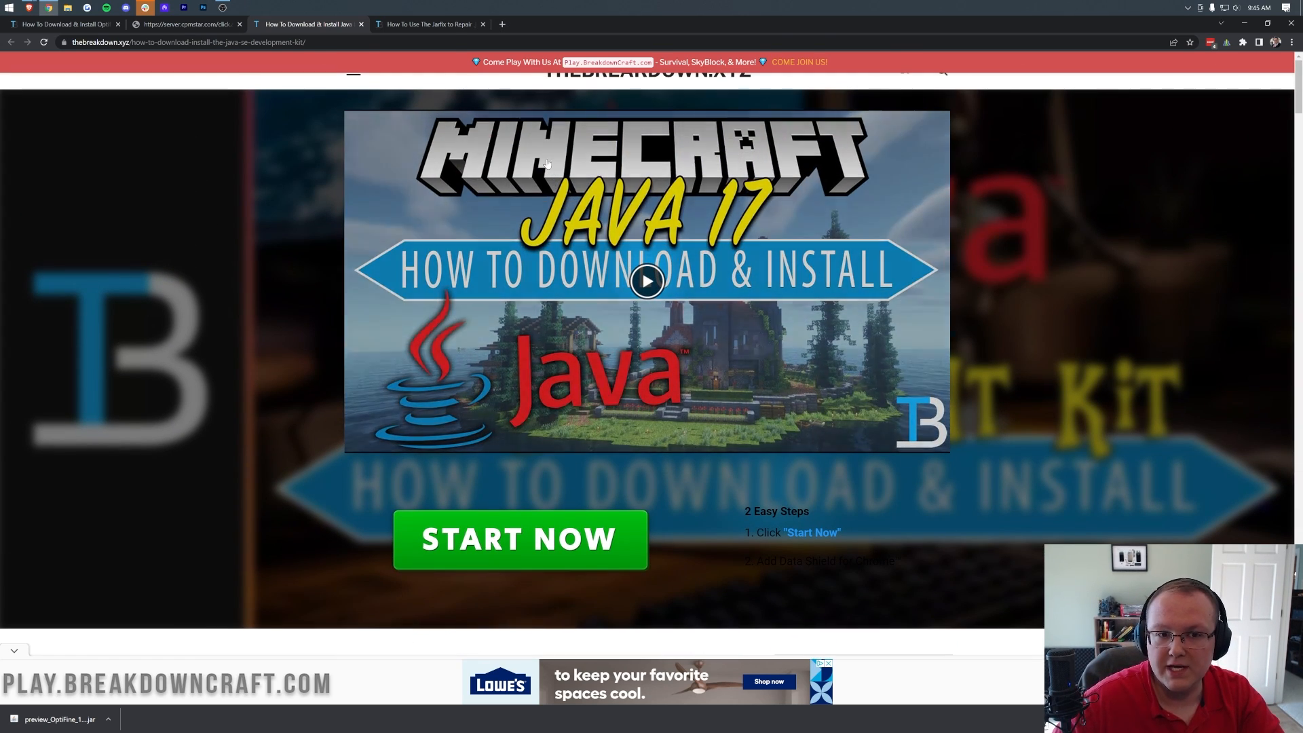
pyautogui.click(429, 24)
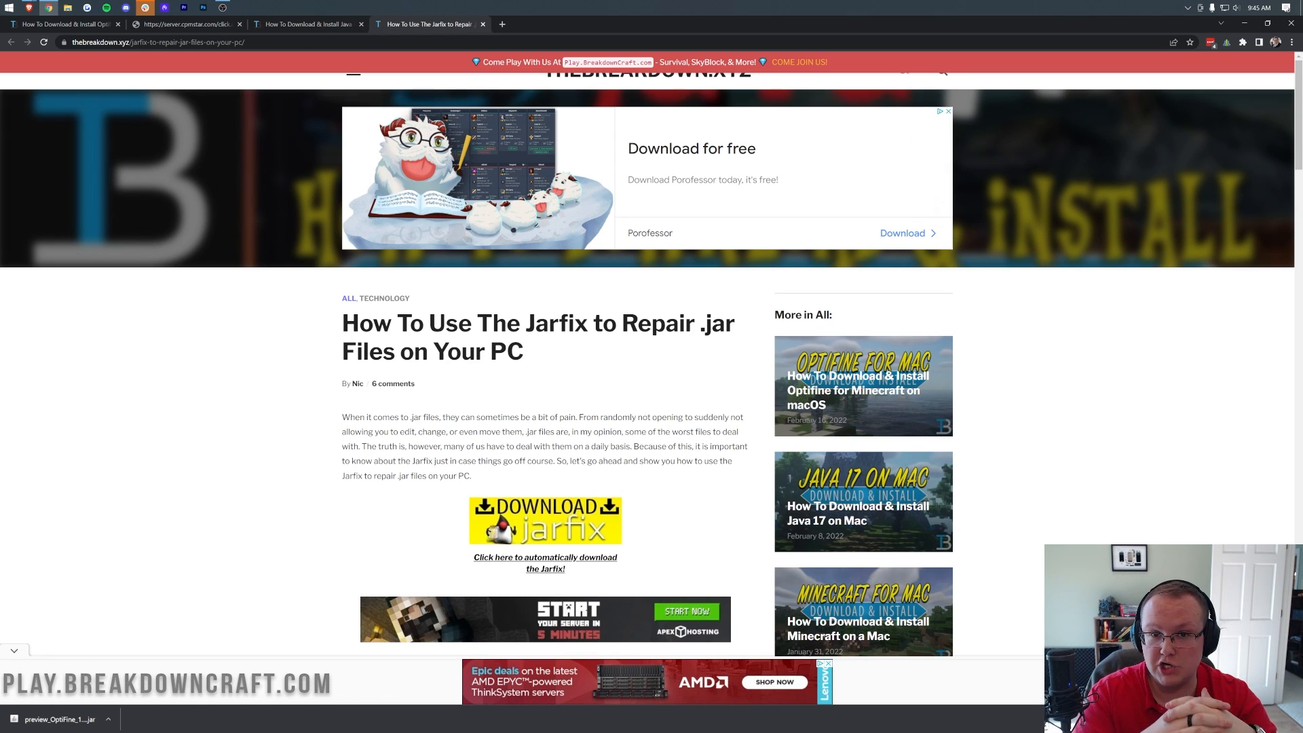
pyautogui.click(307, 24)
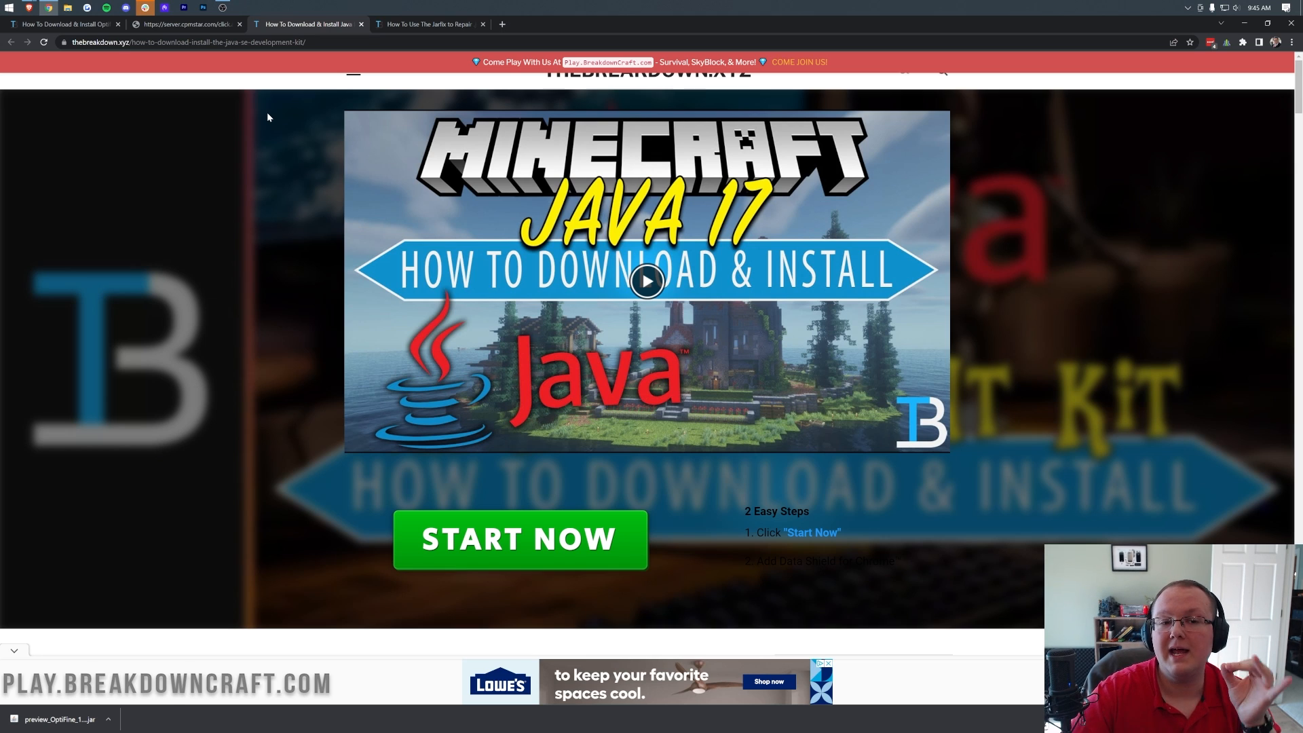
pyautogui.click(428, 23)
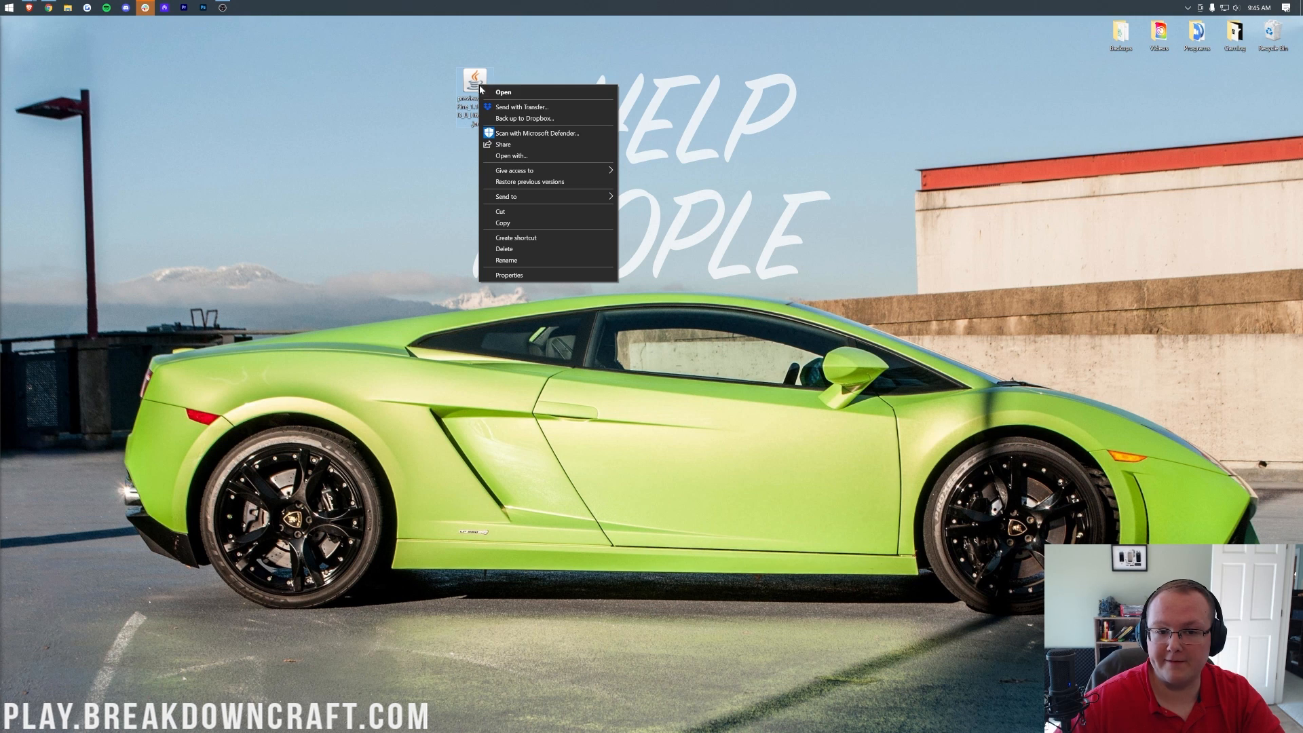
# - Open the OptiFine jar with Java(TM) Platform SE binary, always using it for jar files
pyautogui.click(511, 156)
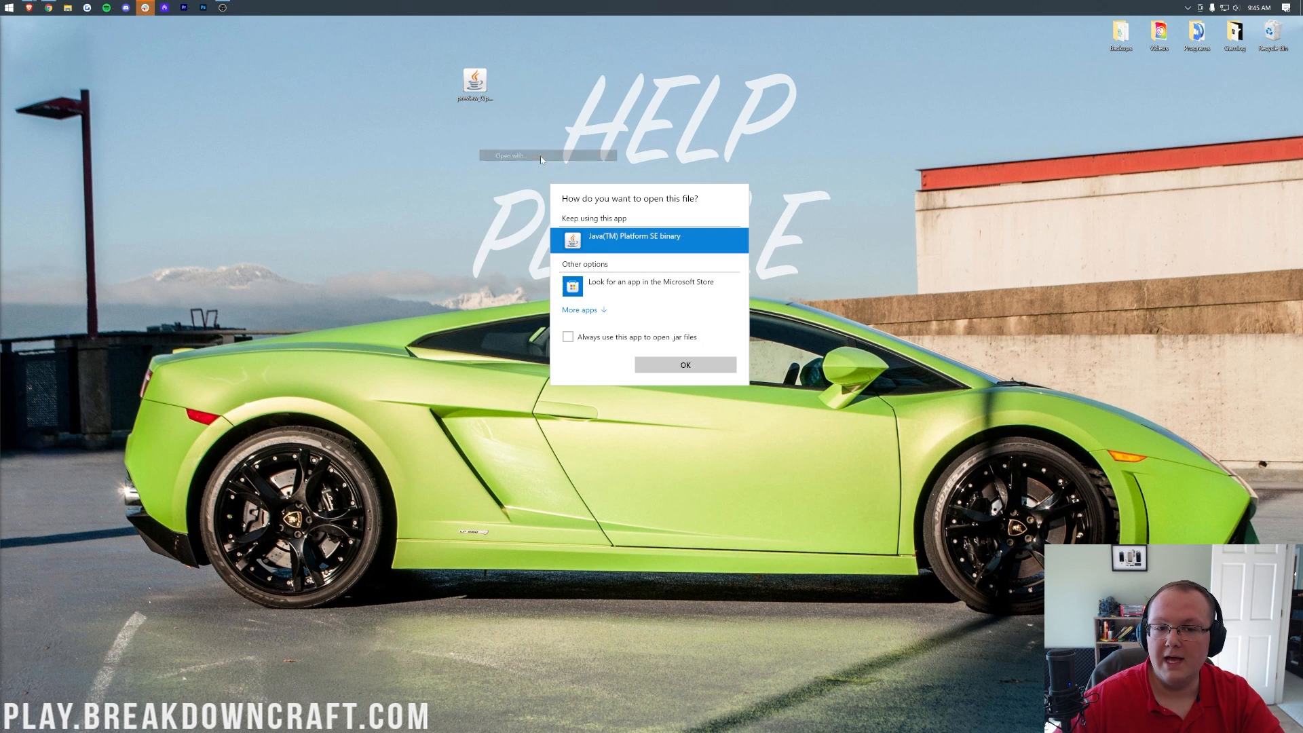
pyautogui.click(569, 337)
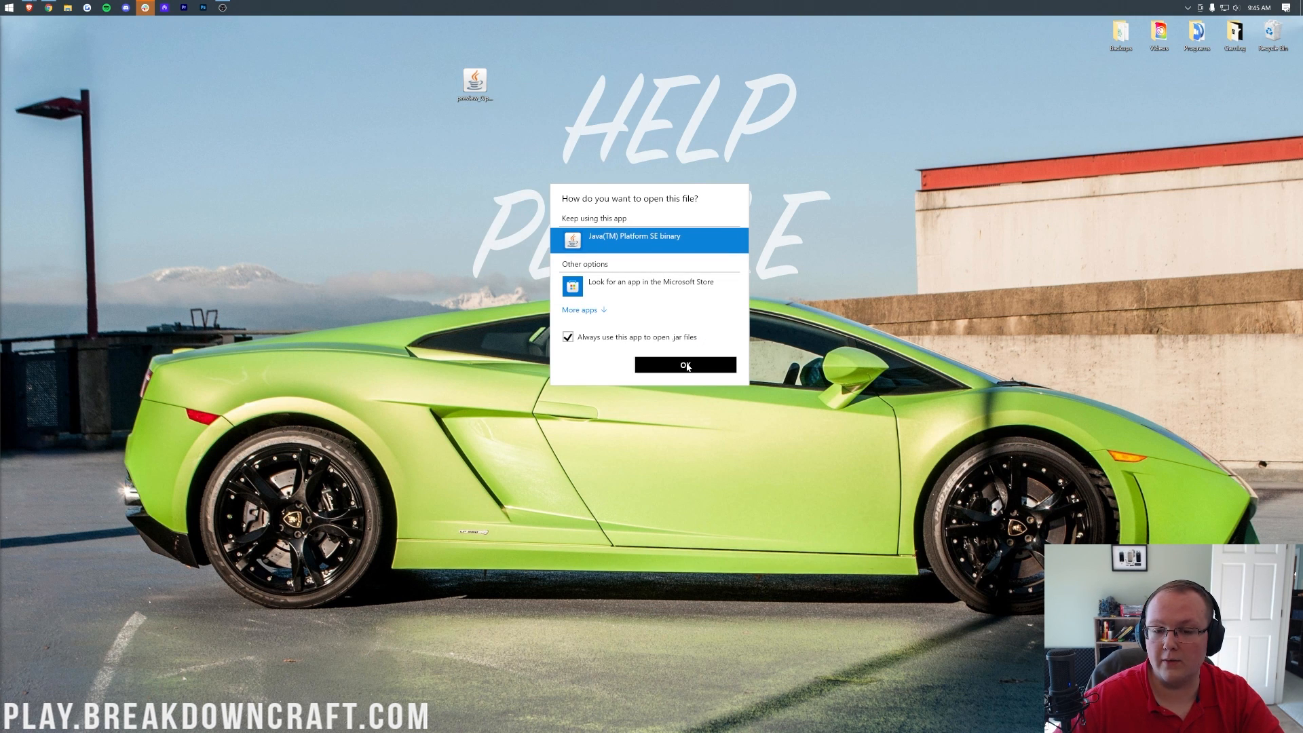
pyautogui.click(684, 365)
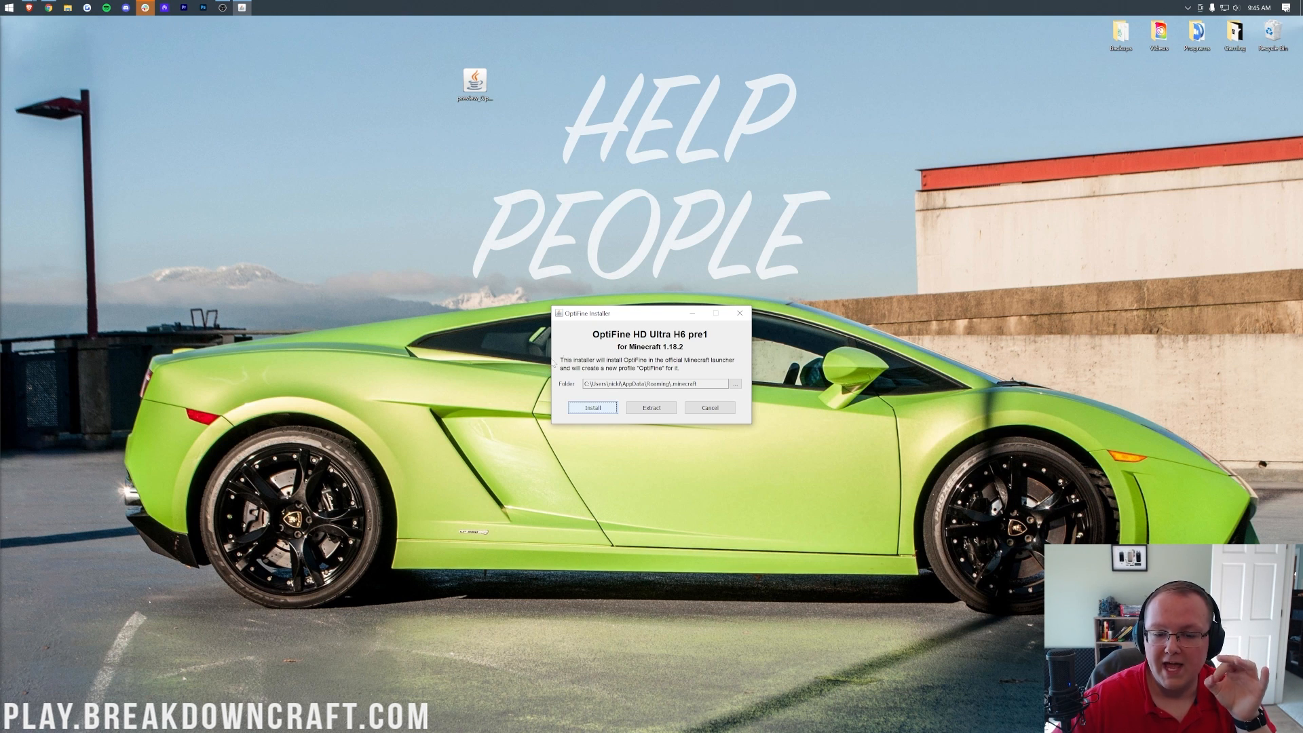
# - Install OptiFine HD Ultra H6 pre1 into the Minecraft folder and dismiss the success message
pyautogui.click(592, 407)
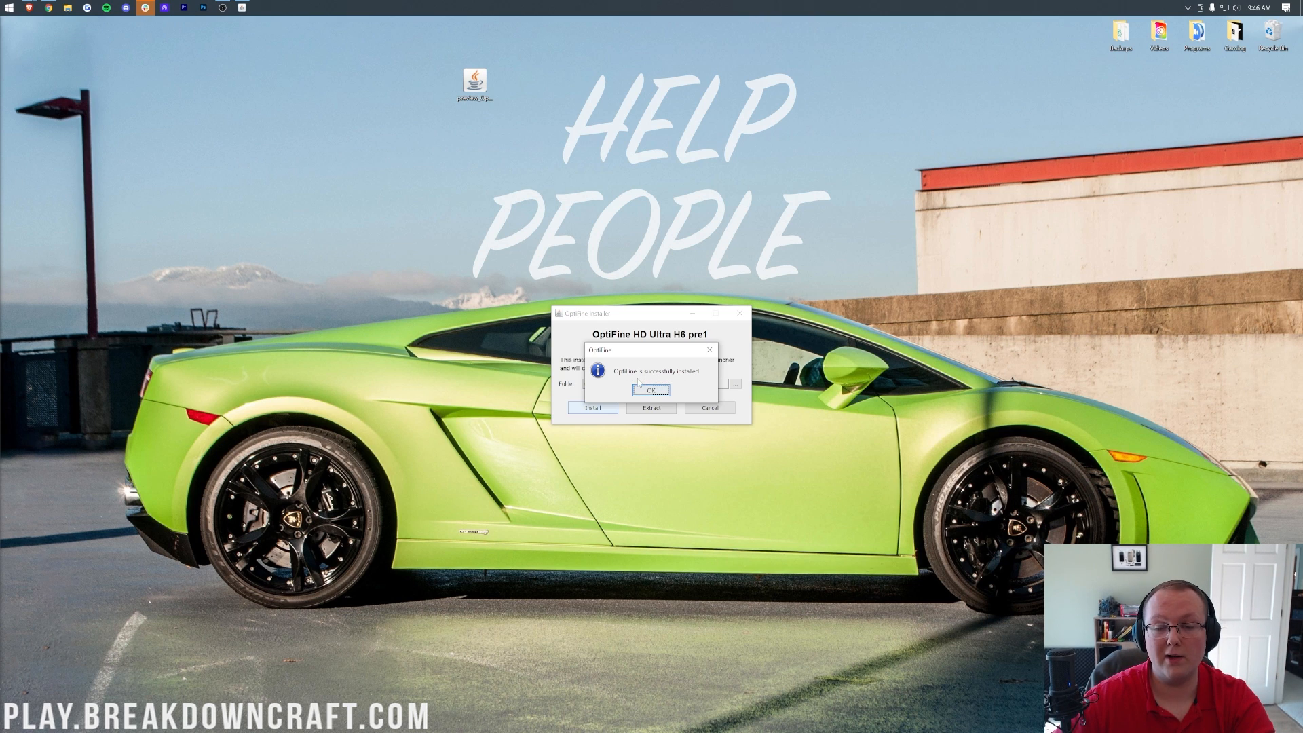
pyautogui.click(651, 391)
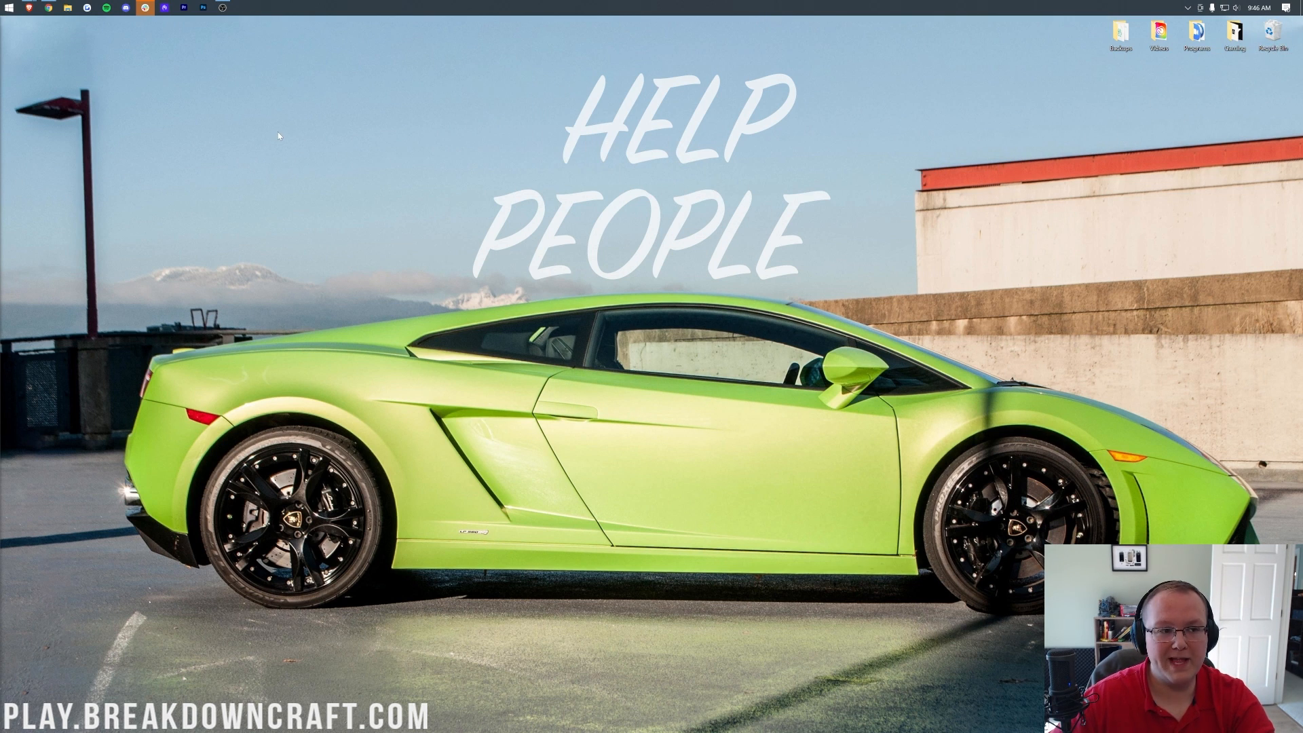
# - Start the launcher, hit Play, cancel the modified-installation warning and check the OptiFine 1.18.2 profile dropdown
pyautogui.click(9, 7)
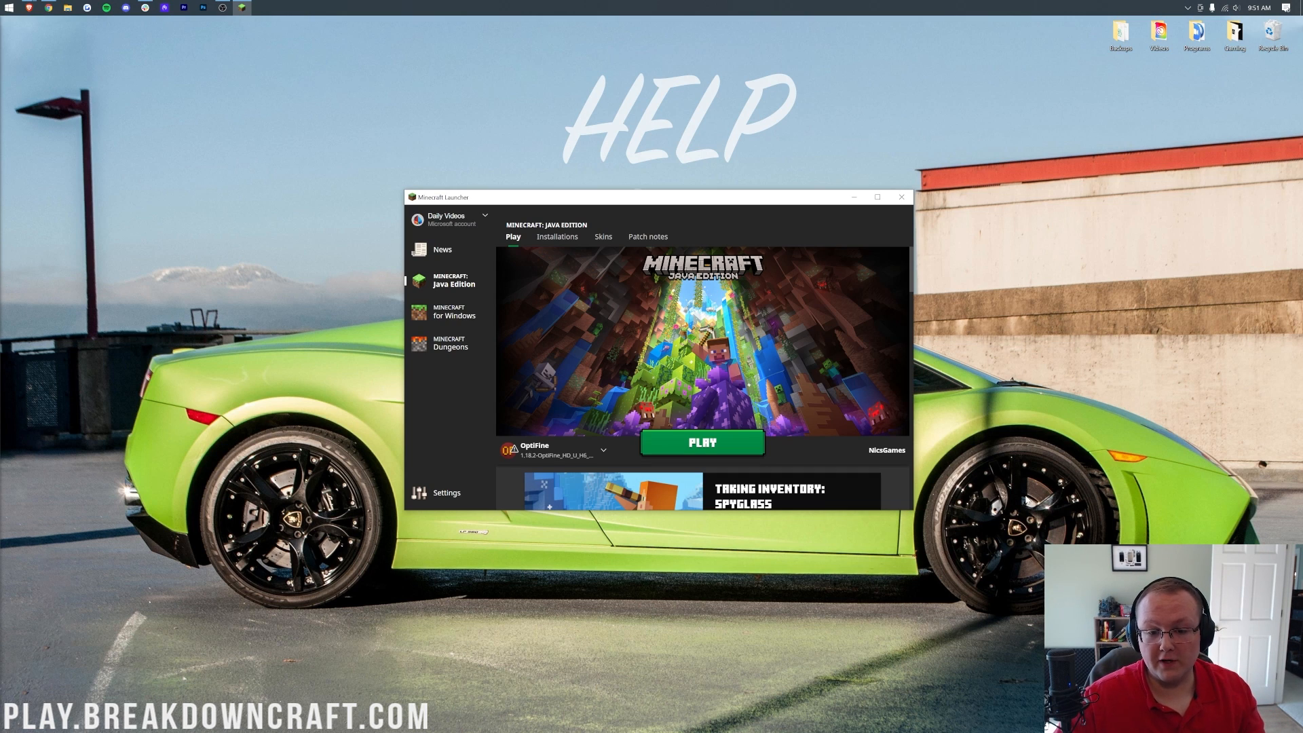
pyautogui.moveTo(553, 450)
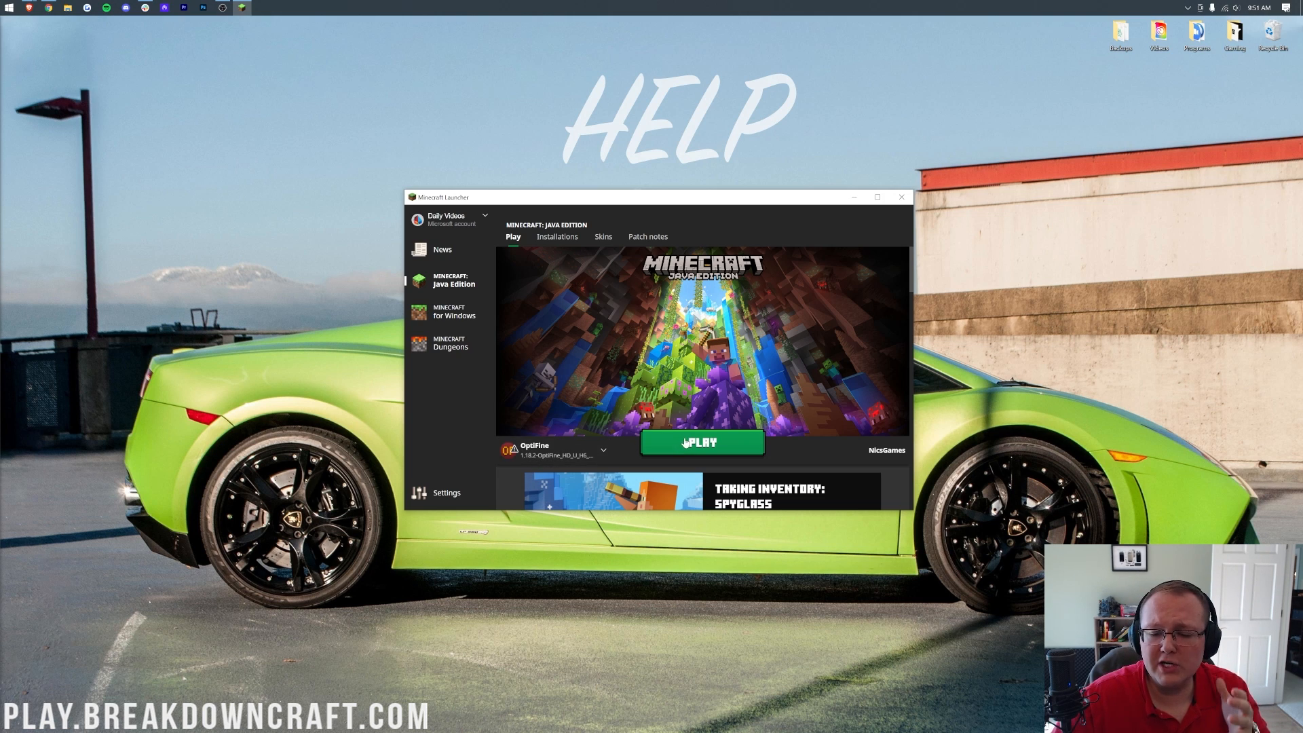
pyautogui.click(701, 442)
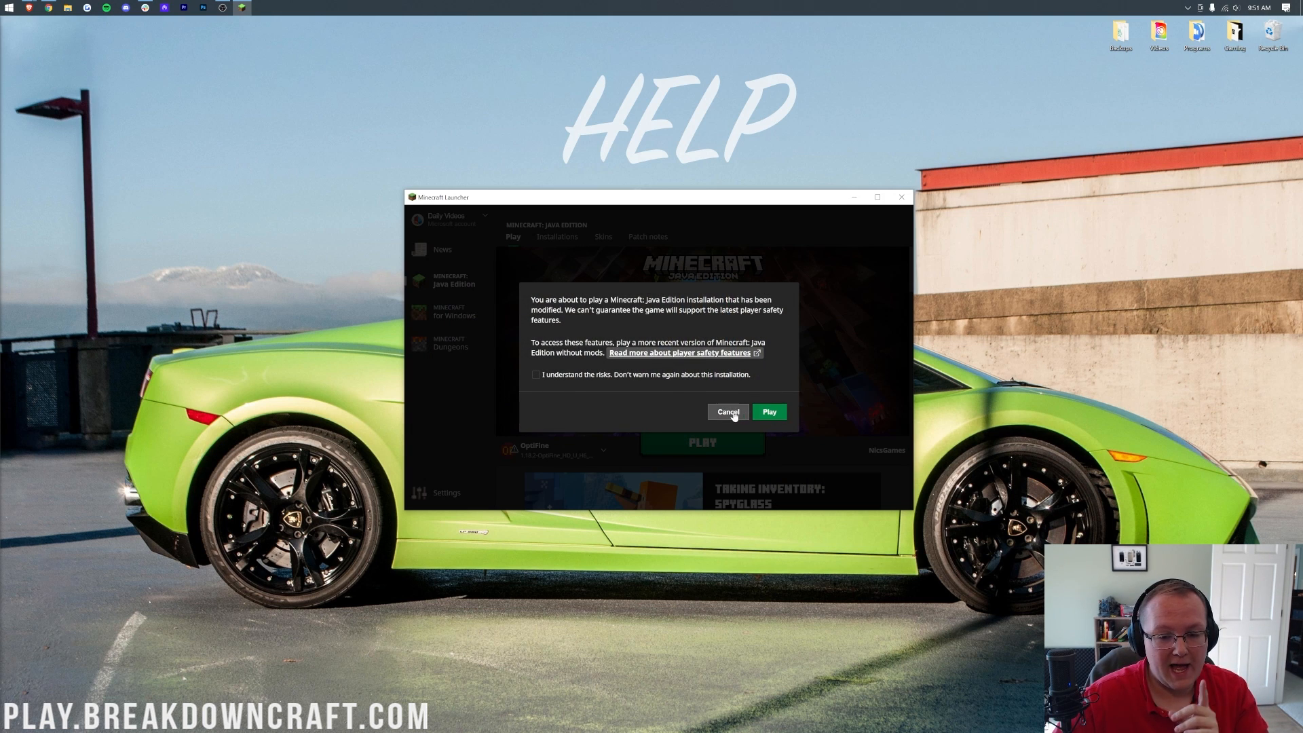
pyautogui.click(729, 412)
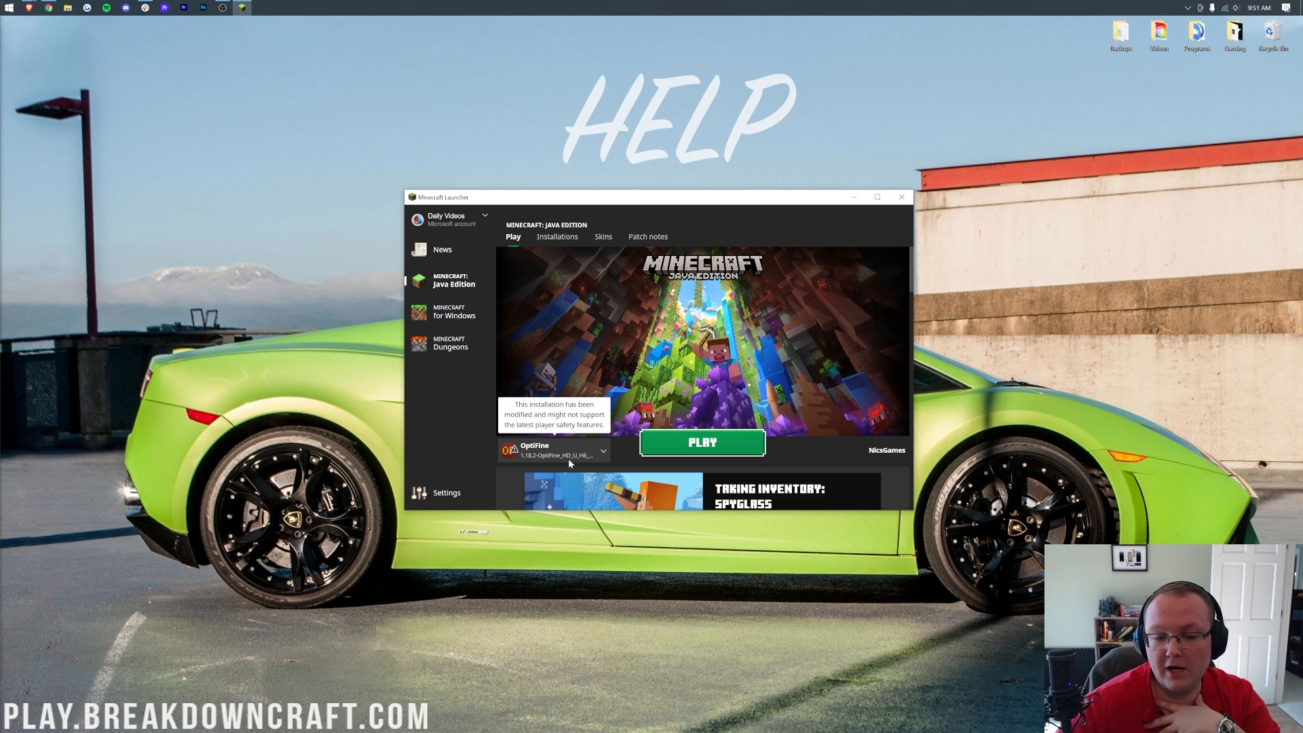
pyautogui.click(603, 451)
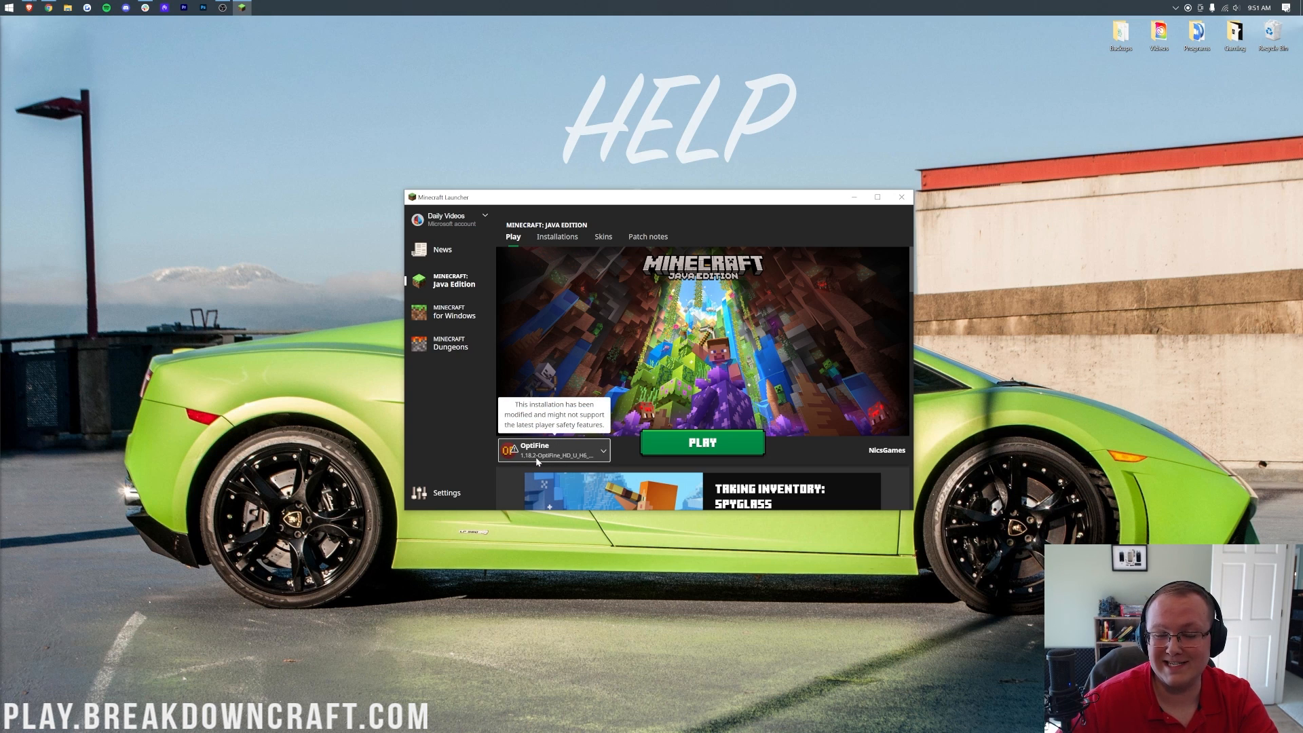
pyautogui.click(701, 442)
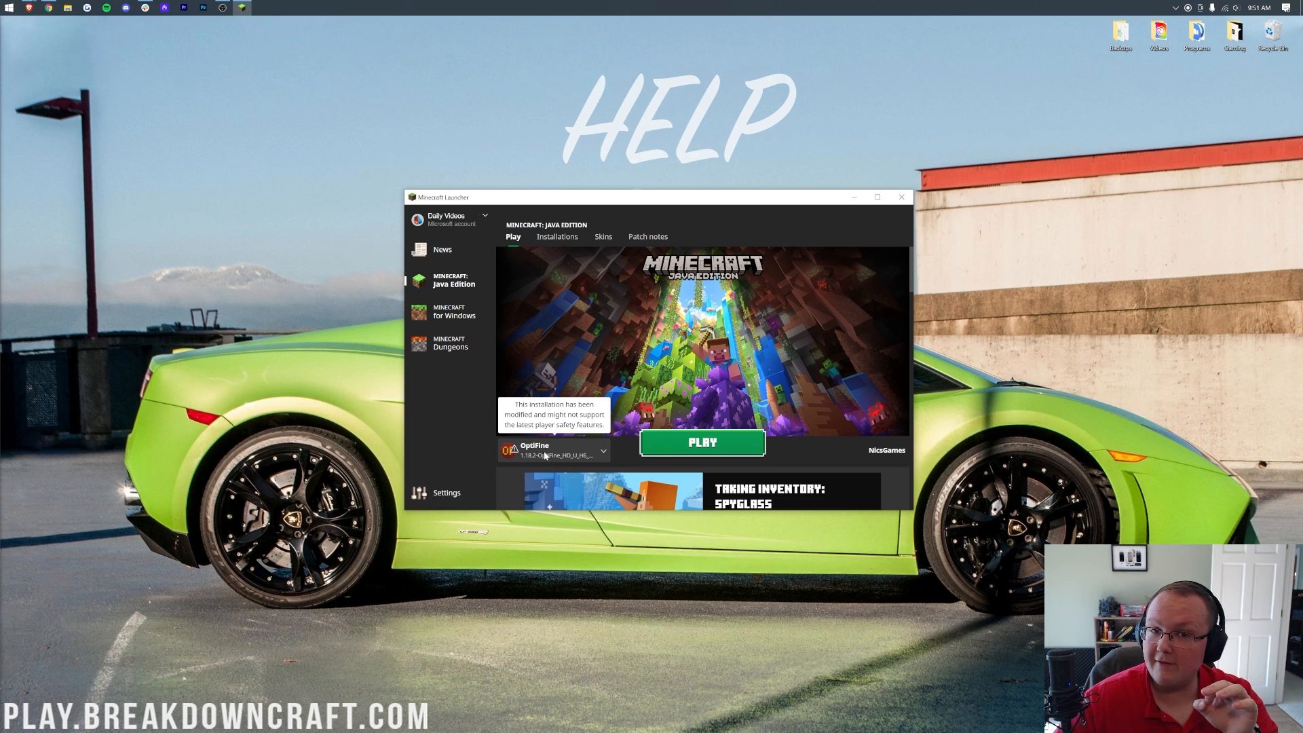
pyautogui.click(602, 451)
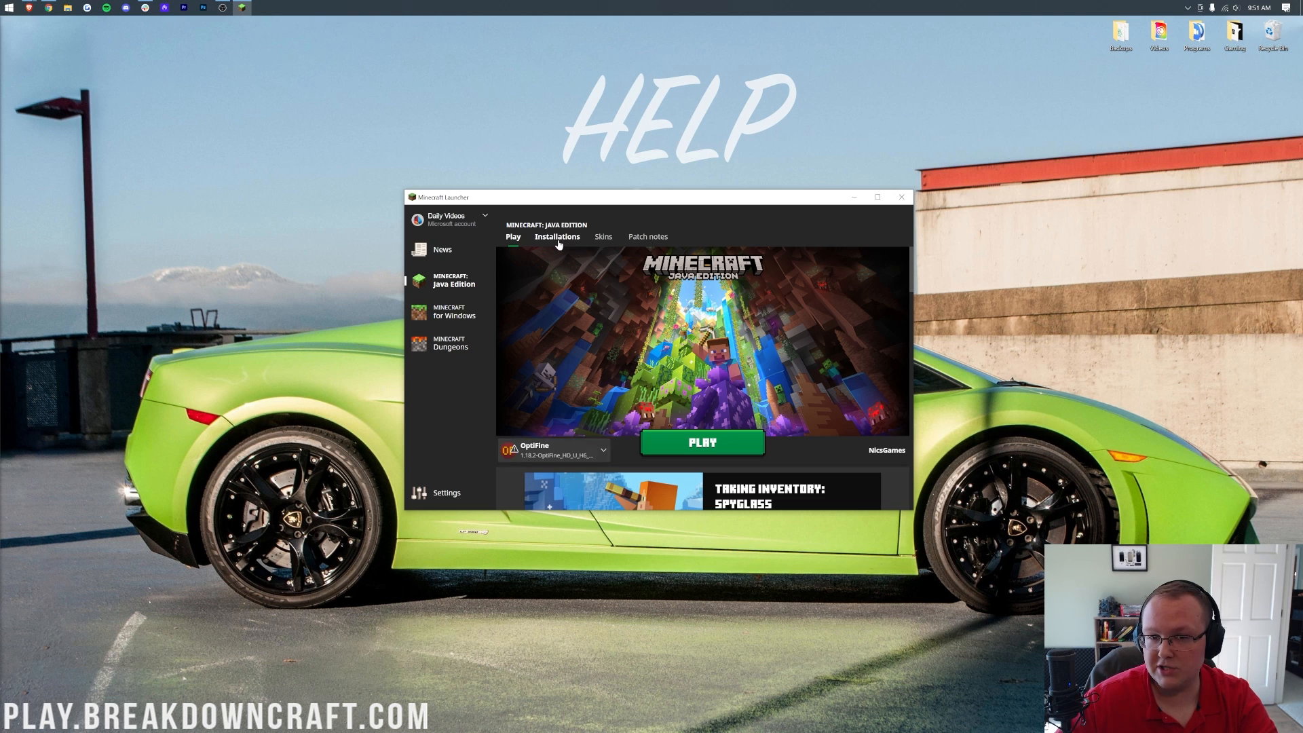
# - Show the Installations list with the Modded filter ticked so OptiFine H6 pre1 appears
pyautogui.click(557, 237)
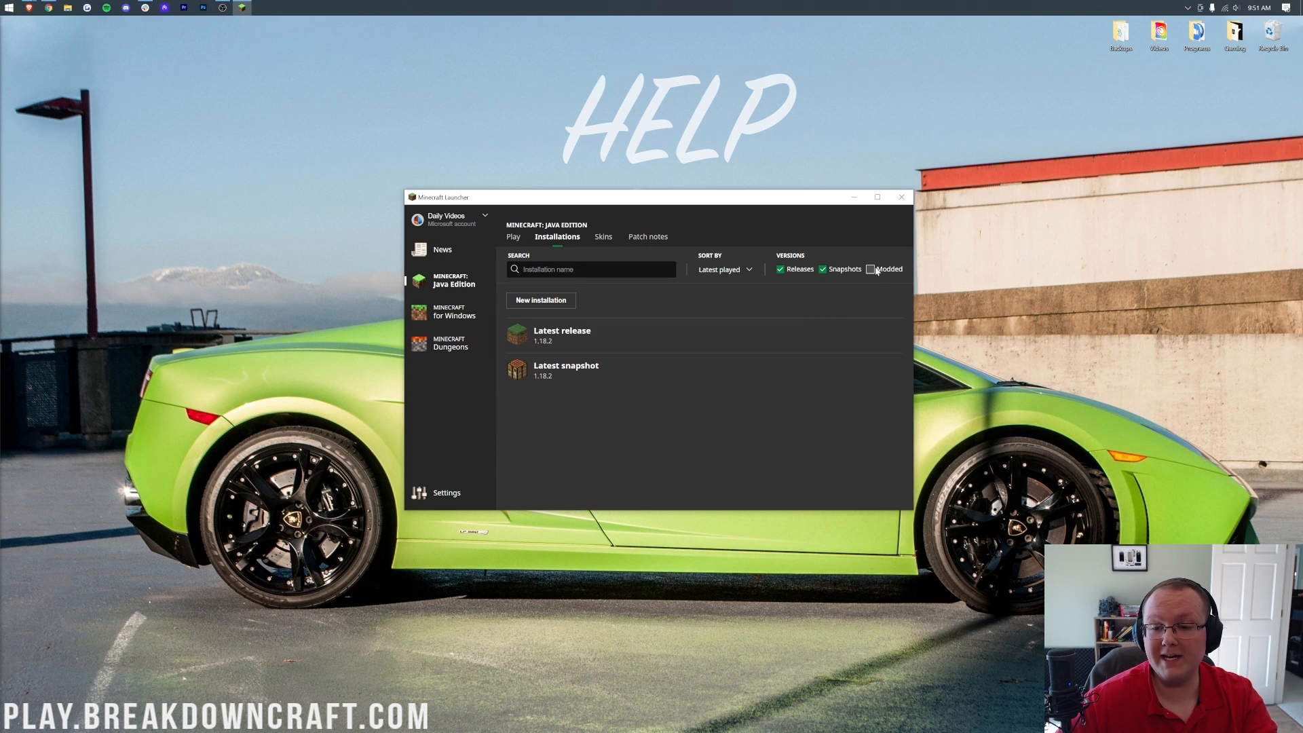
pyautogui.click(870, 269)
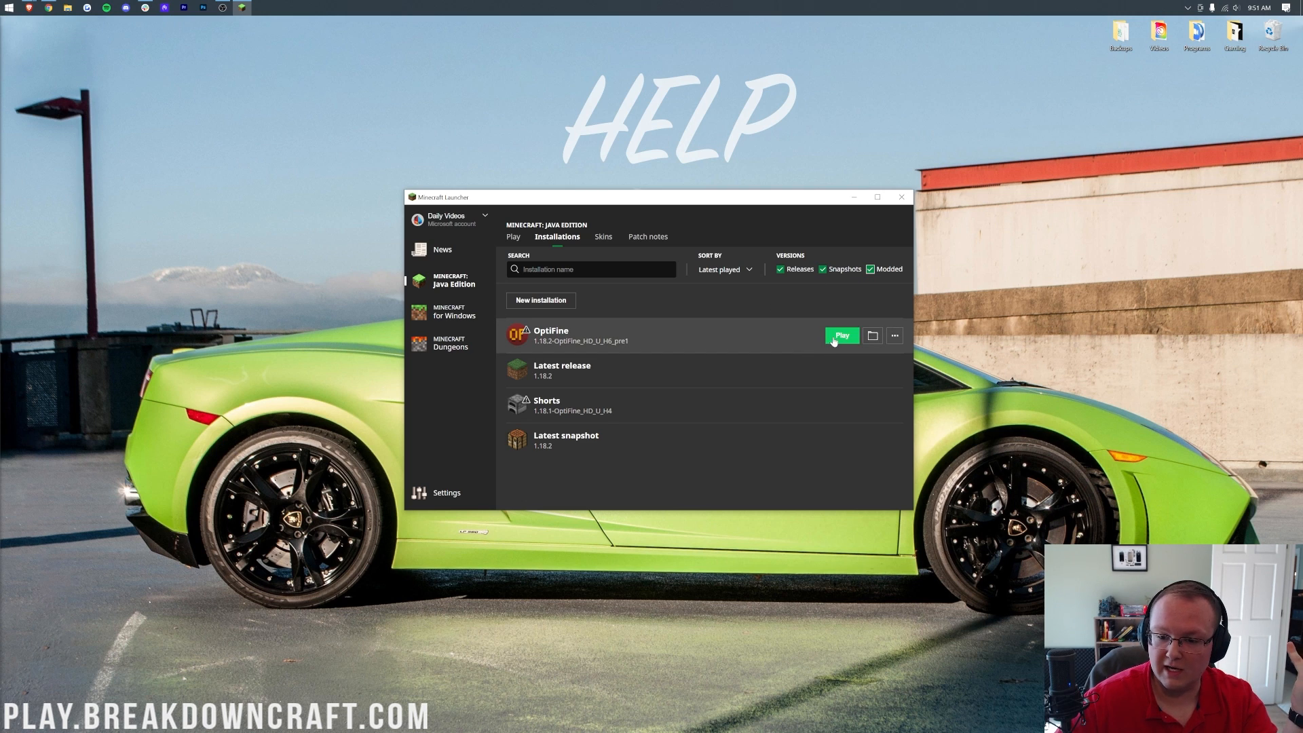
pyautogui.moveTo(710, 337)
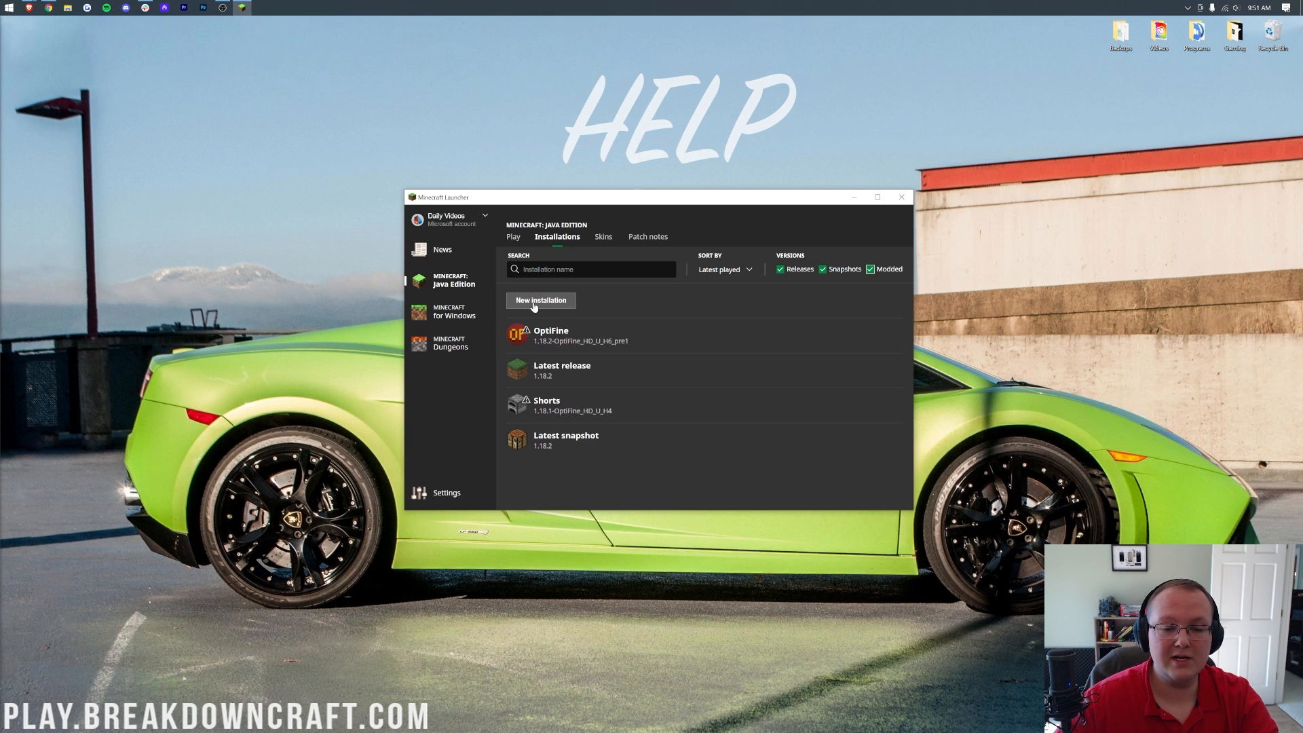
# - Create installation 'Play.BreakdownCraft.com' on 1.18.2-OptiFine_HD_U_H6_pre1 at 1920×1080 and save it
pyautogui.click(541, 300)
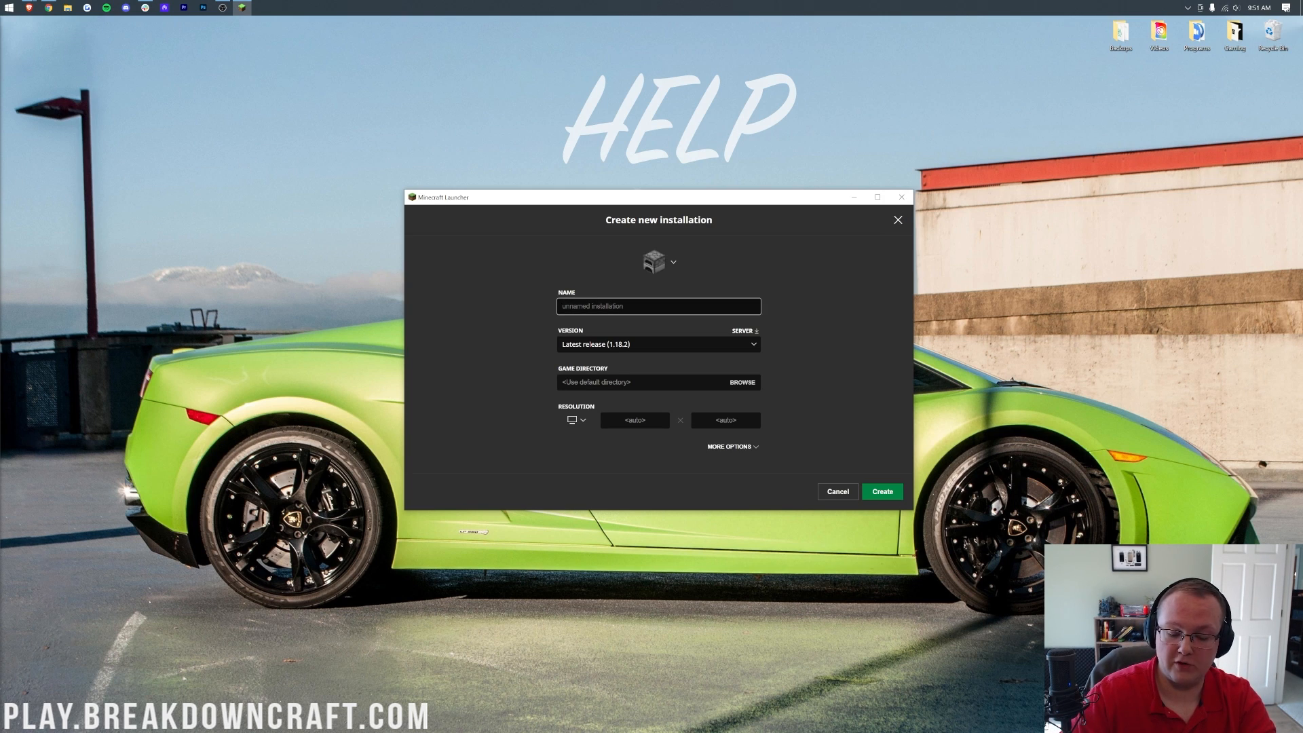
pyautogui.write('Play.BreakdownCraft.com')
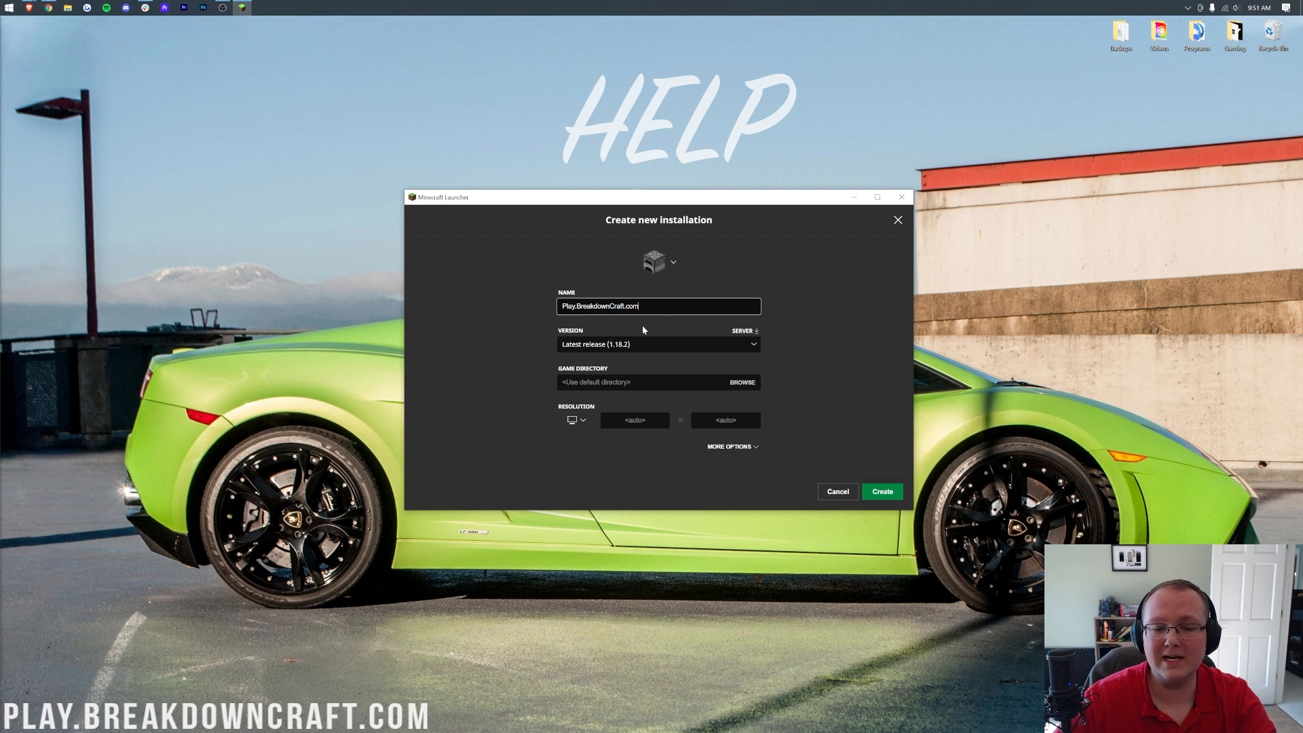
pyautogui.moveTo(633, 334)
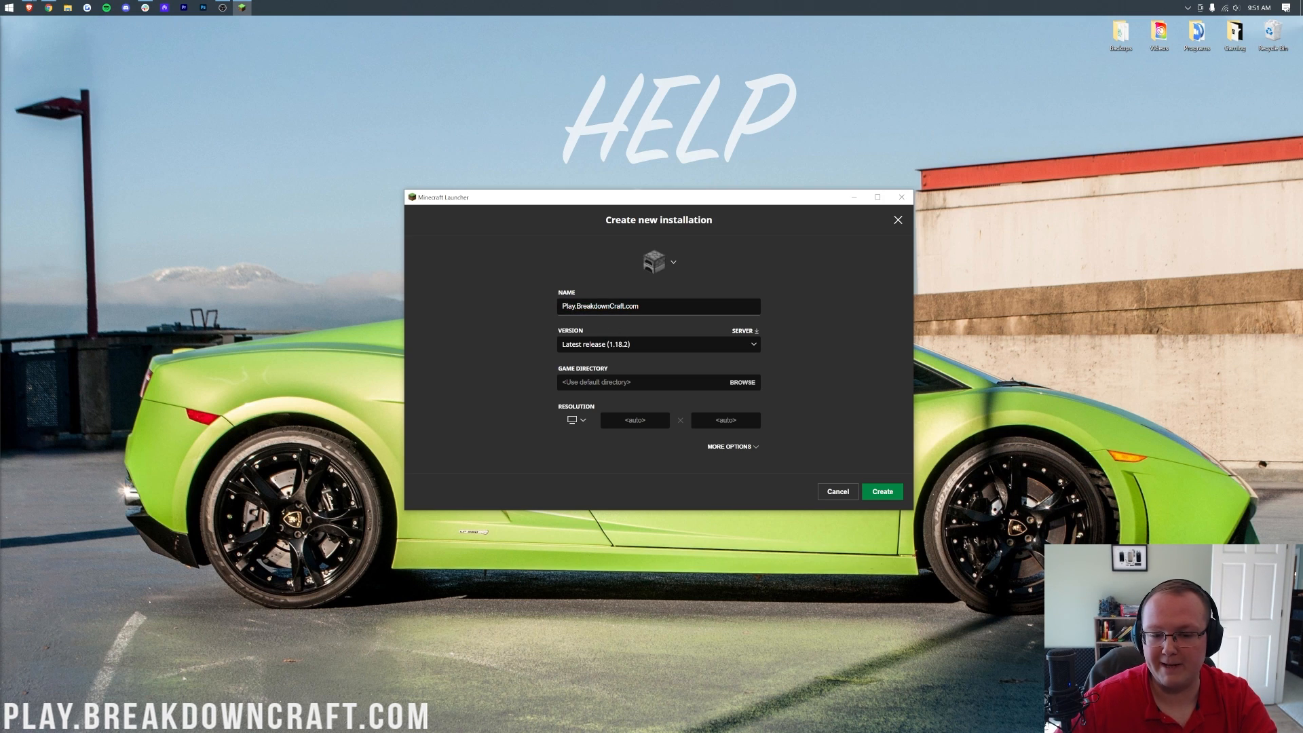
pyautogui.click(656, 344)
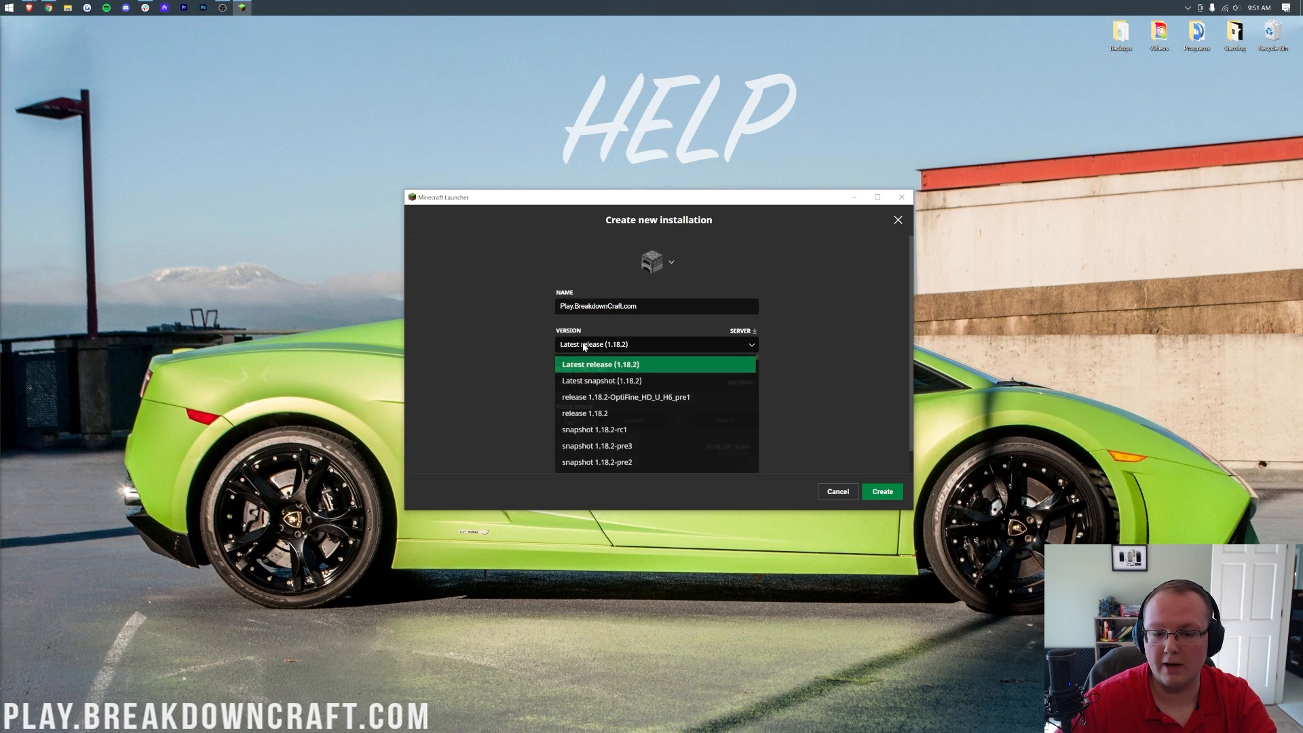
pyautogui.moveTo(626, 397)
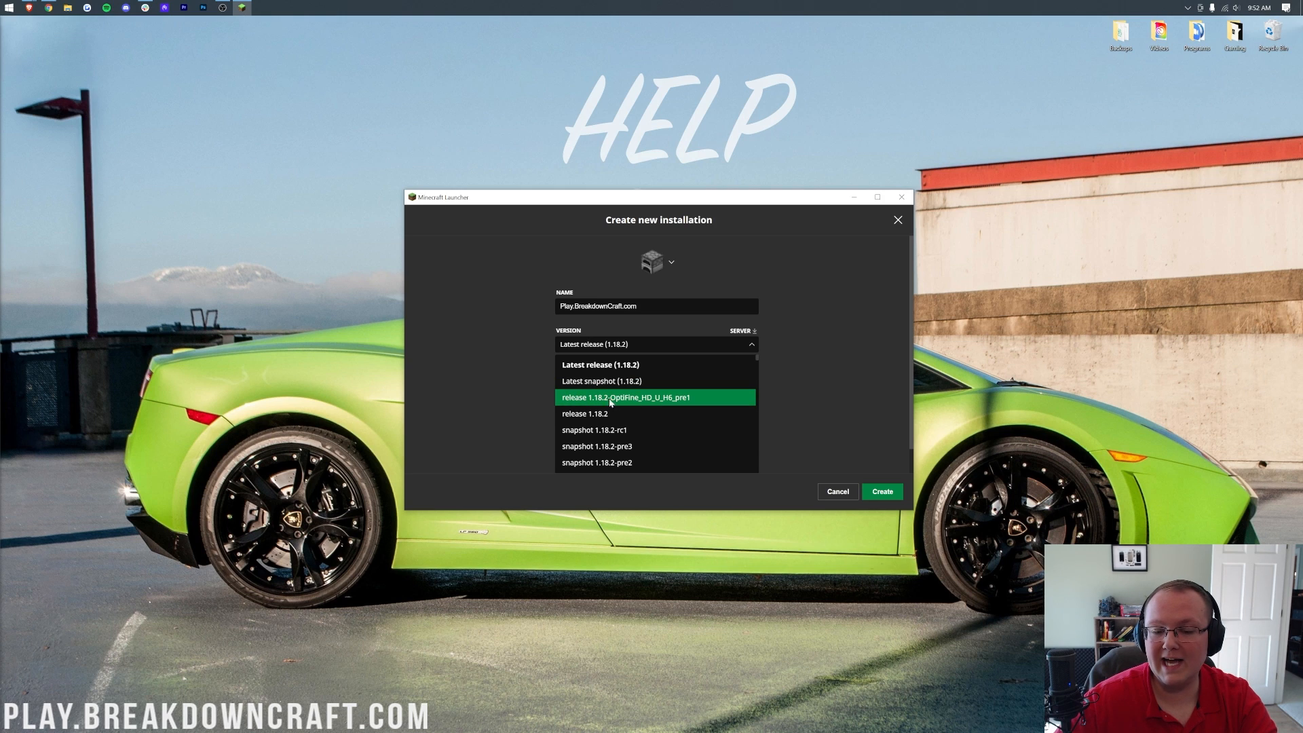
pyautogui.moveTo(656, 407)
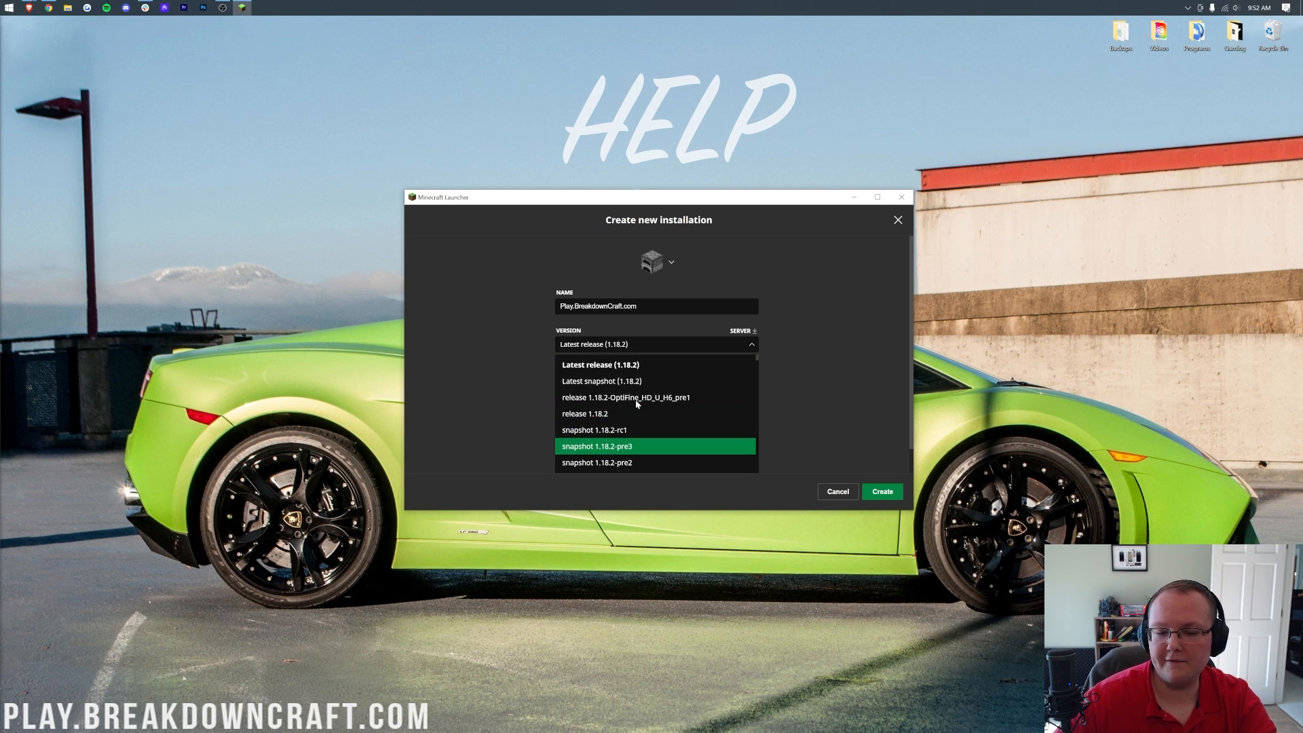
pyautogui.moveTo(626, 397)
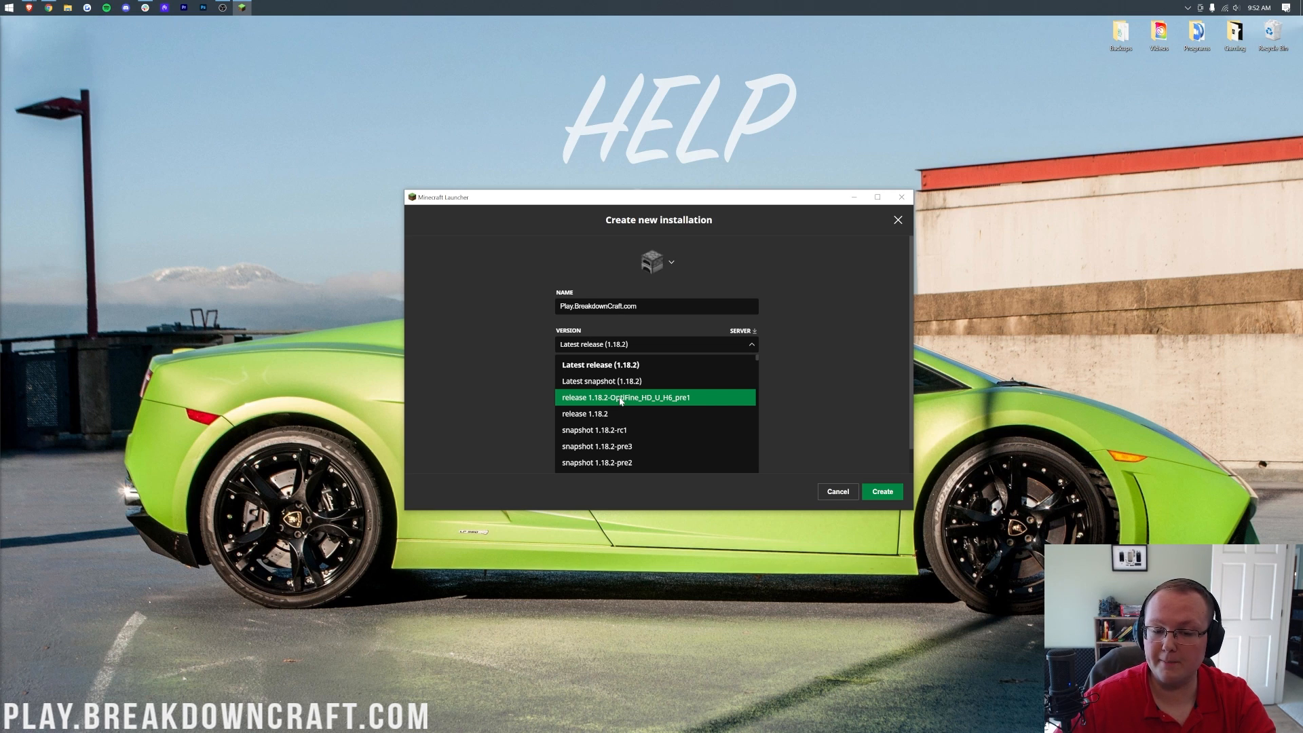
pyautogui.click(625, 397)
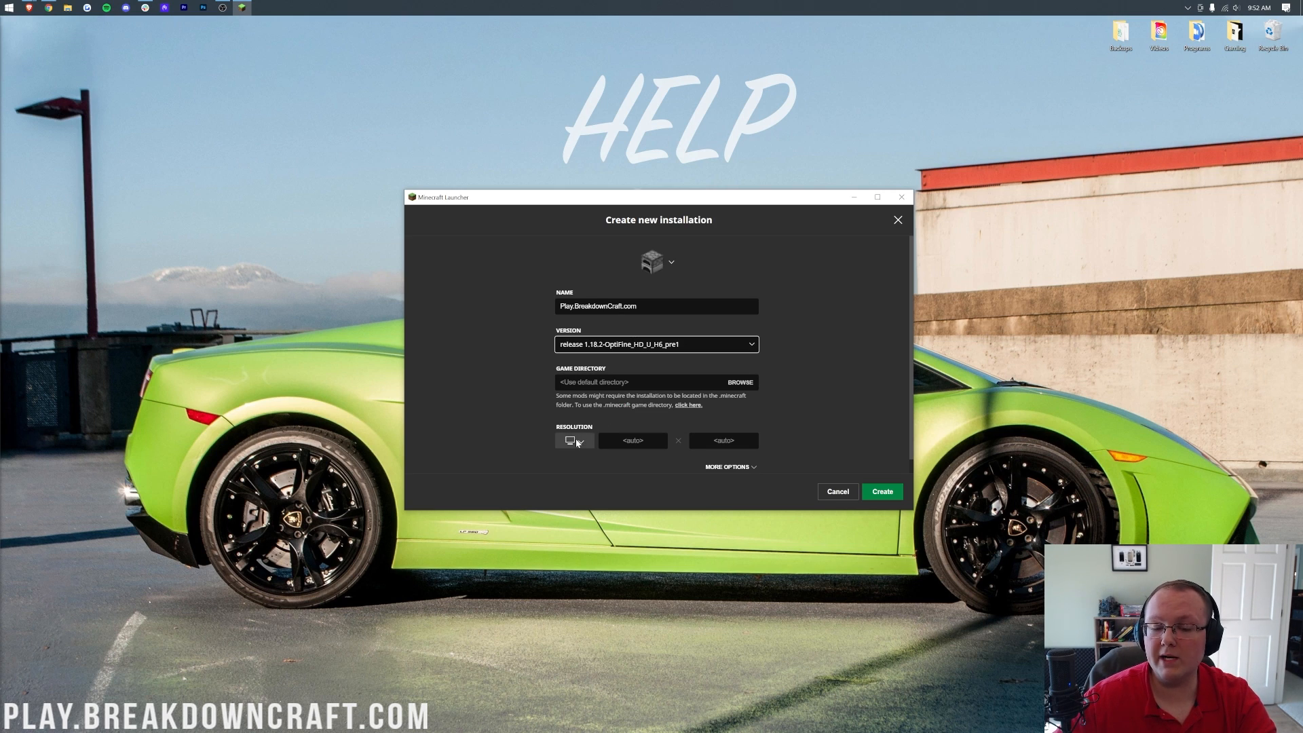
pyautogui.click(574, 441)
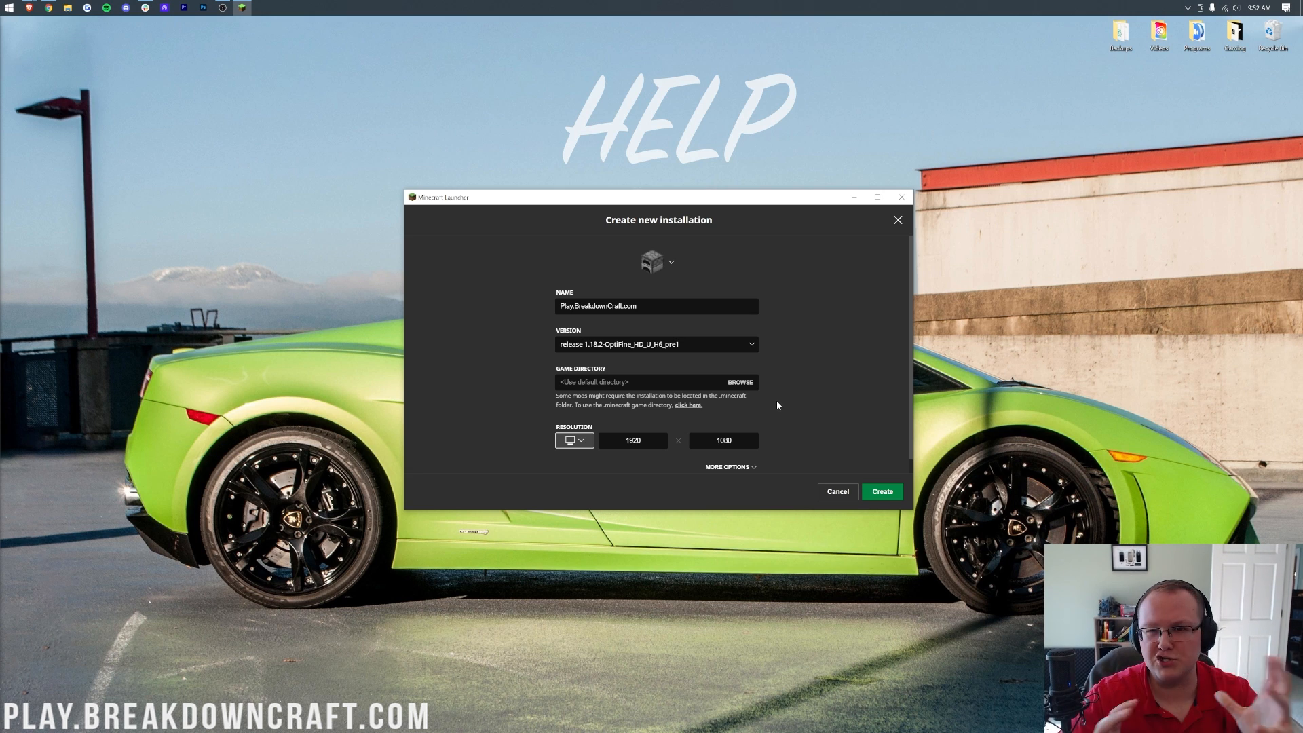
pyautogui.moveTo(854, 434)
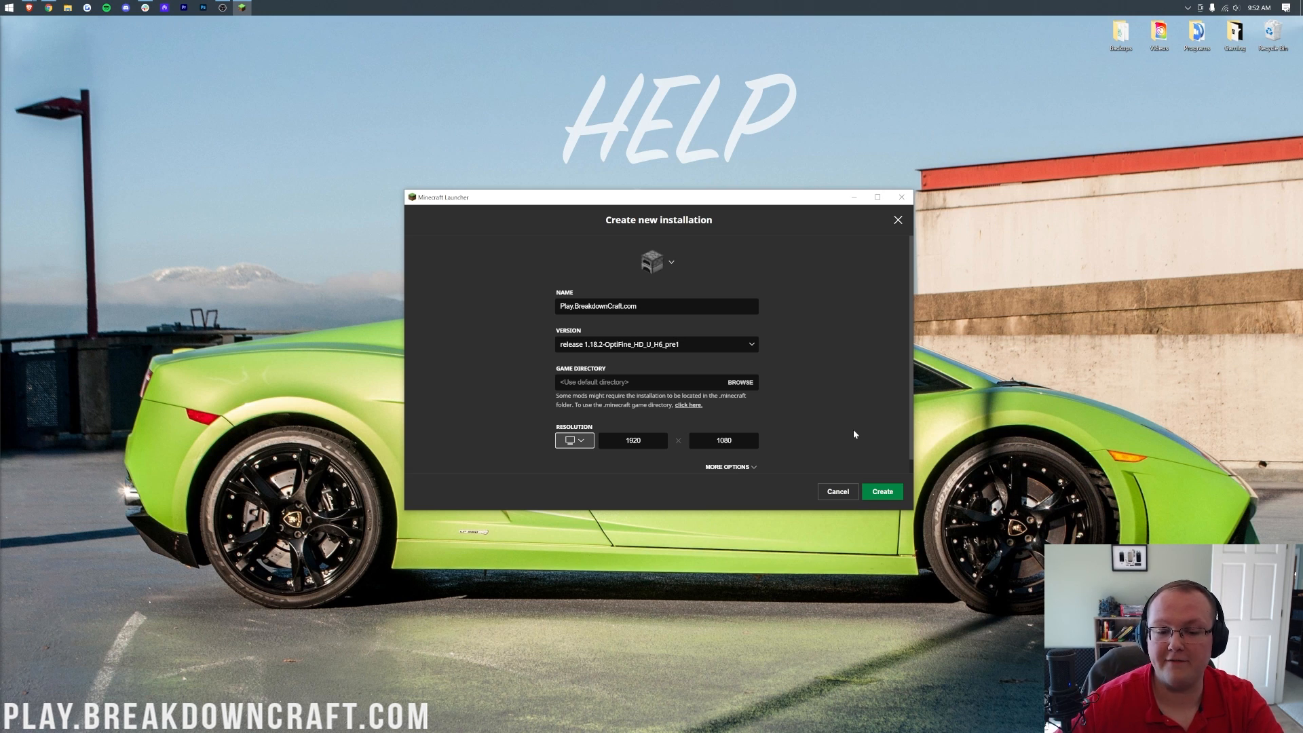
pyautogui.click(882, 492)
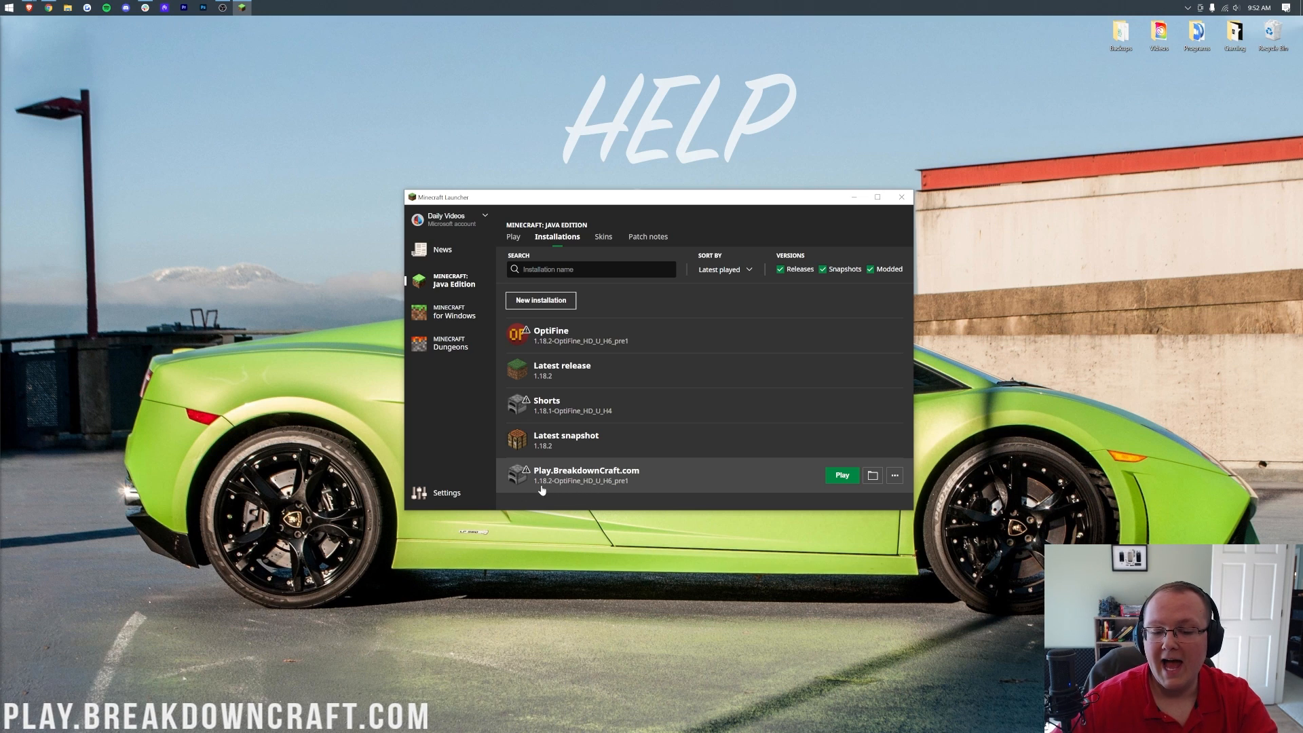
pyautogui.moveTo(589, 492)
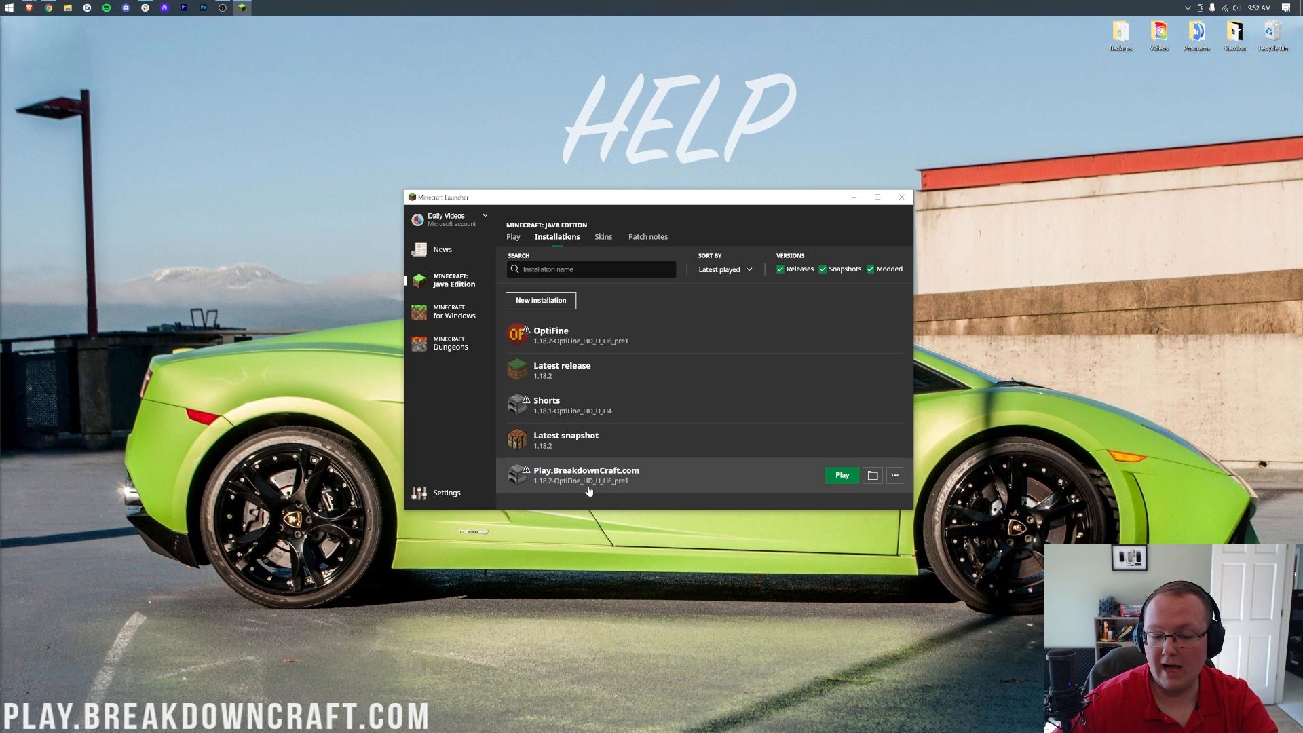
pyautogui.moveTo(829, 491)
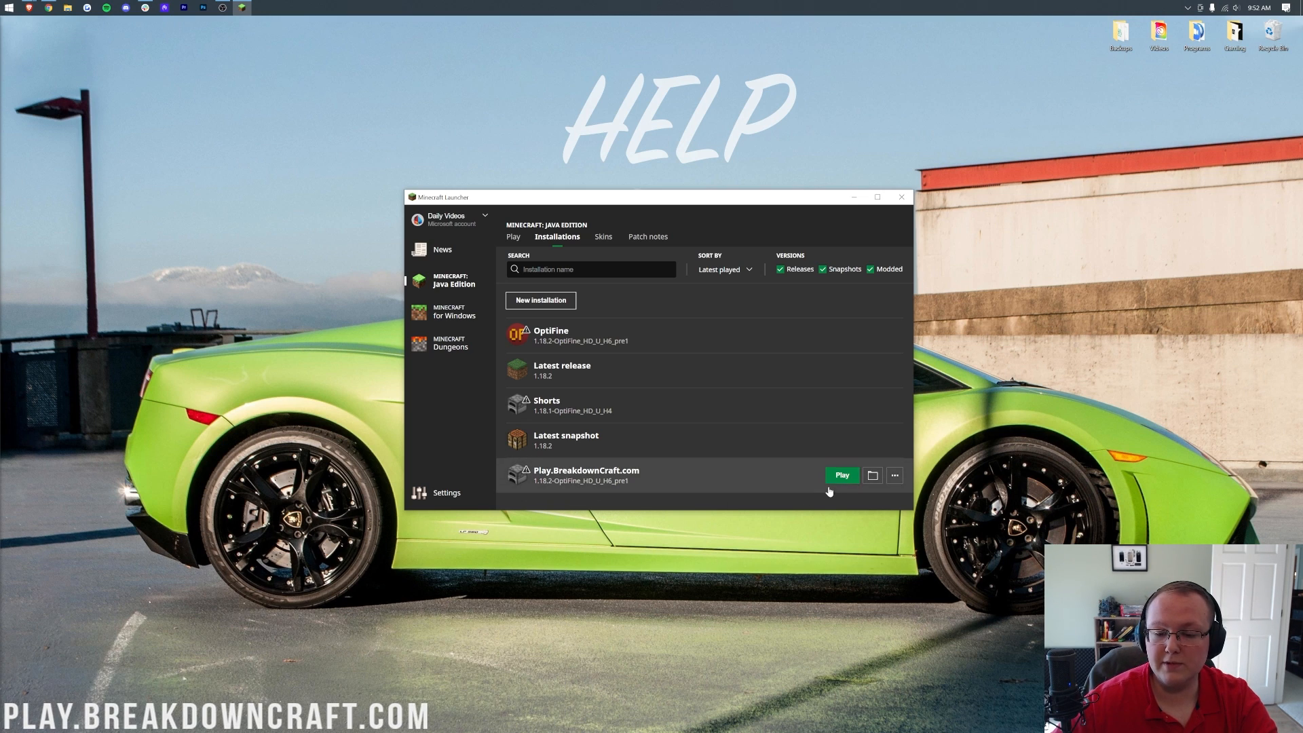
# - Play the Play.BreakdownCraft.com installation, accepting 'I understand the risks' so Minecraft 1.18.2 starts
pyautogui.click(841, 475)
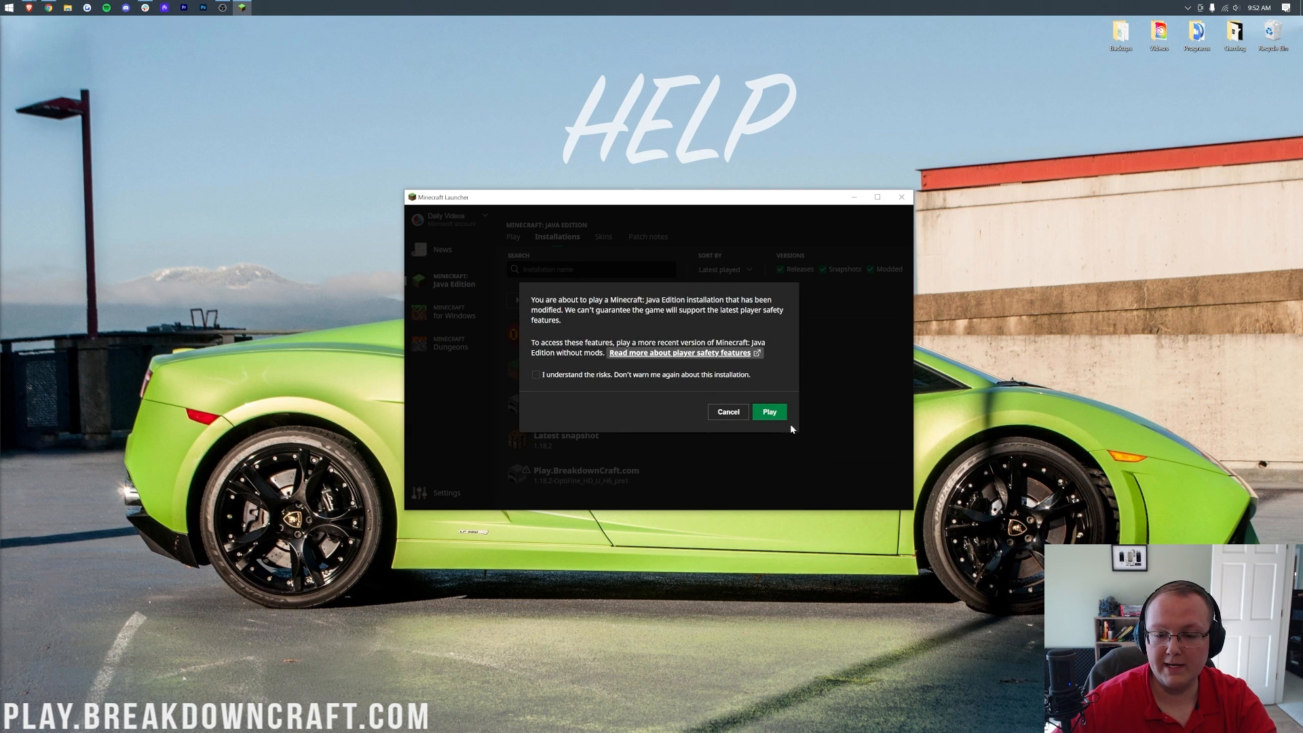
pyautogui.click(536, 375)
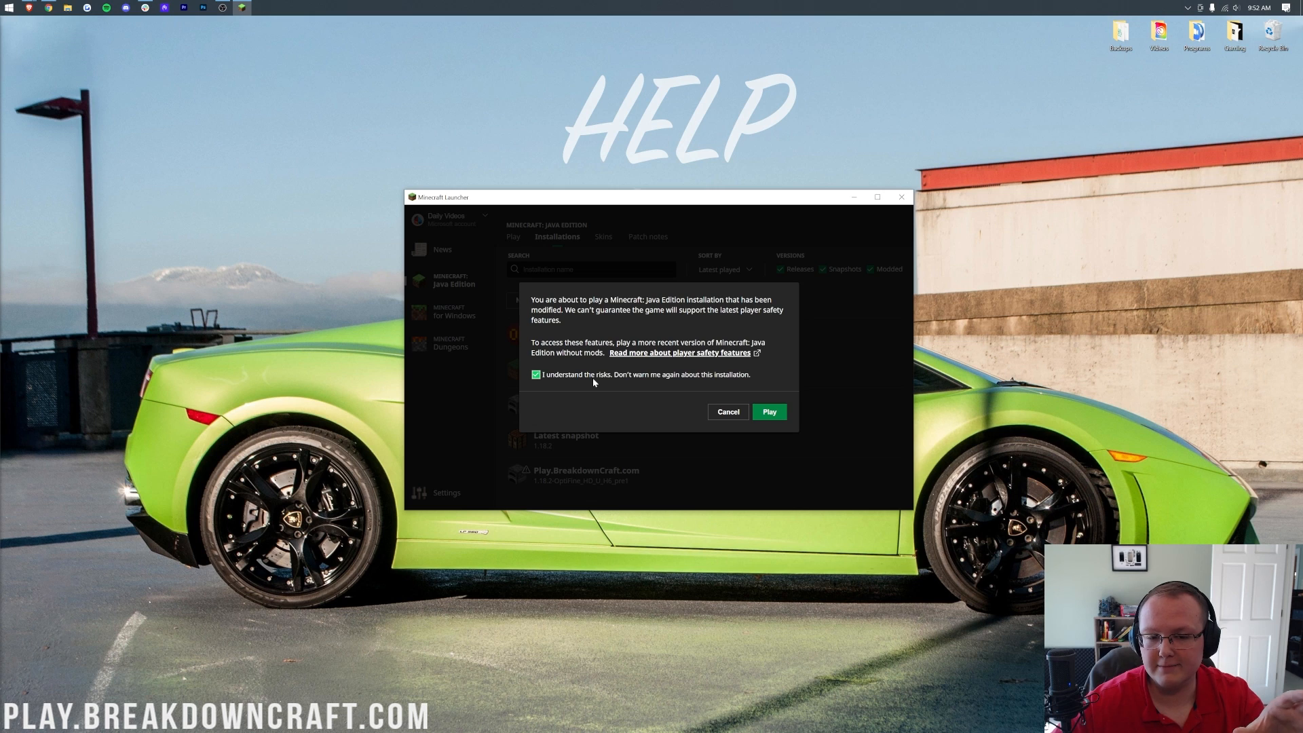
pyautogui.click(536, 374)
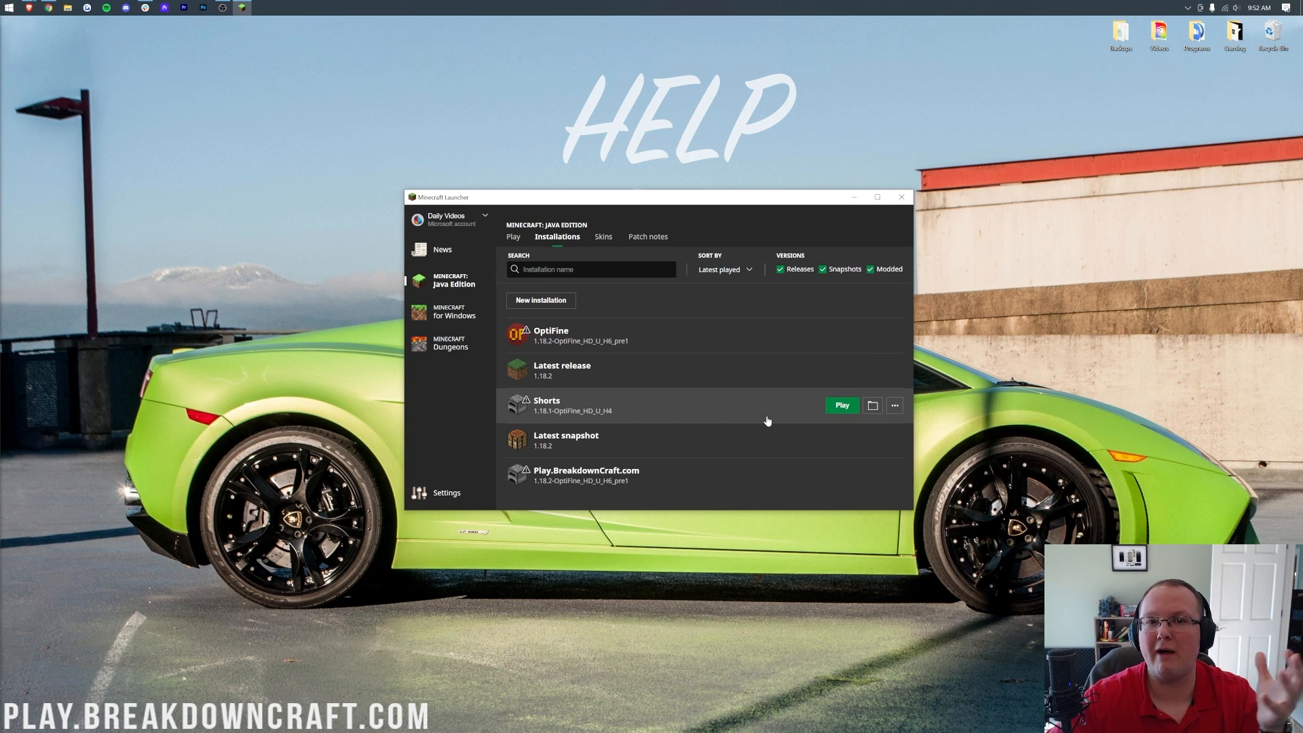
pyautogui.click(841, 405)
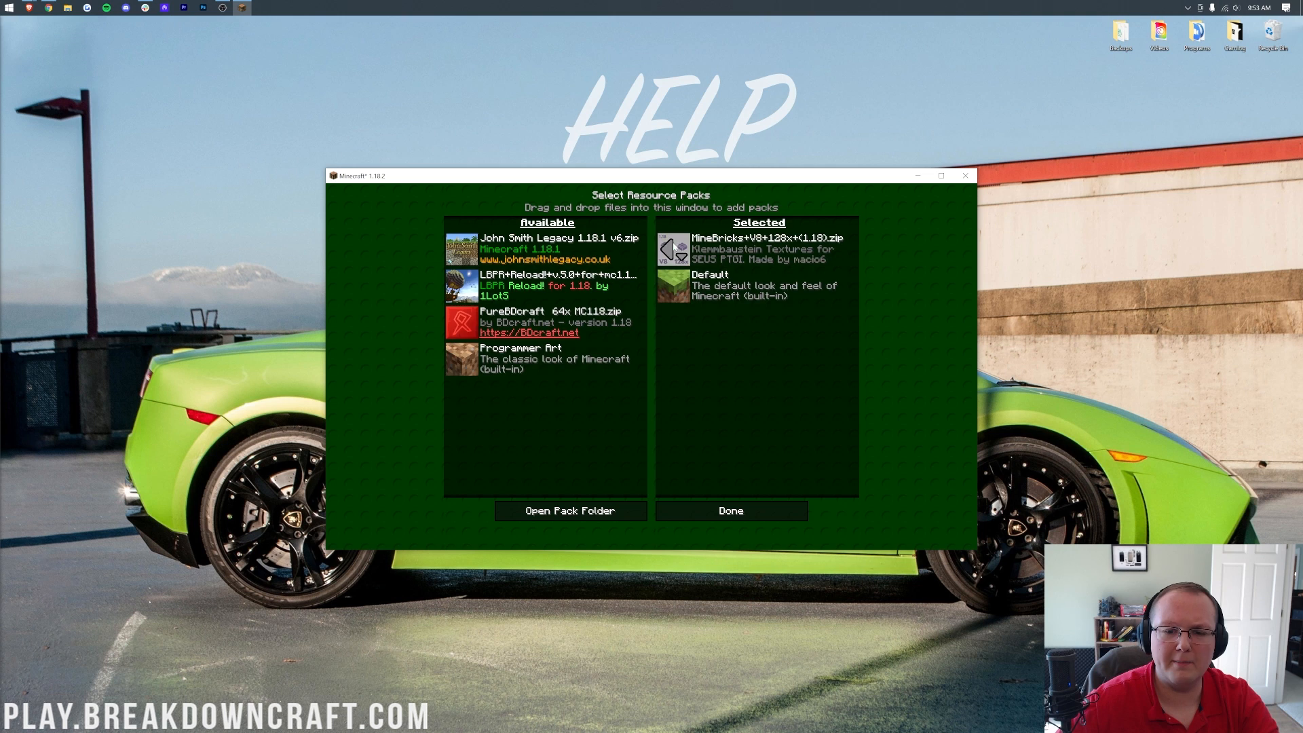
# - Confirm the resource pack selection and close Options to reach the 1.18.2 Modded title menu
pyautogui.click(730, 511)
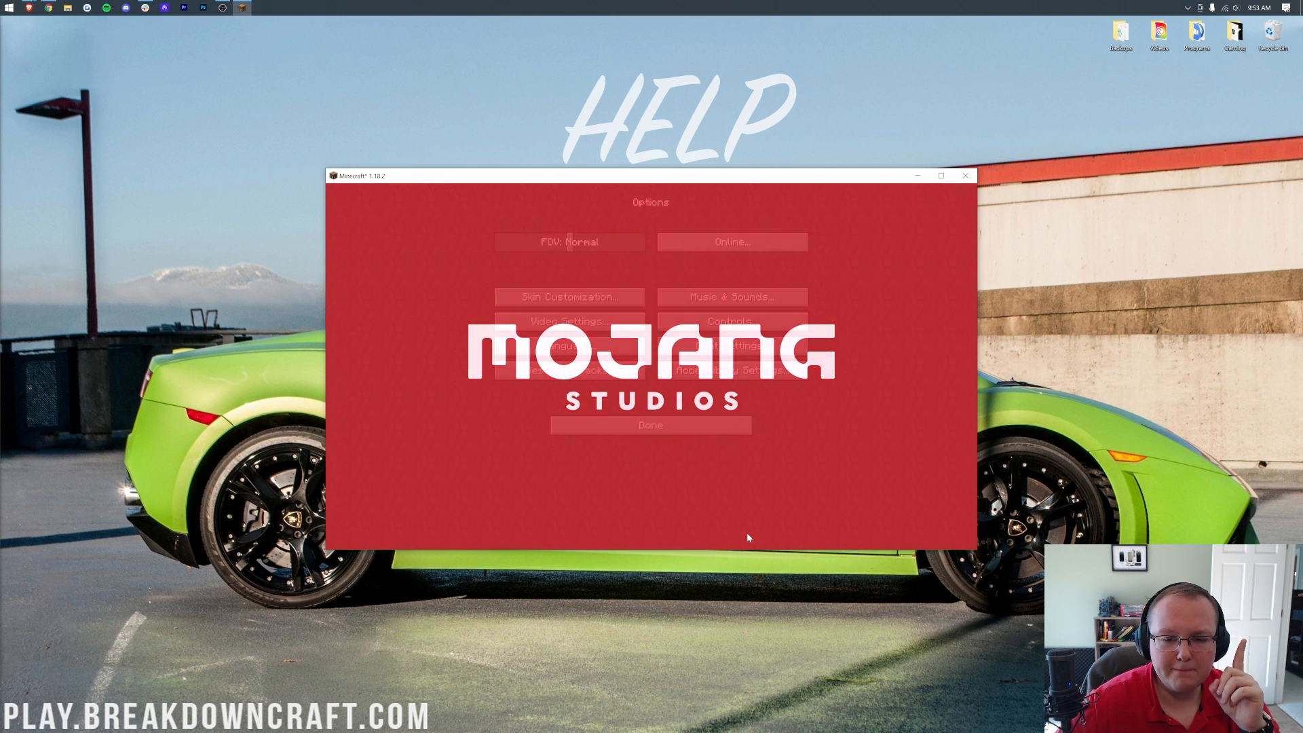
pyautogui.click(650, 425)
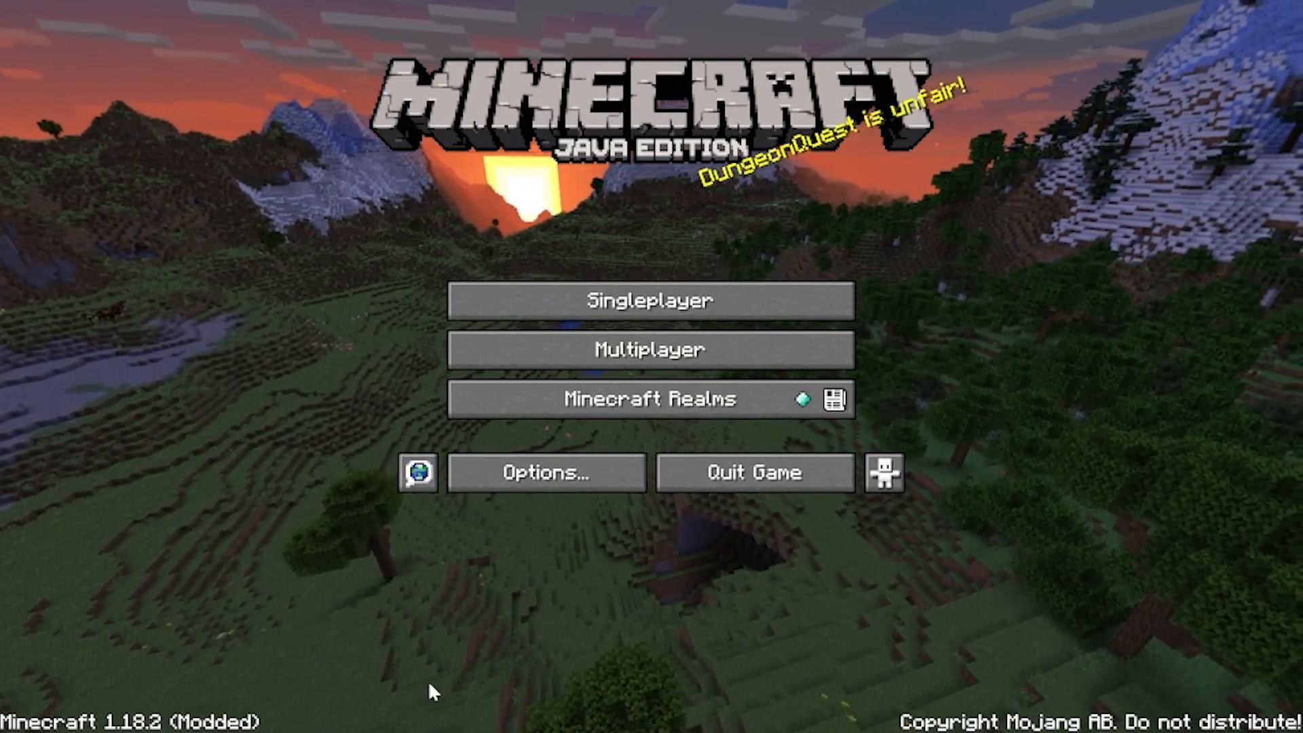
pyautogui.moveTo(611, 642)
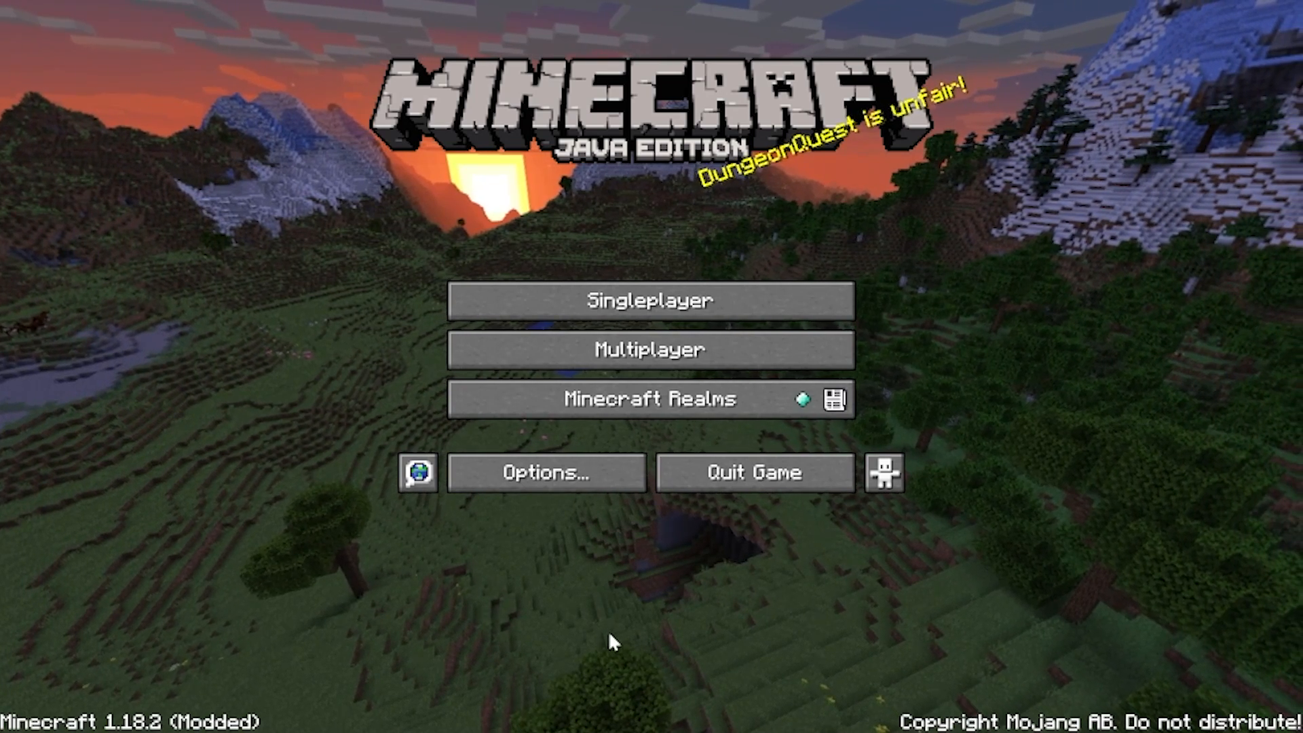
# - In OptiFine HD H6_pre1 Ultra Video Settings, set Render Distance to 16 chunks
pyautogui.click(546, 472)
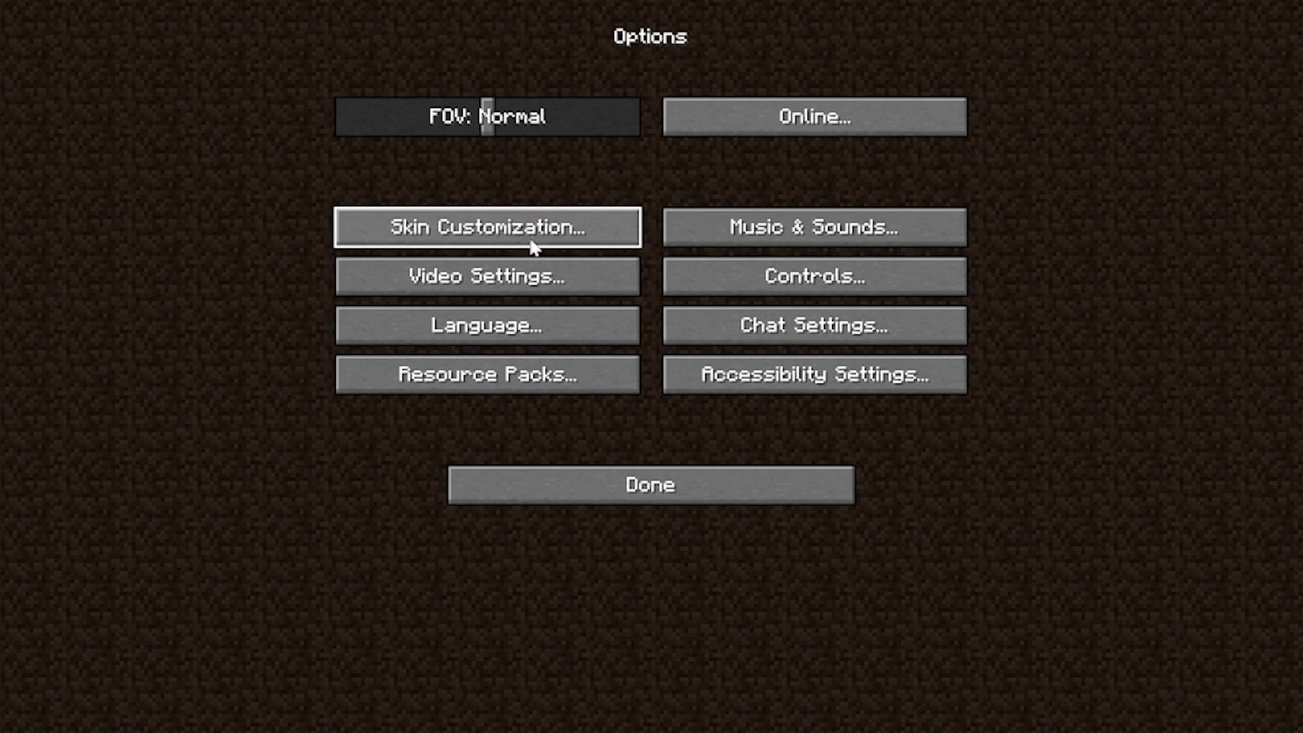
pyautogui.click(486, 277)
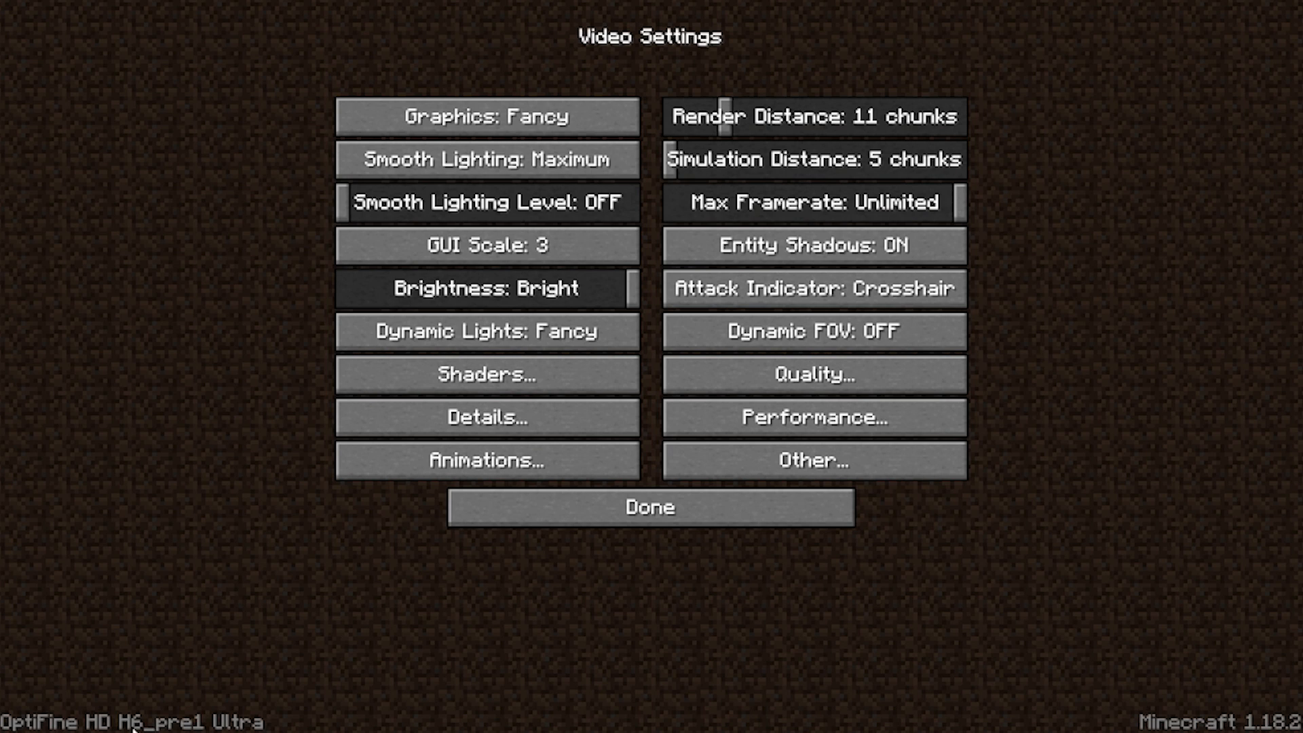
pyautogui.moveTo(216, 559)
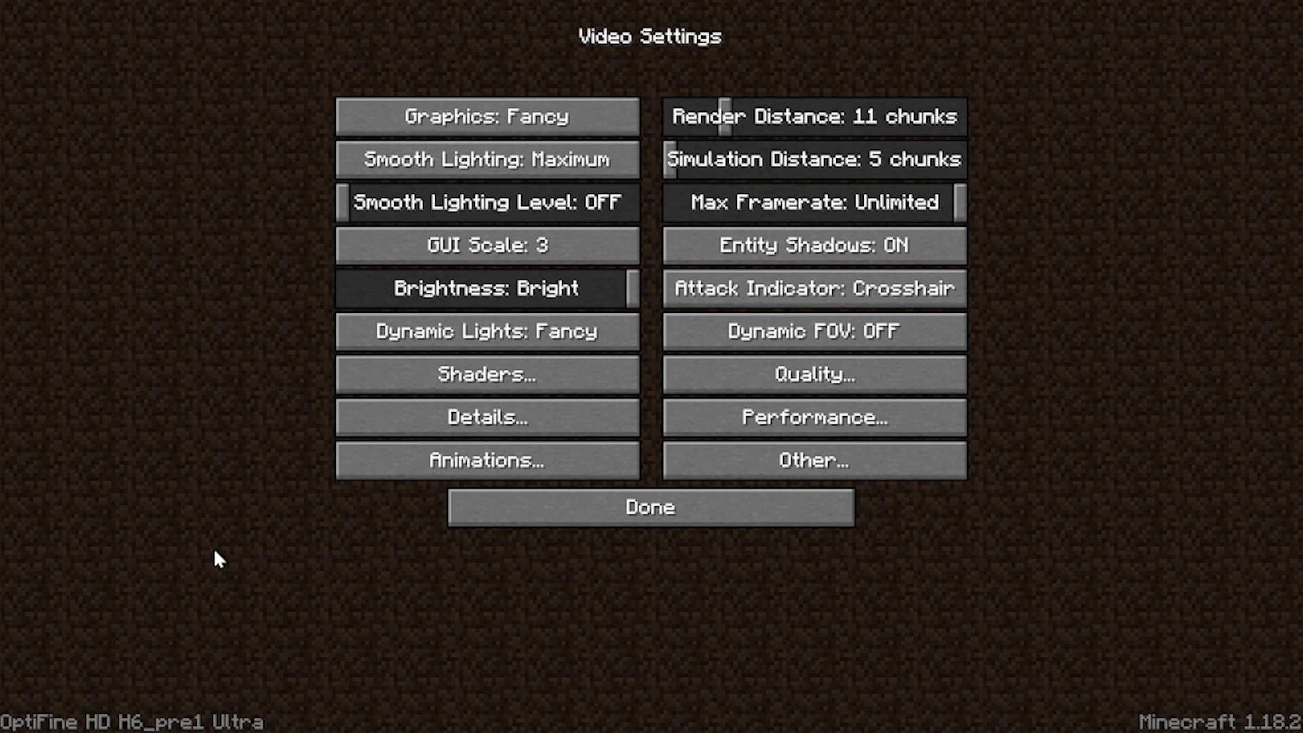
pyautogui.moveTo(942, 336)
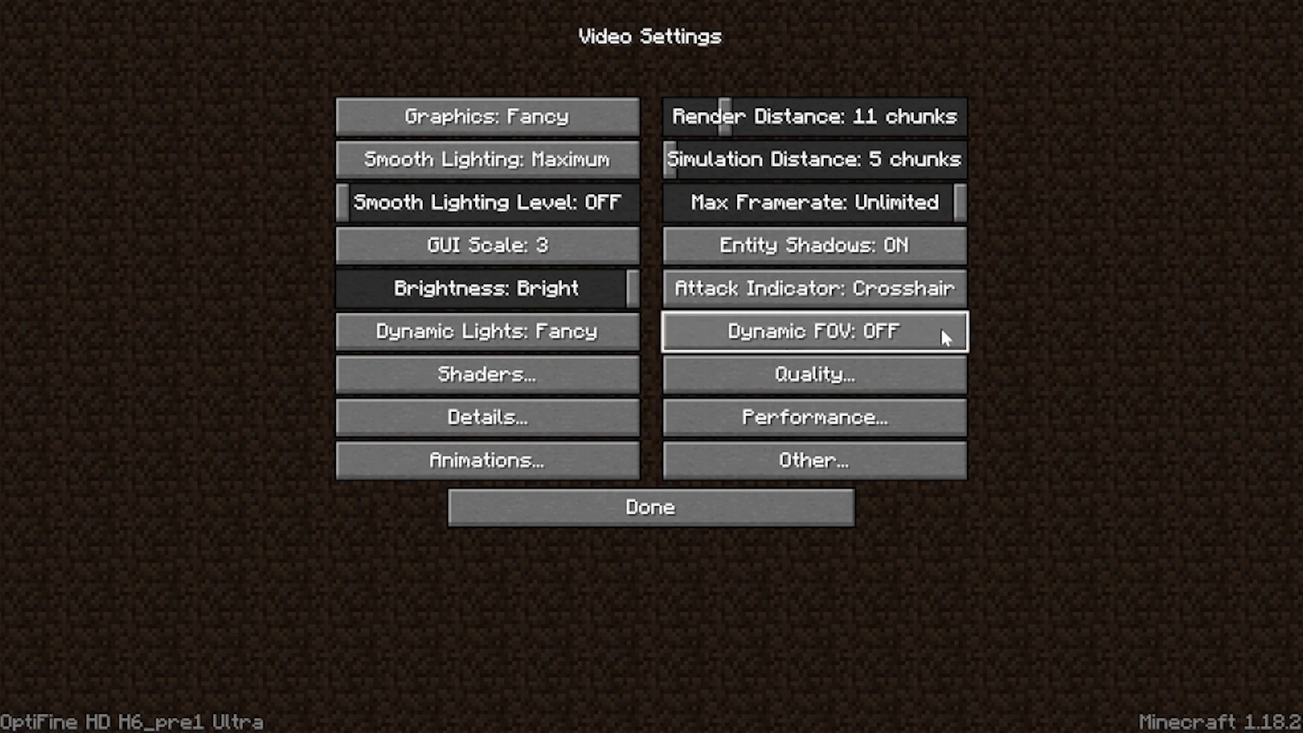
pyautogui.moveTo(723, 116); pyautogui.dragTo(881, 116)
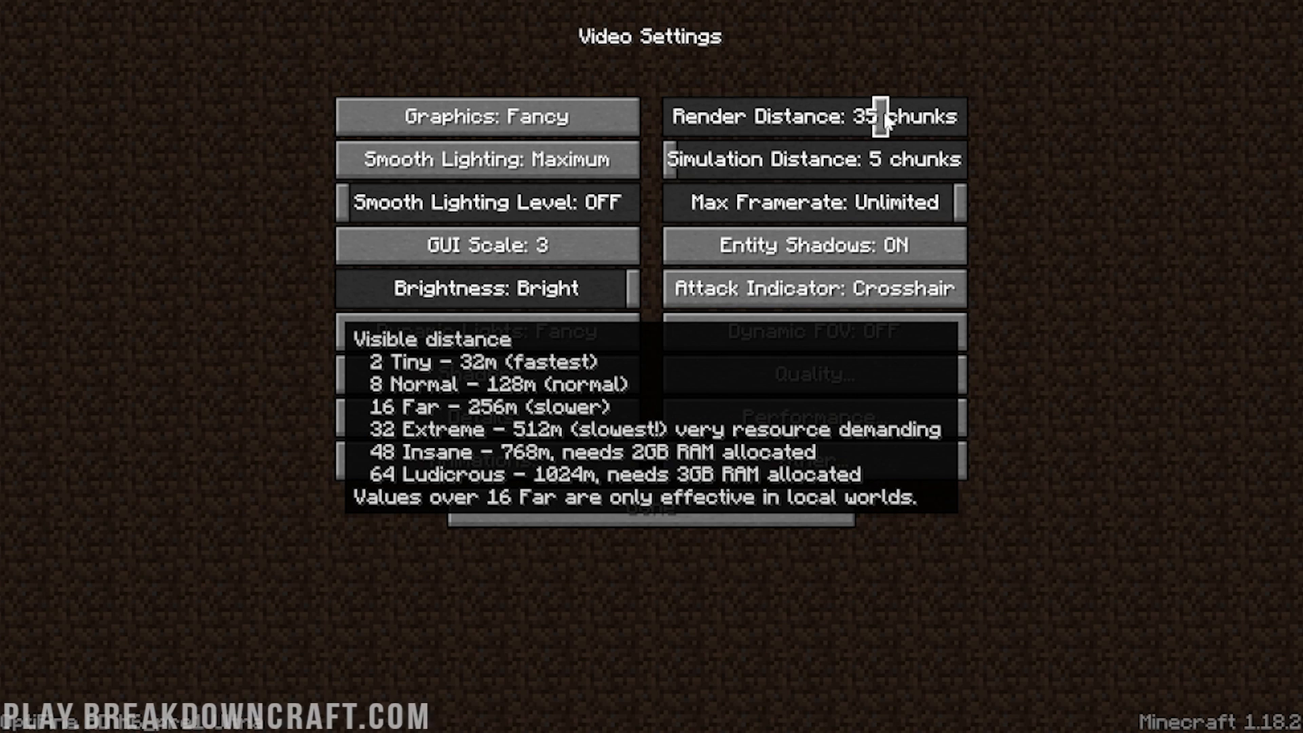
pyautogui.moveTo(881, 116); pyautogui.dragTo(794, 116)
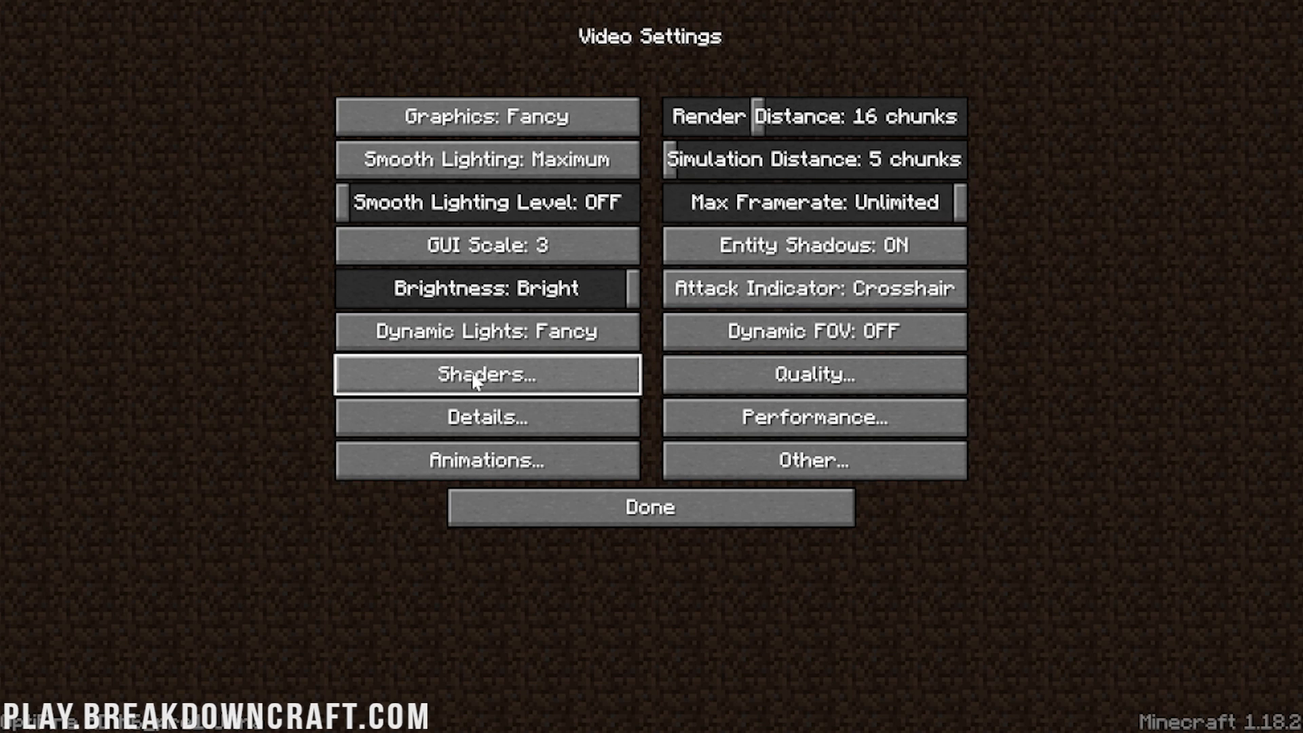
pyautogui.moveTo(1133, 399)
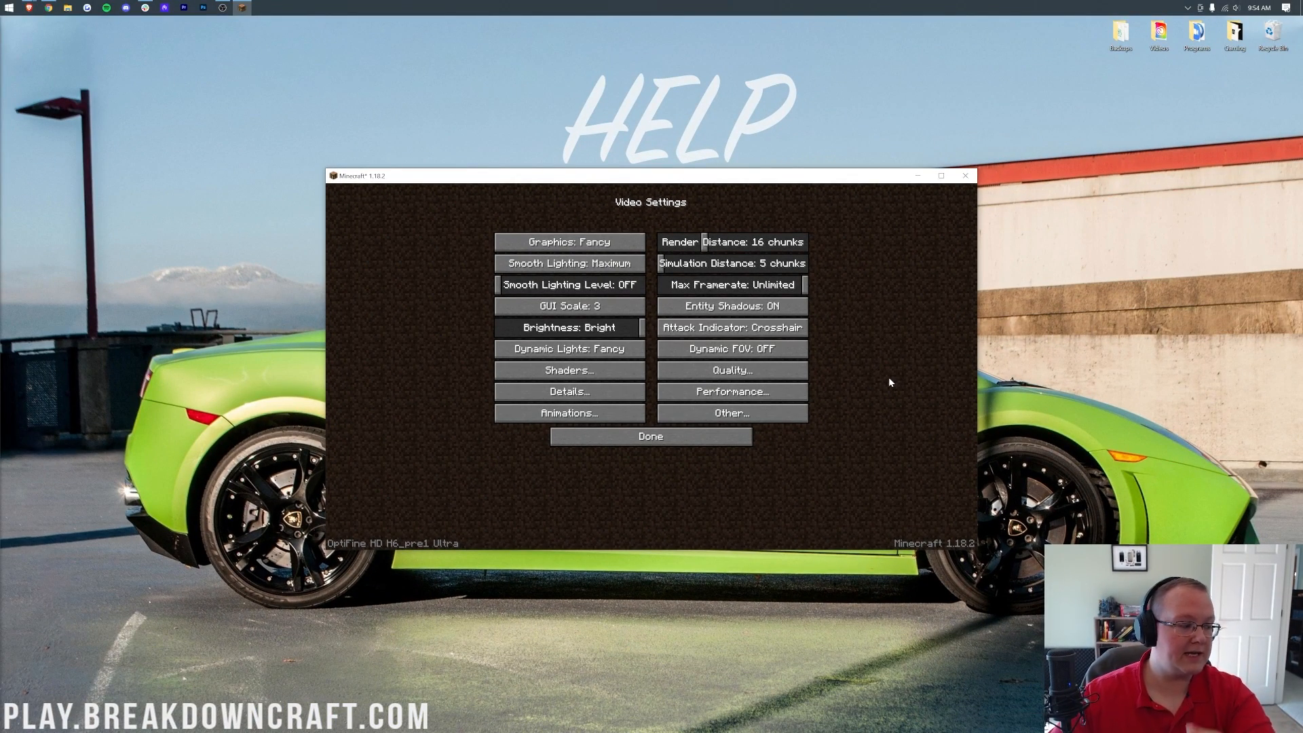
pyautogui.moveTo(870, 432)
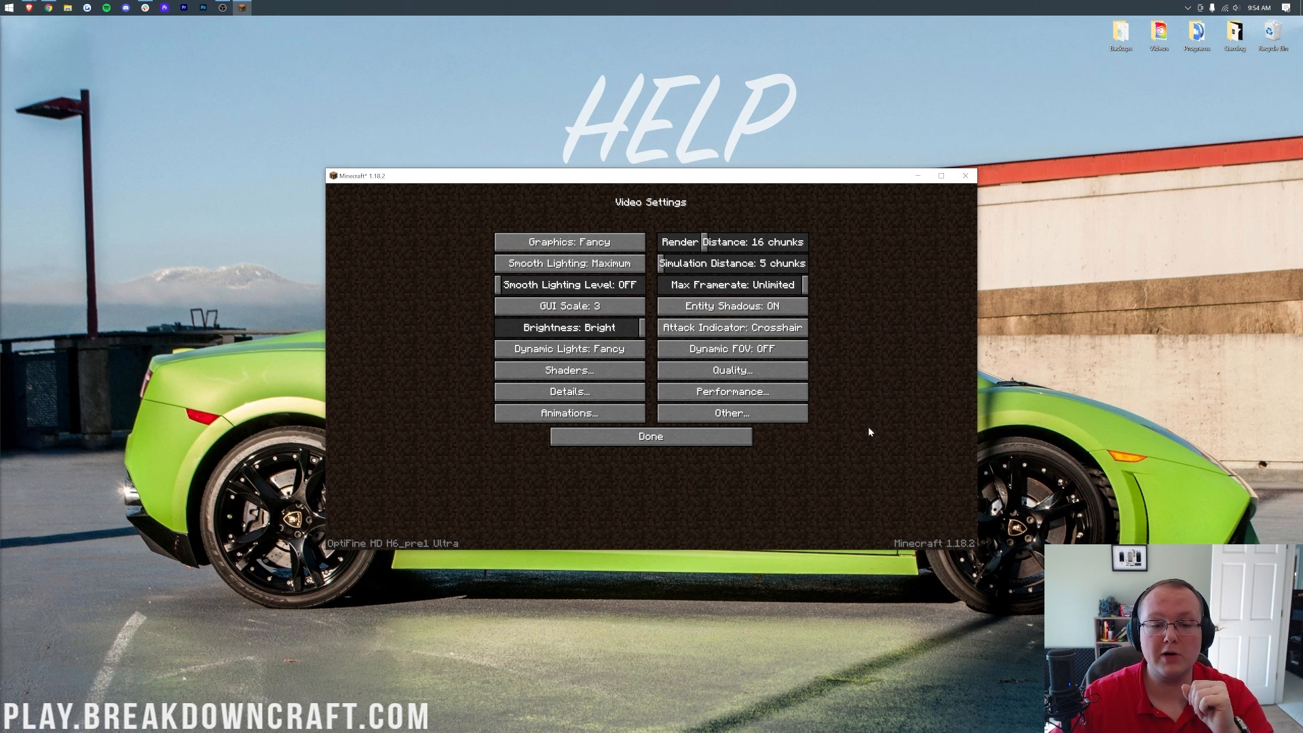
# - Leave Video Settings for the title menu and show the Multiplayer list with Play.BreakdownCraft.com
pyautogui.click(650, 436)
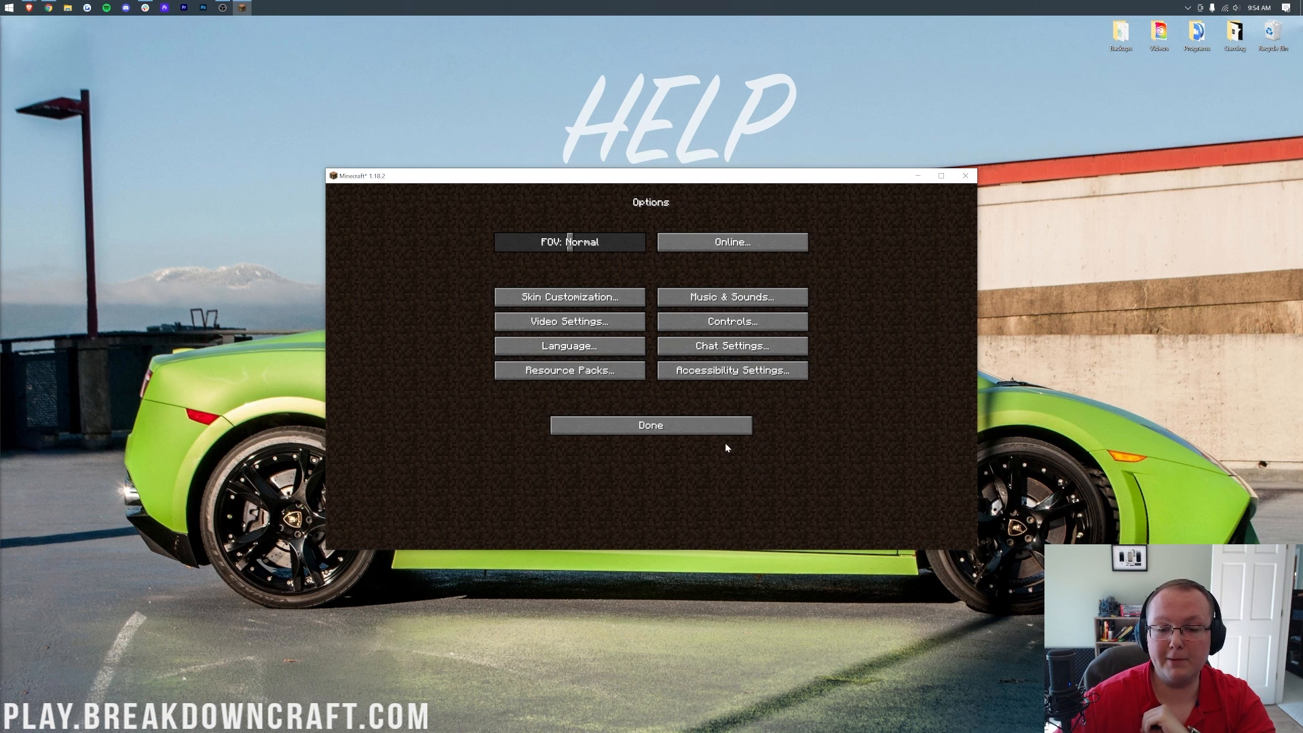
pyautogui.click(651, 425)
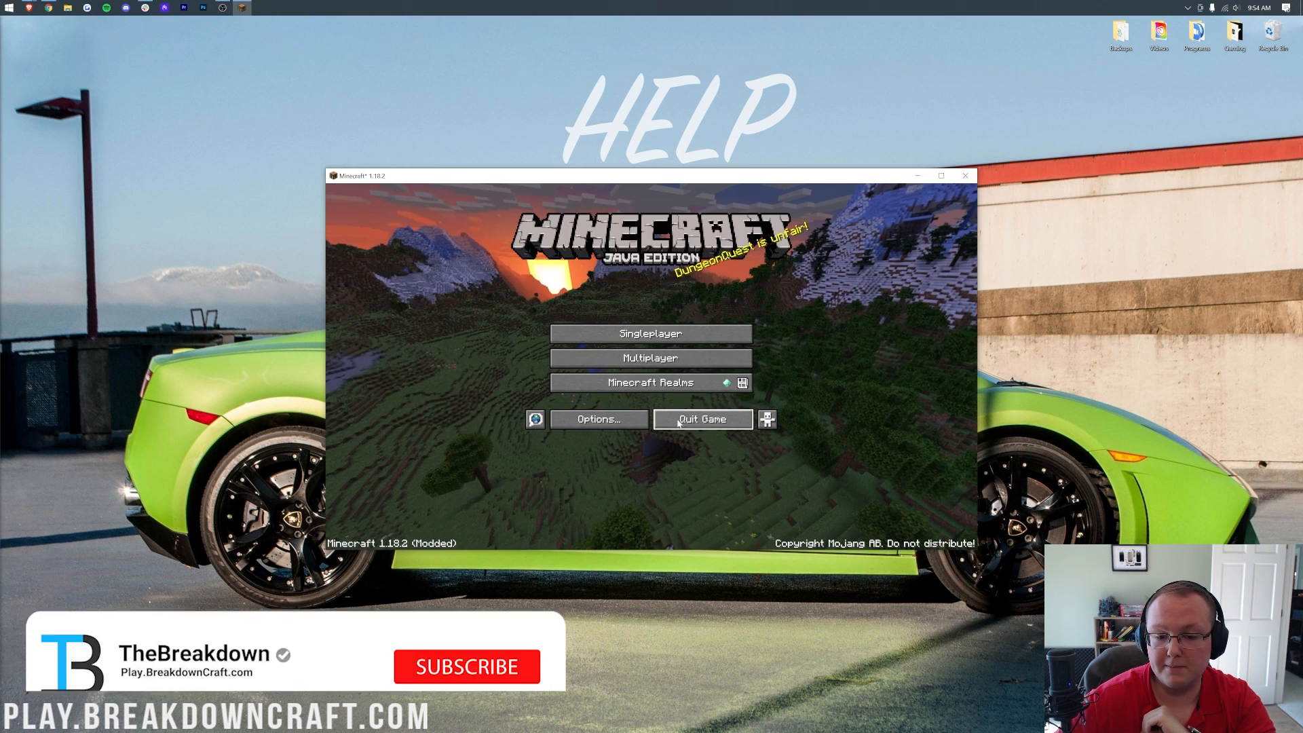
pyautogui.click(651, 358)
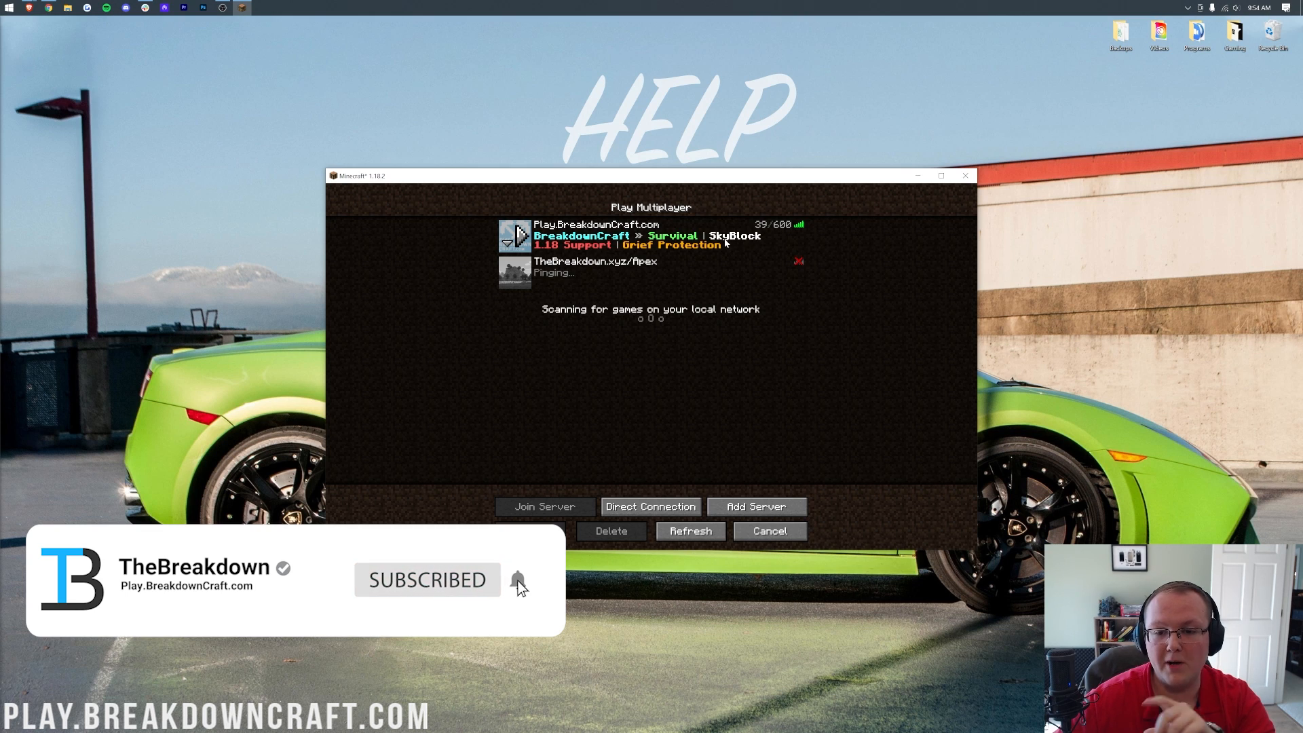